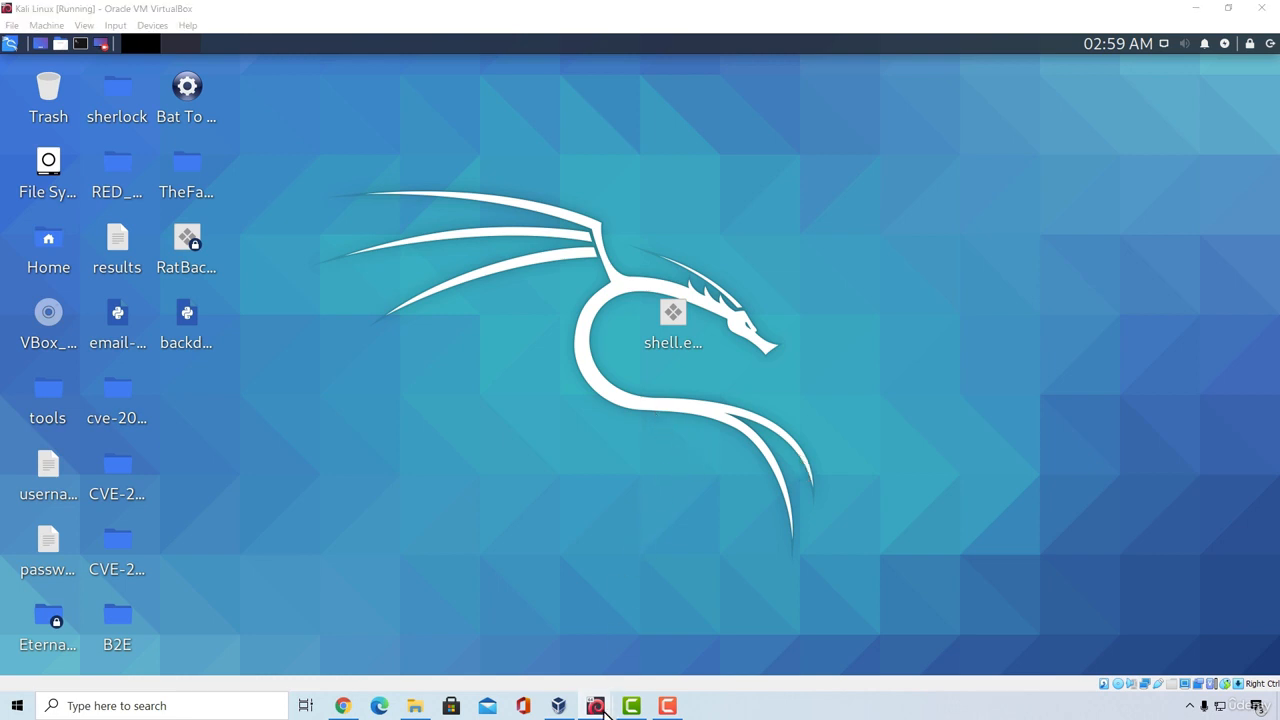
# Launch Firefox from the Kali menu and load the Metasploitable2 page at 192.168.1.8
pyautogui.click(596, 706)
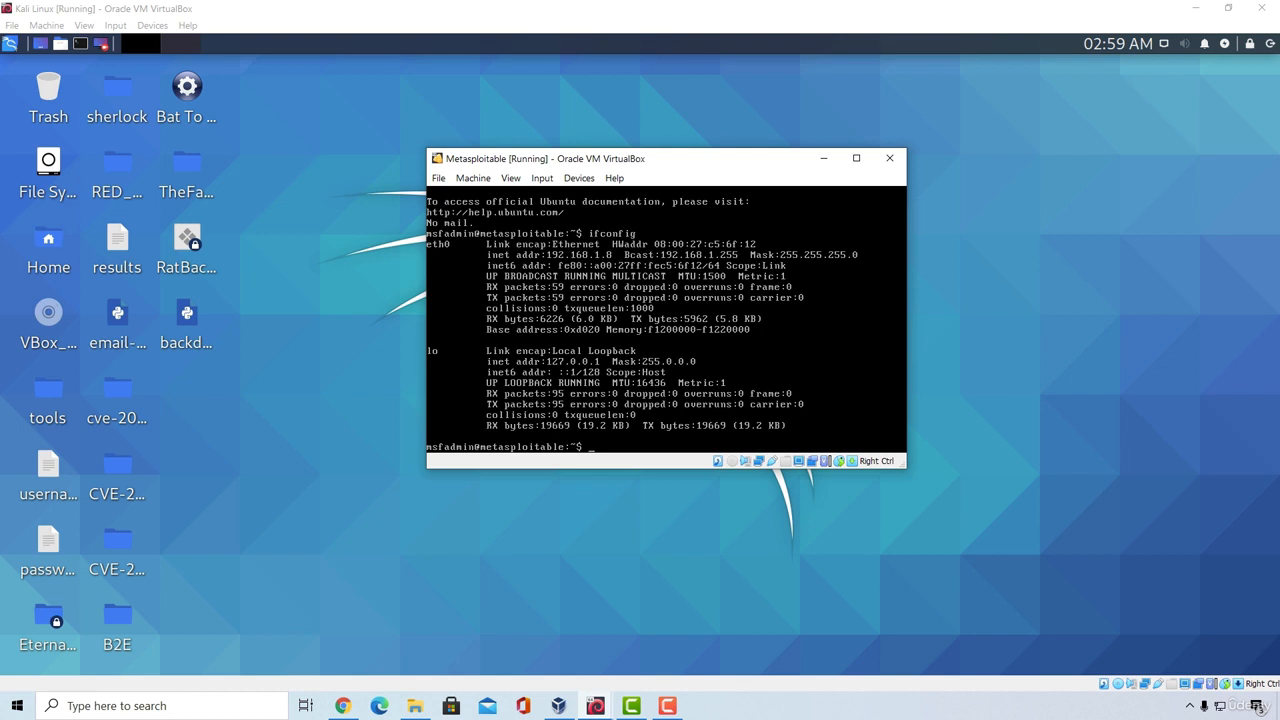
pyautogui.moveTo(400, 458)
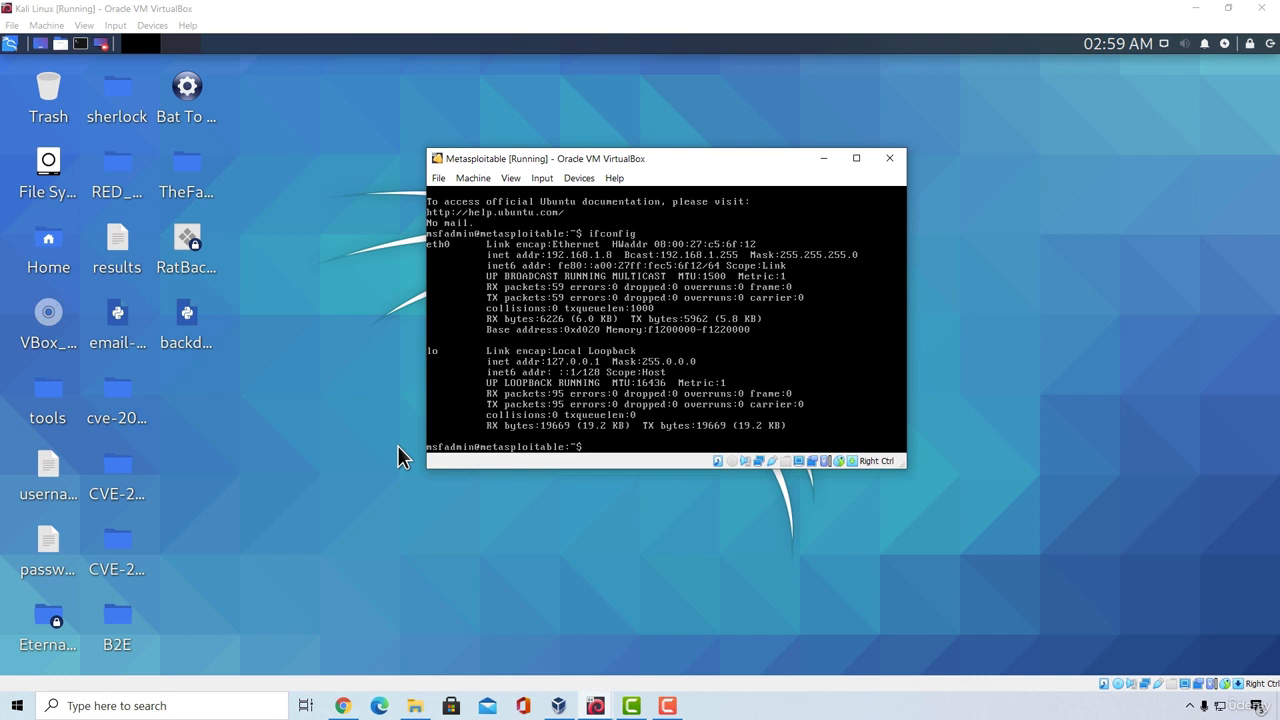
pyautogui.moveTo(400, 456)
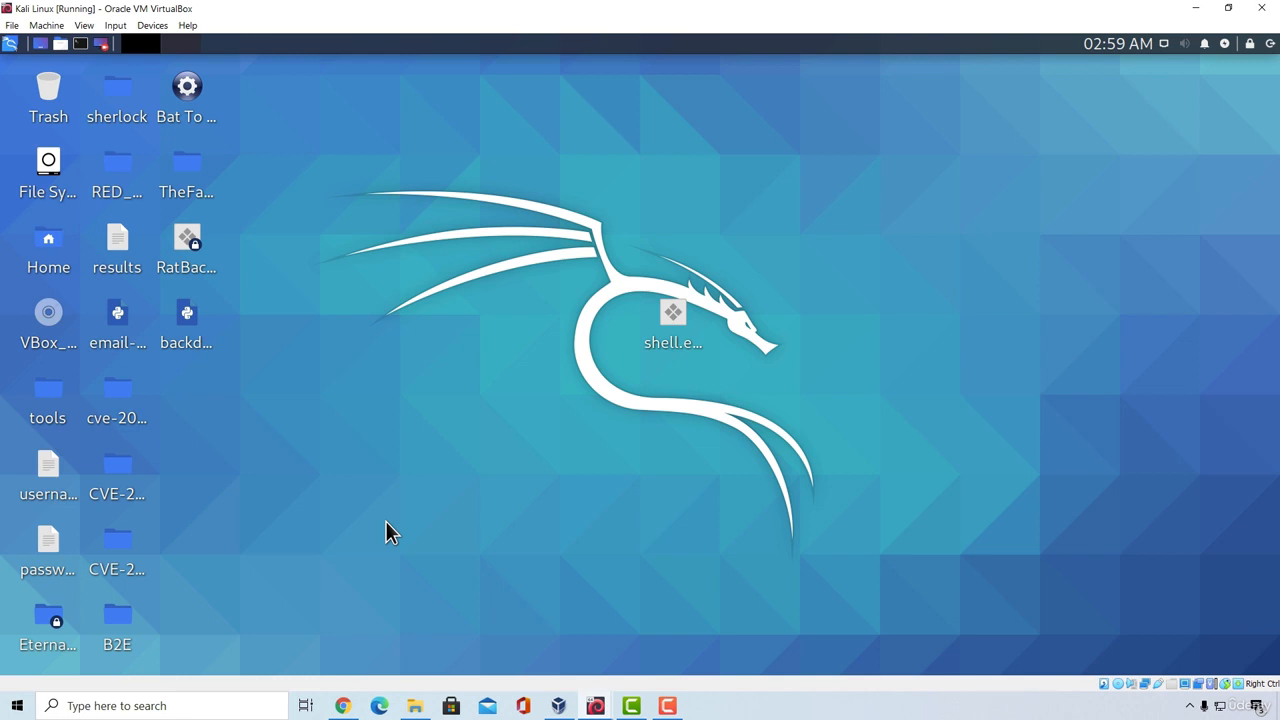
pyautogui.moveTo(24, 76)
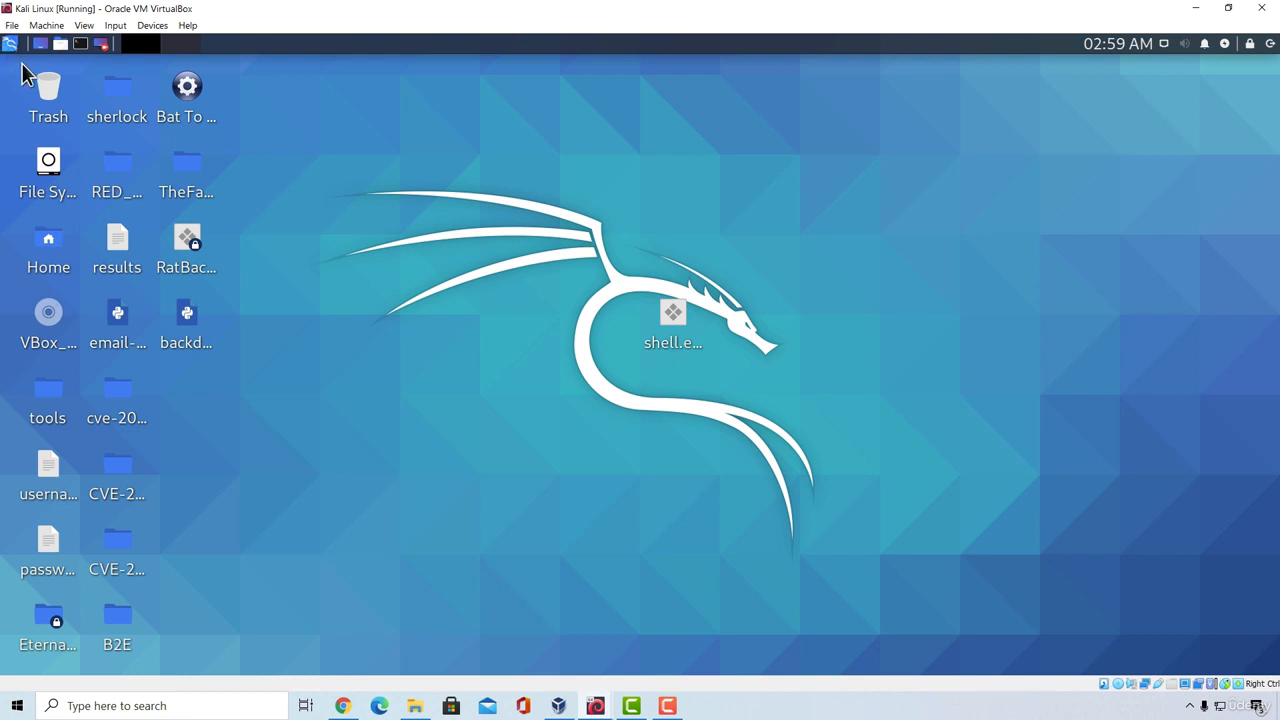
pyautogui.click(12, 44)
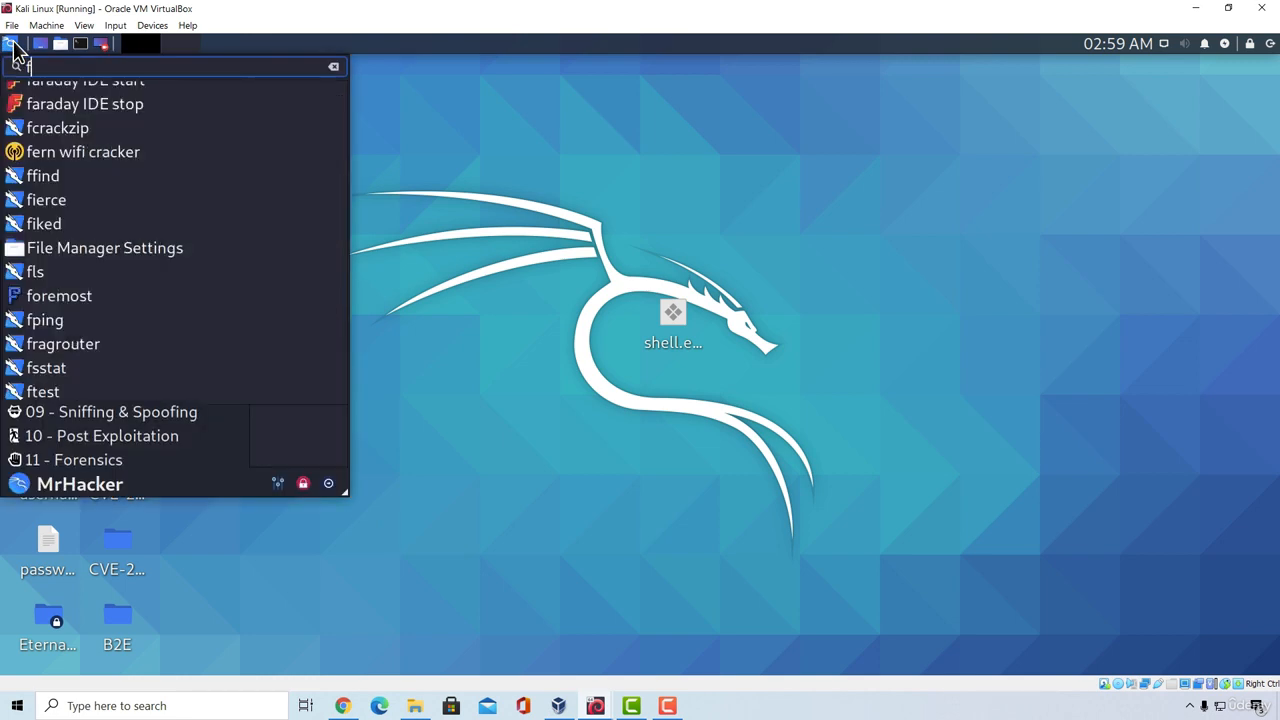
pyautogui.write('firefox')
pyautogui.write('192.168.1.8')
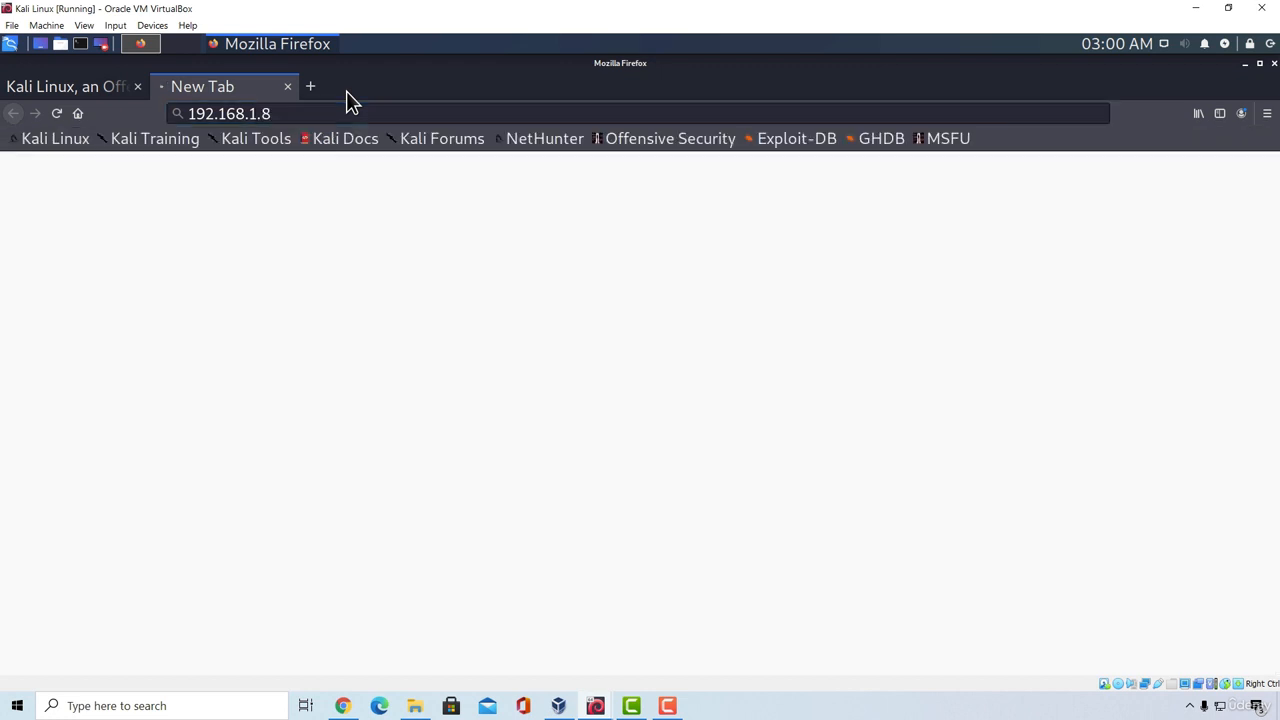
pyautogui.press('Return')
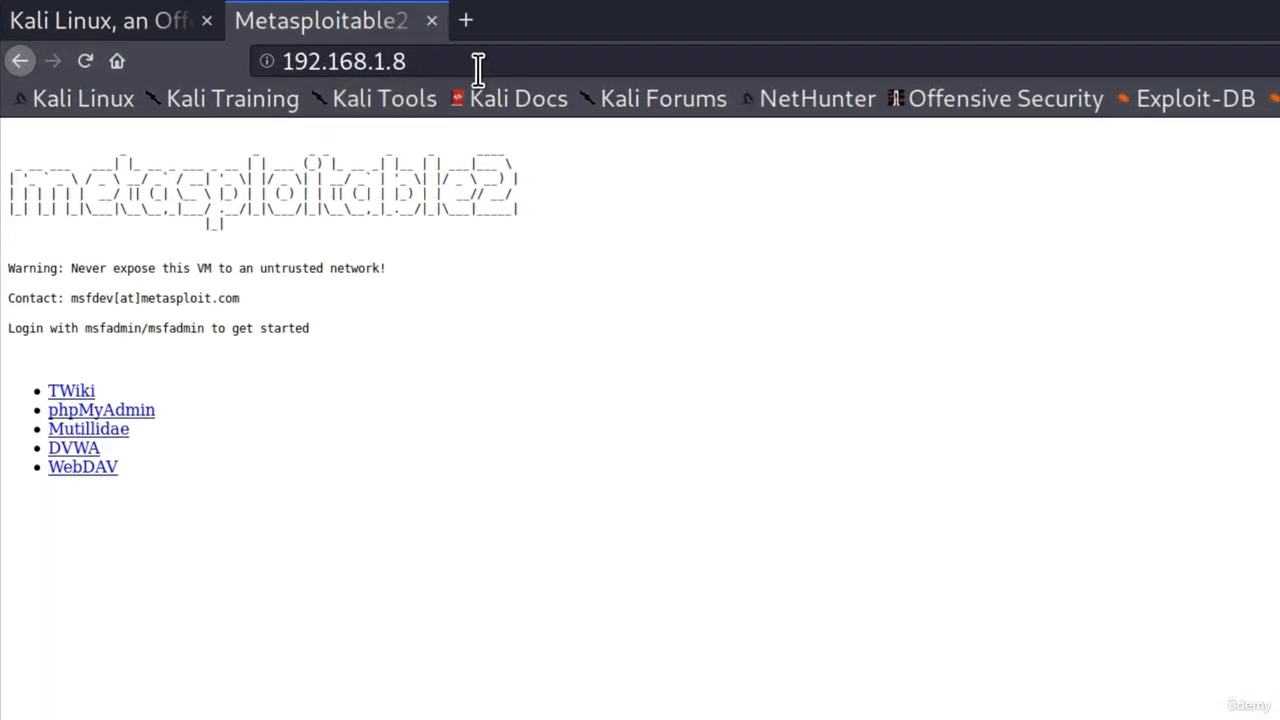
pyautogui.moveTo(28, 248)
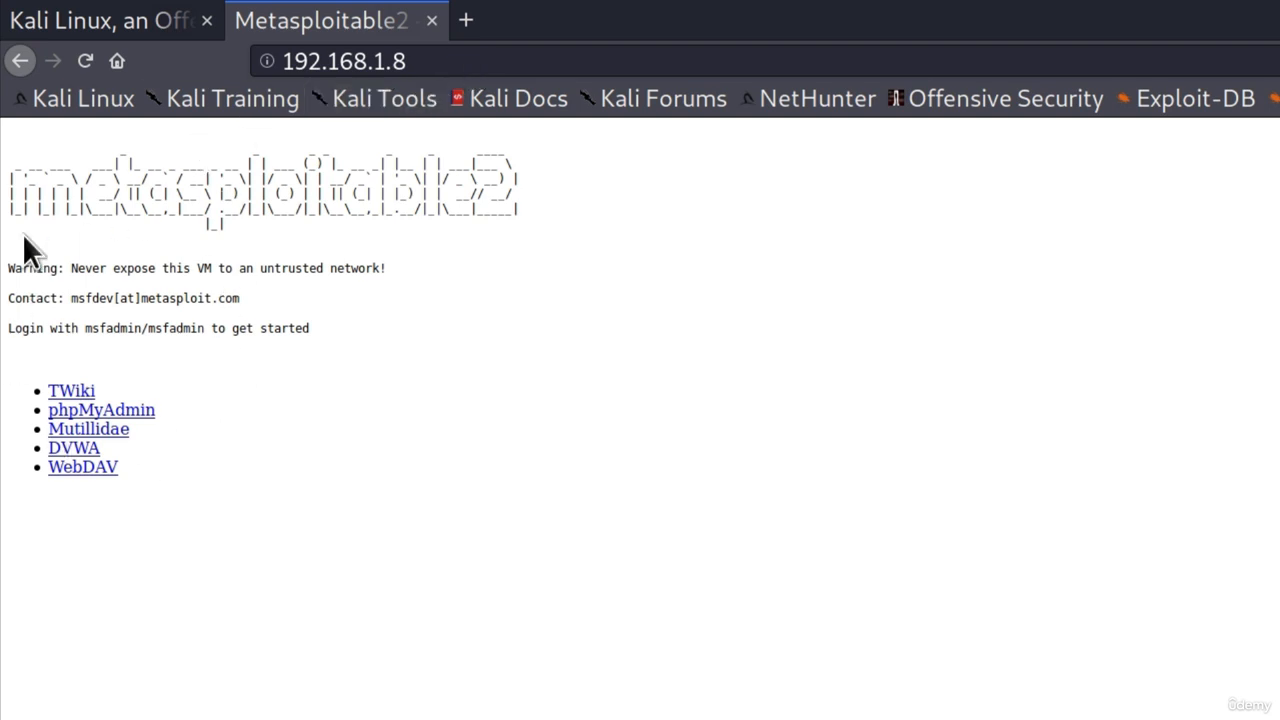
pyautogui.moveTo(322, 224)
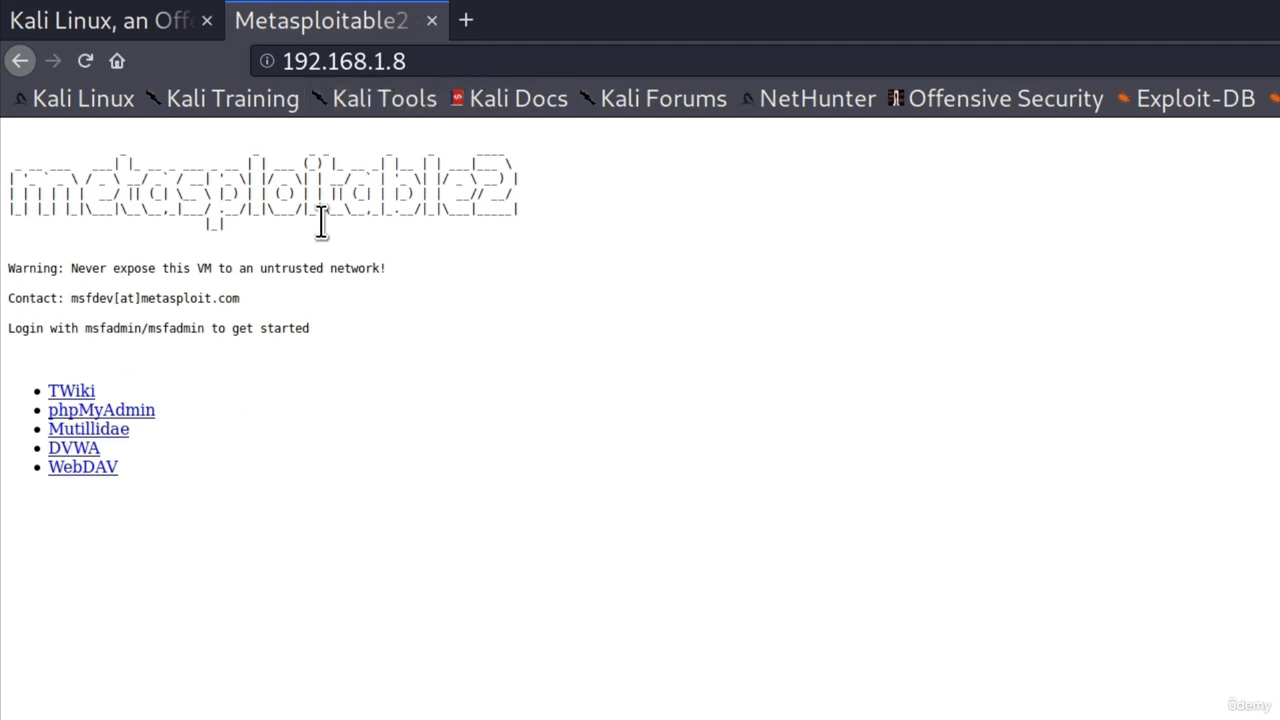
pyautogui.moveTo(90, 298)
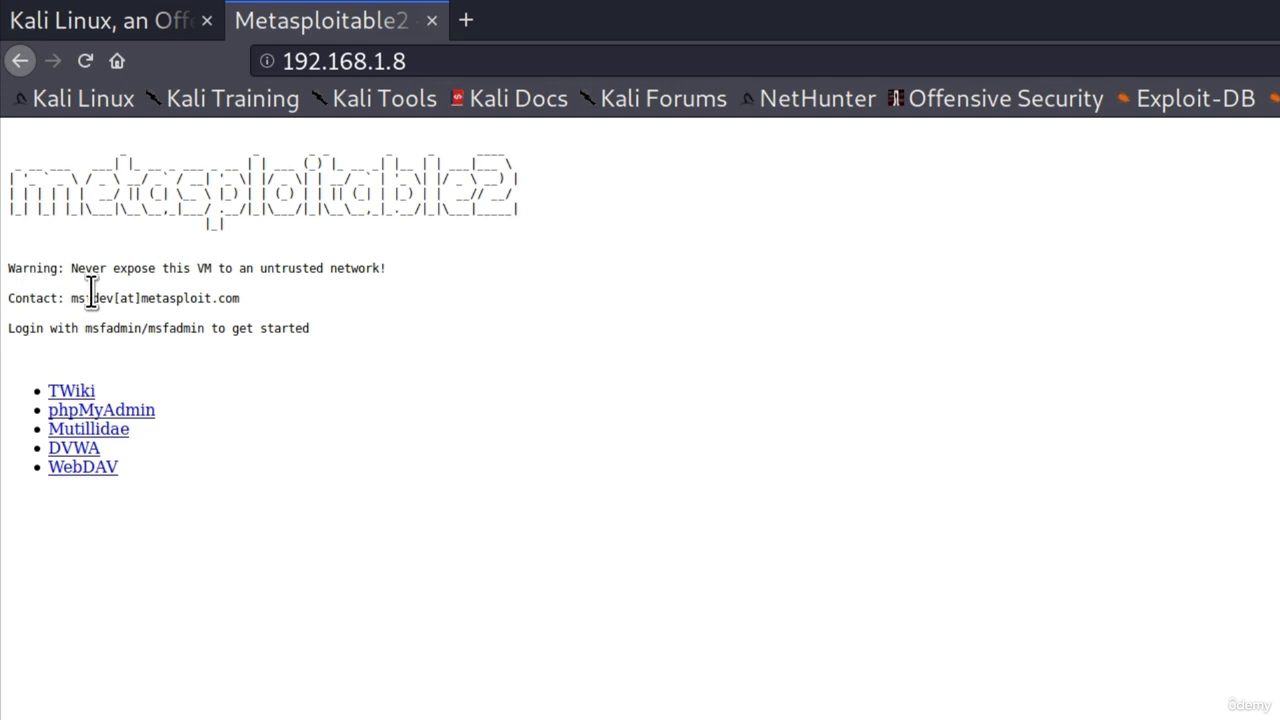
pyautogui.moveTo(184, 316)
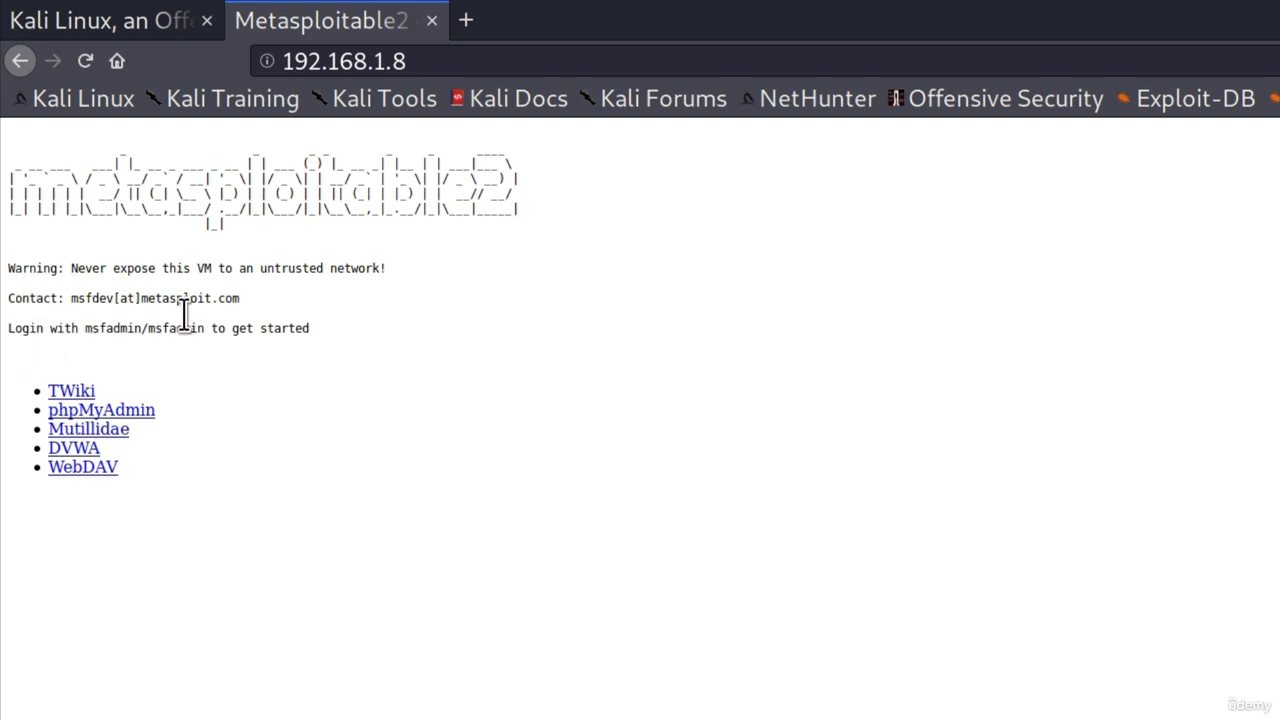
pyautogui.moveTo(60, 410)
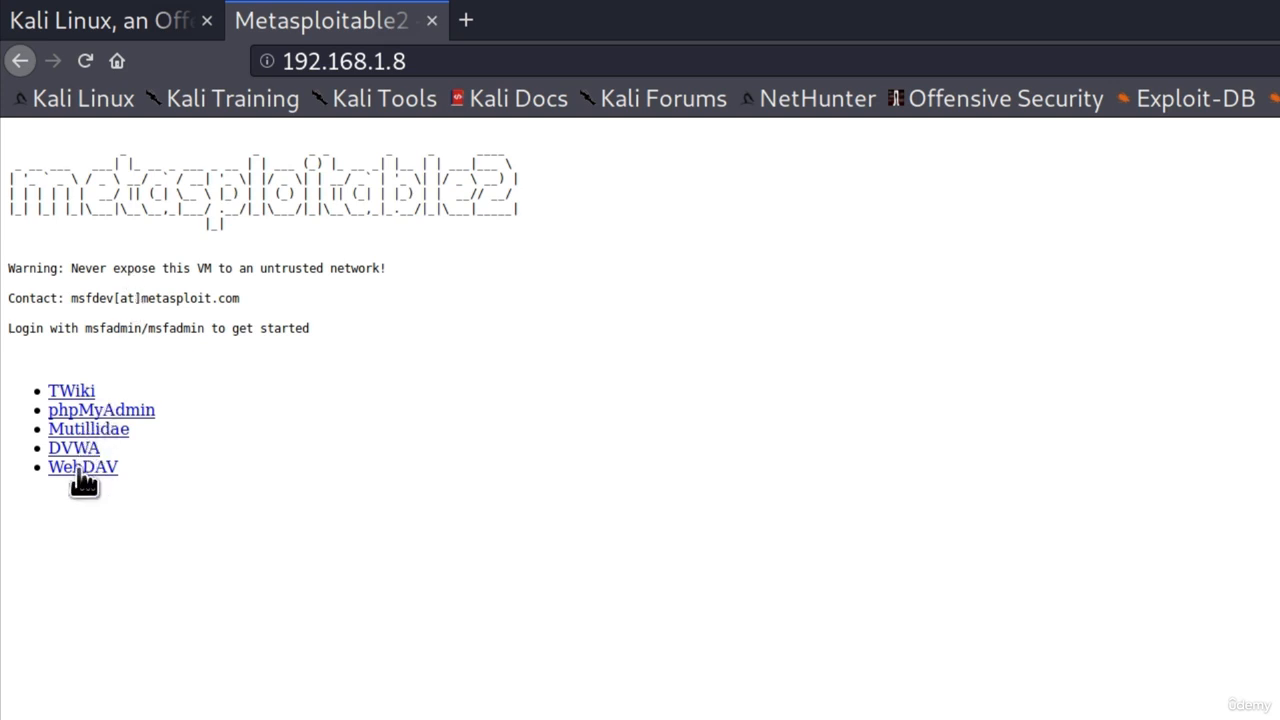
pyautogui.click(82, 466)
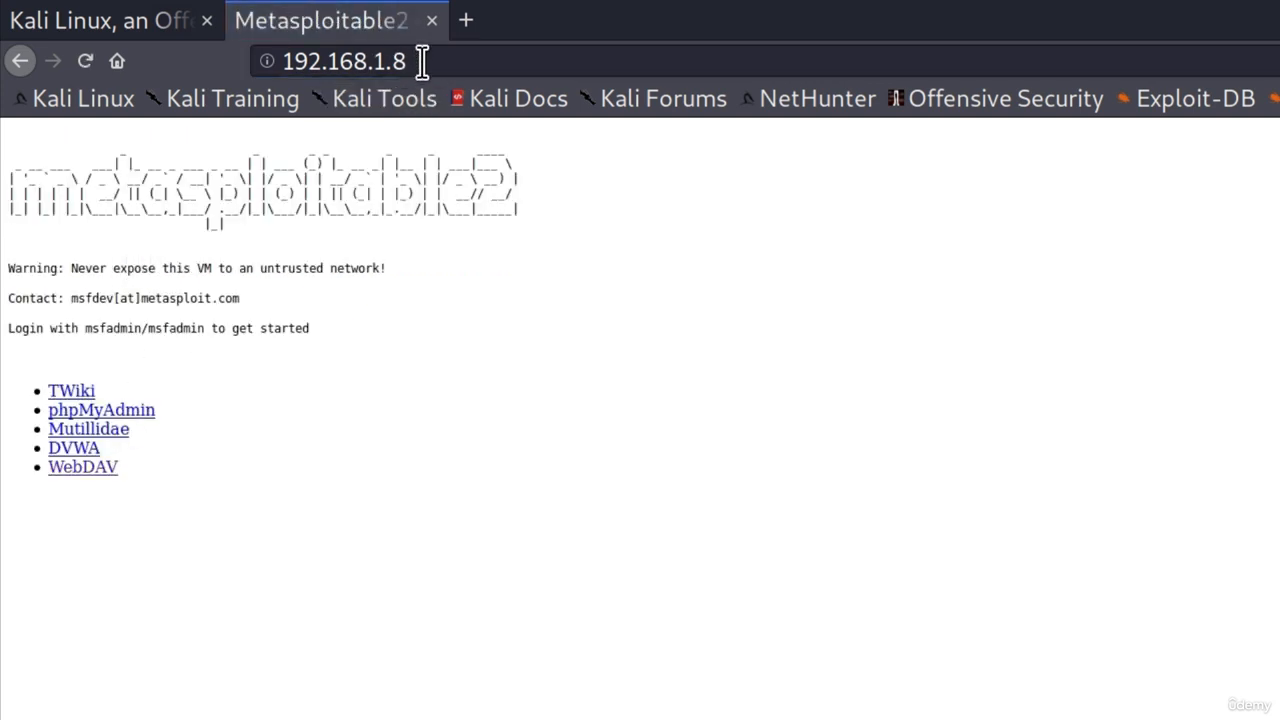
pyautogui.moveTo(432, 54)
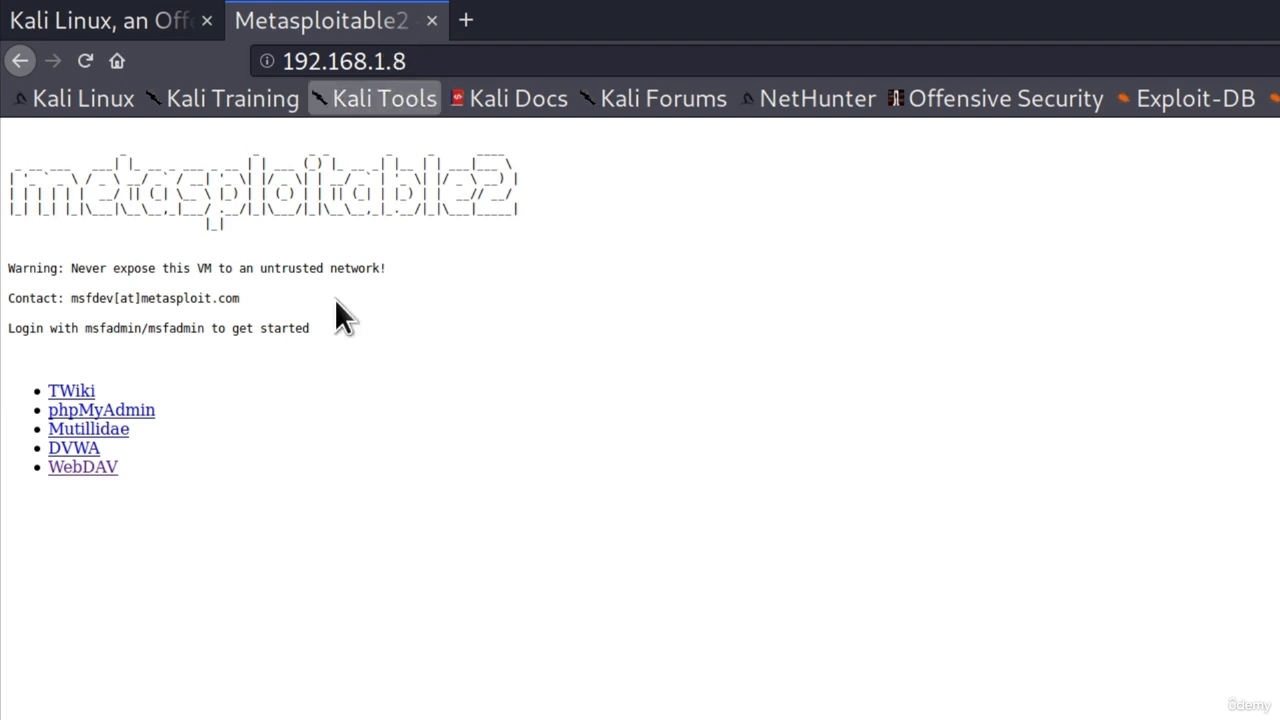
# Go to the DVWA login page and enter admin as the username
pyautogui.click(74, 448)
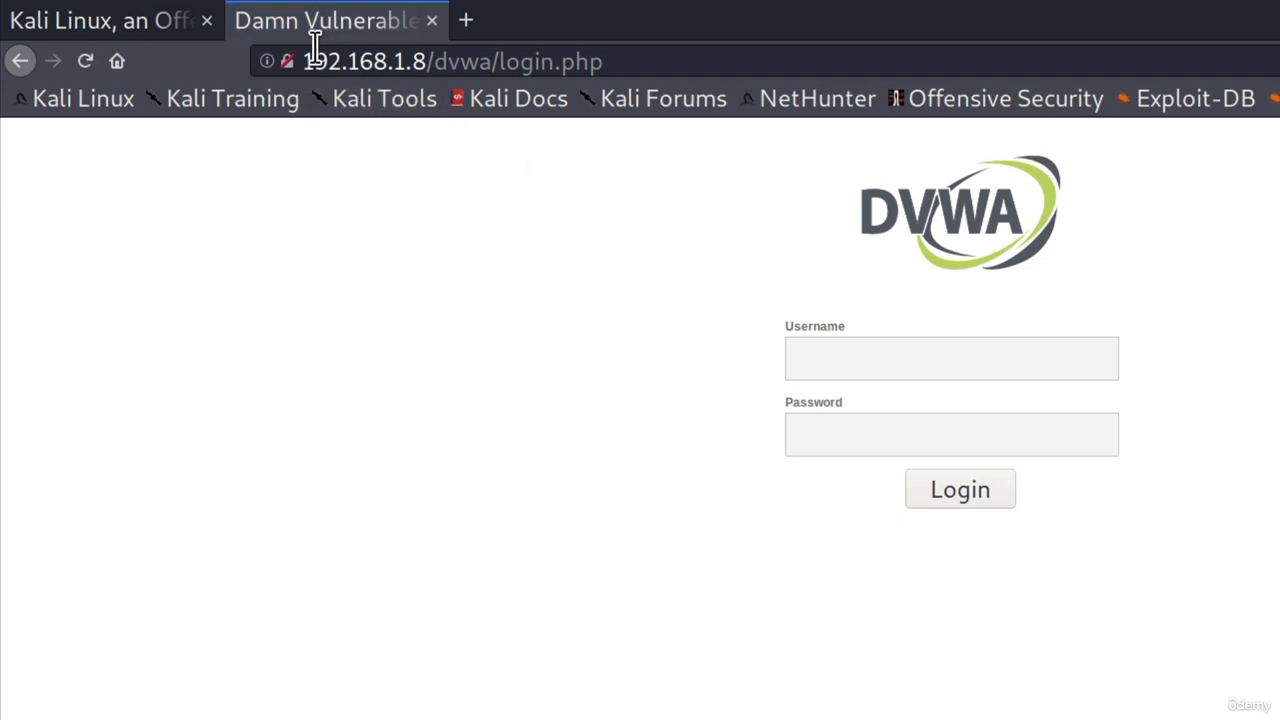
pyautogui.moveTo(424, 60)
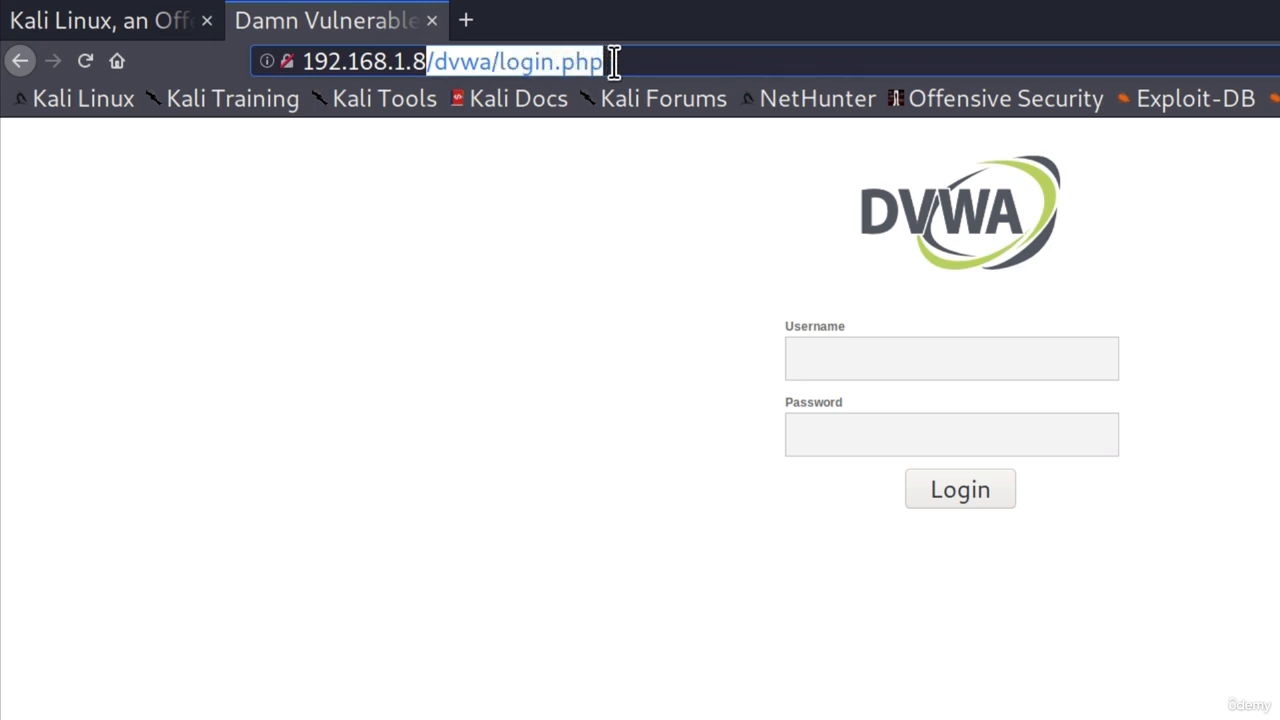
pyautogui.moveTo(668, 276)
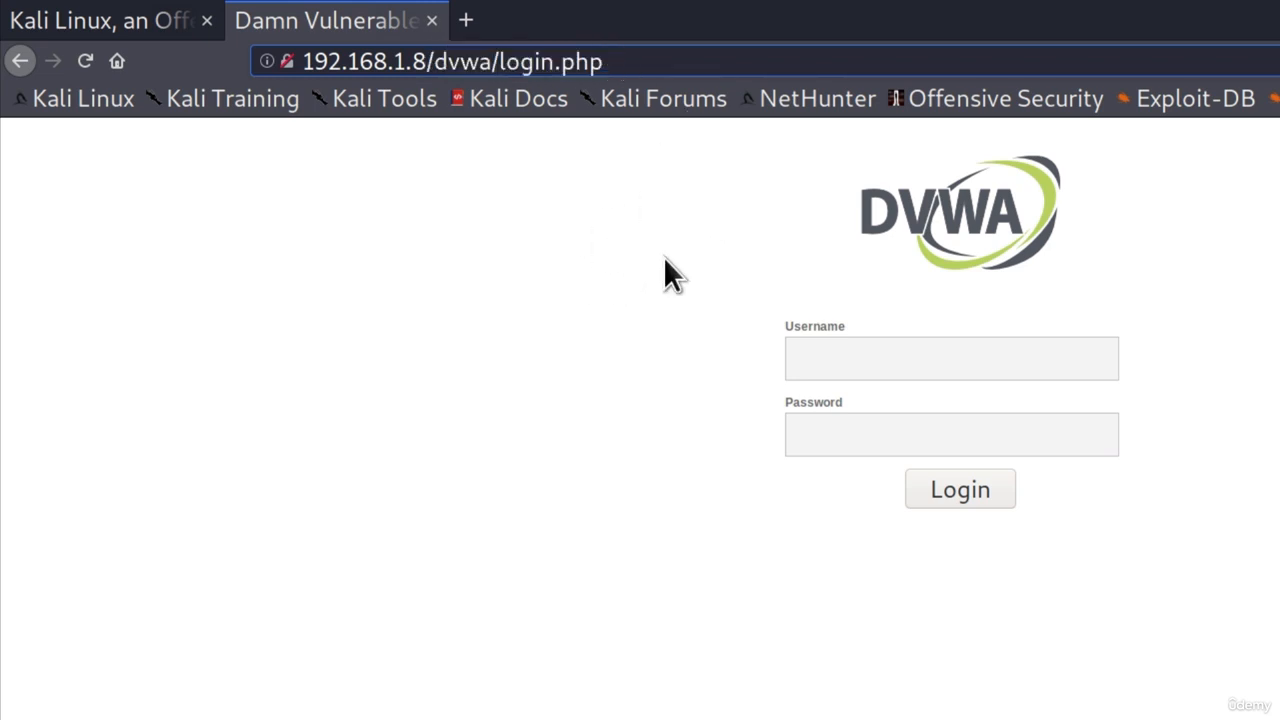
pyautogui.moveTo(778, 284)
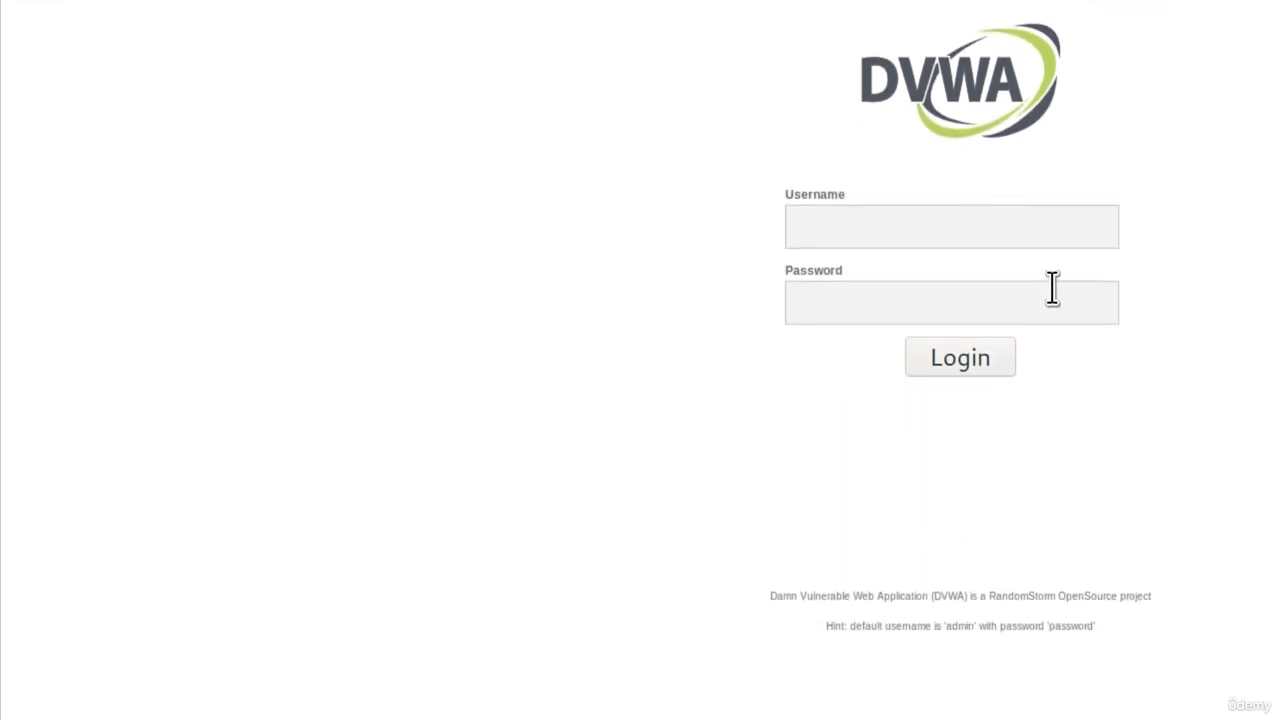
pyautogui.moveTo(828, 632)
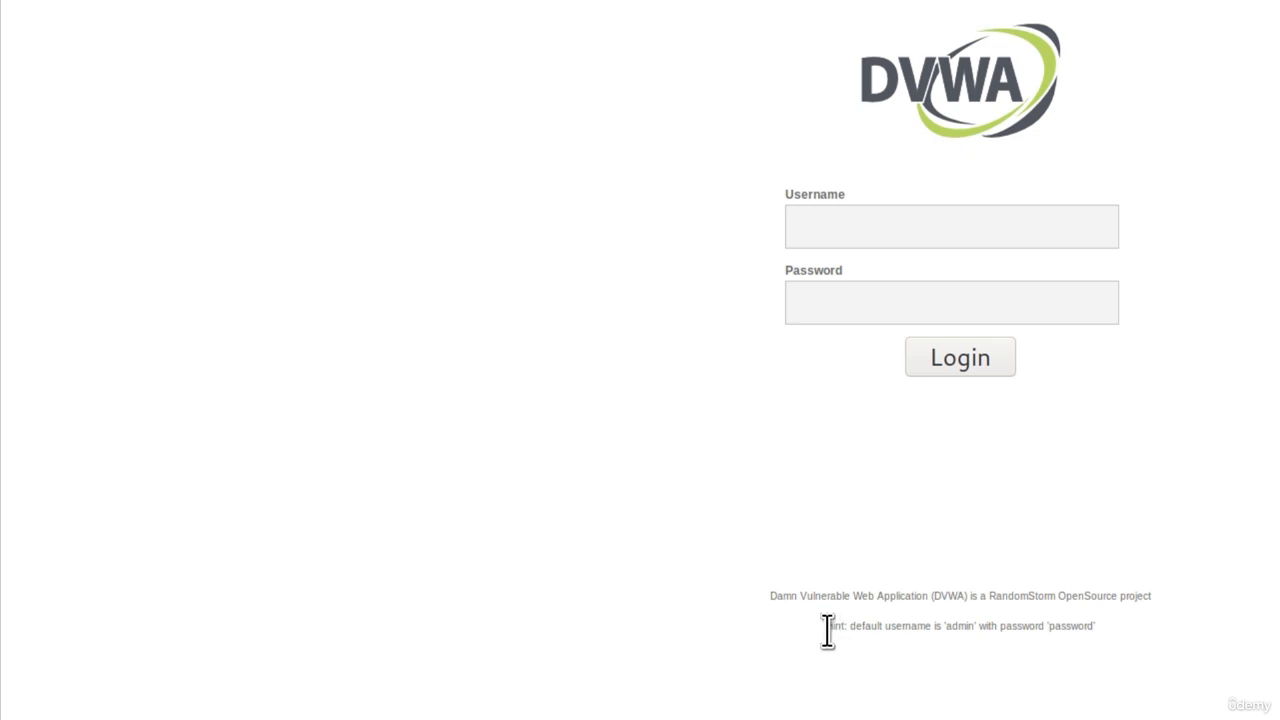
pyautogui.moveTo(1044, 626)
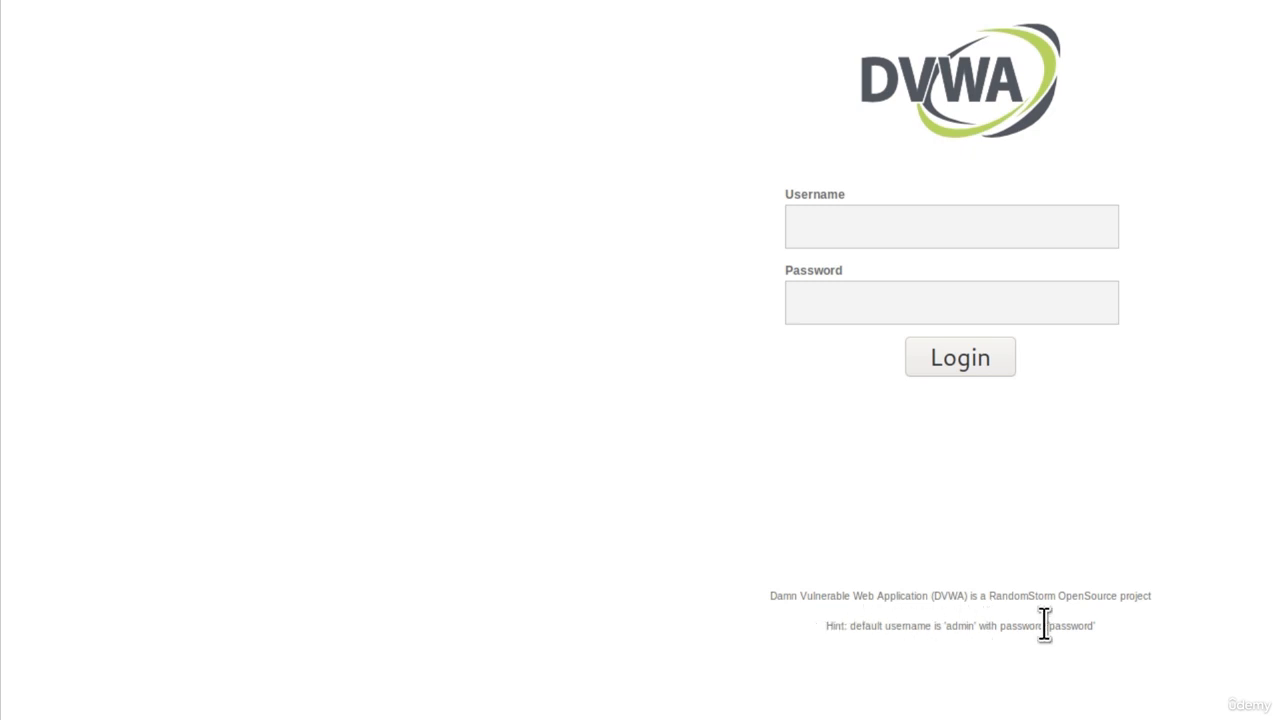
pyautogui.moveTo(1128, 652)
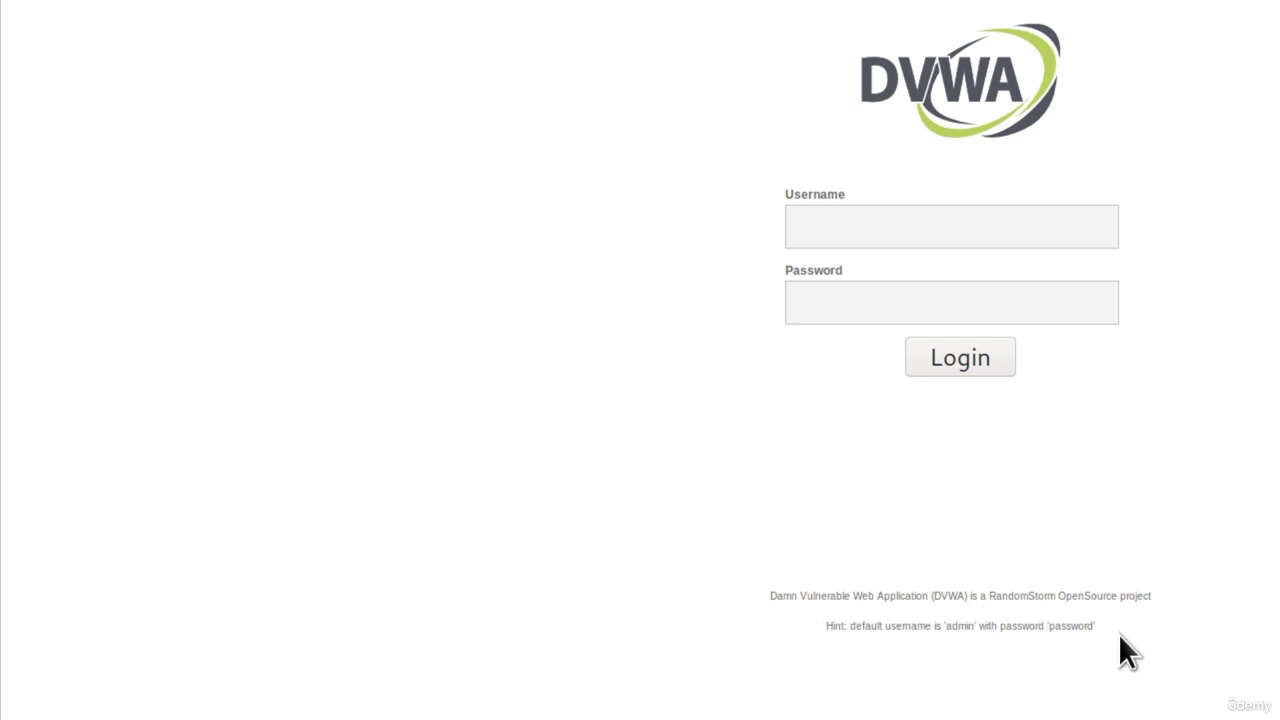
pyautogui.click(950, 226)
pyautogui.write('admin')
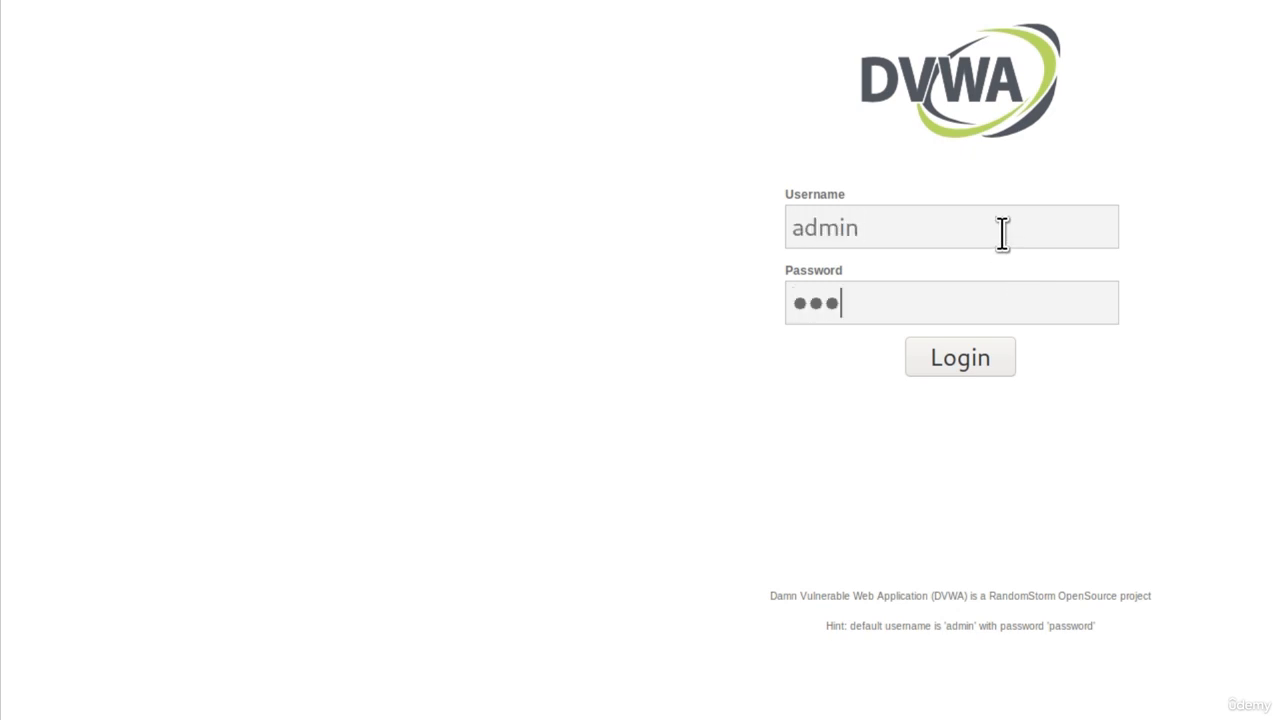
# Log in to DVWA as admin, view SQL Injection, and return to Command Execution
pyautogui.click(960, 356)
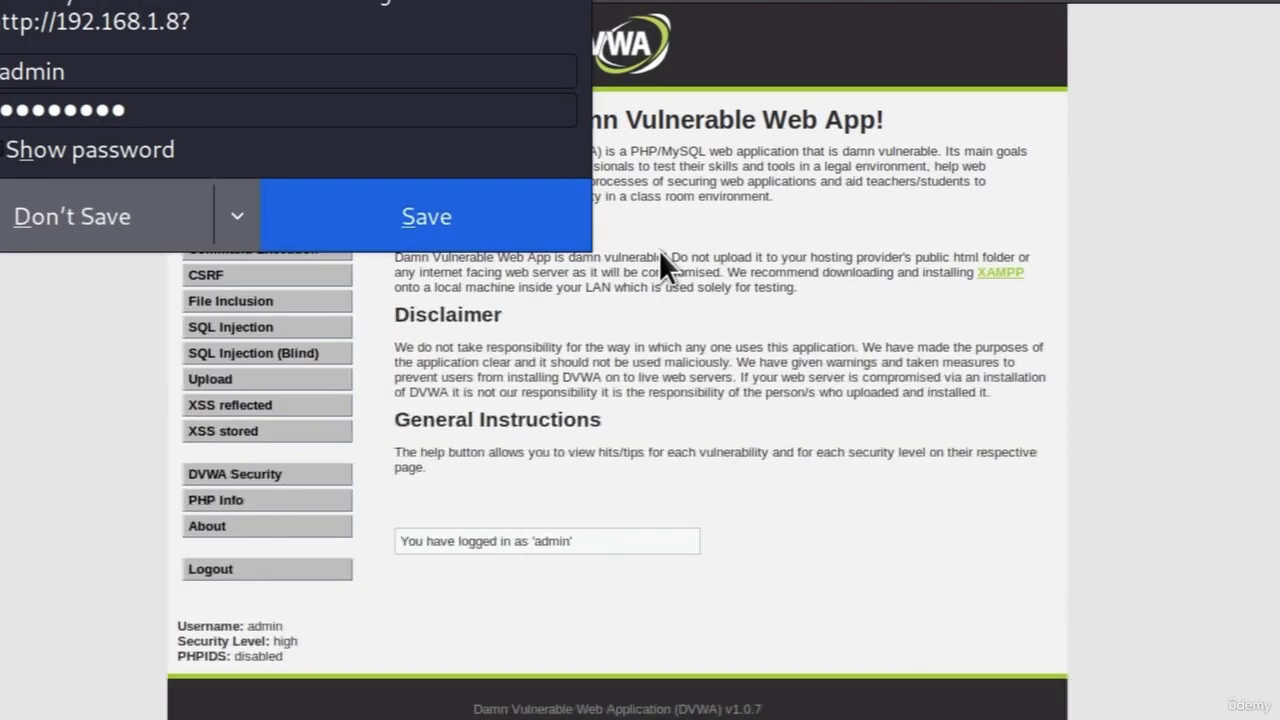
pyautogui.click(72, 216)
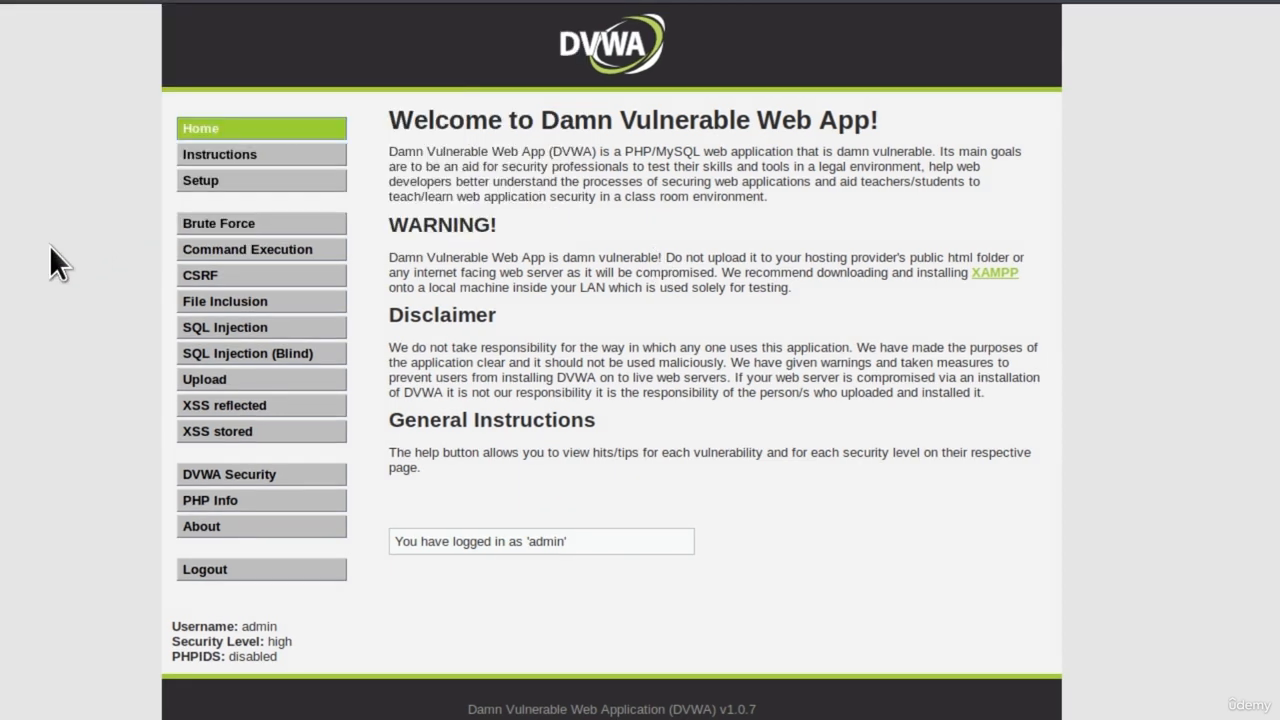
pyautogui.moveTo(396, 176)
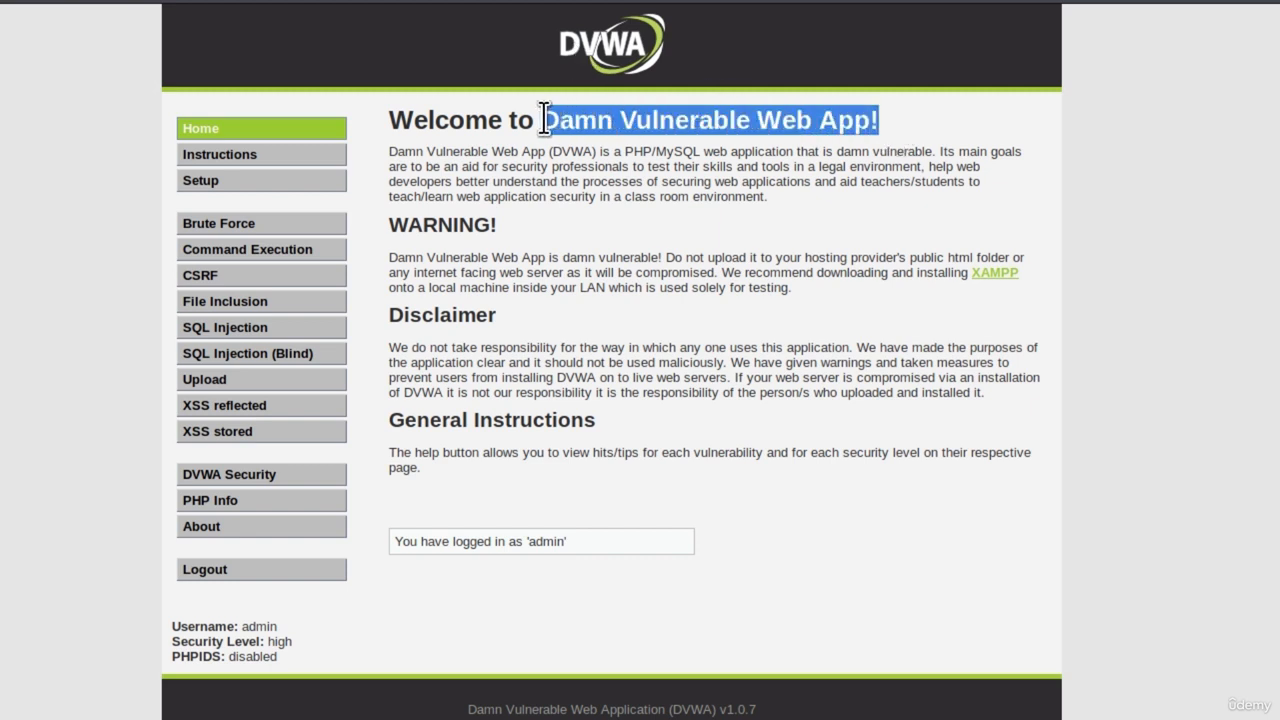
pyautogui.moveTo(260, 276)
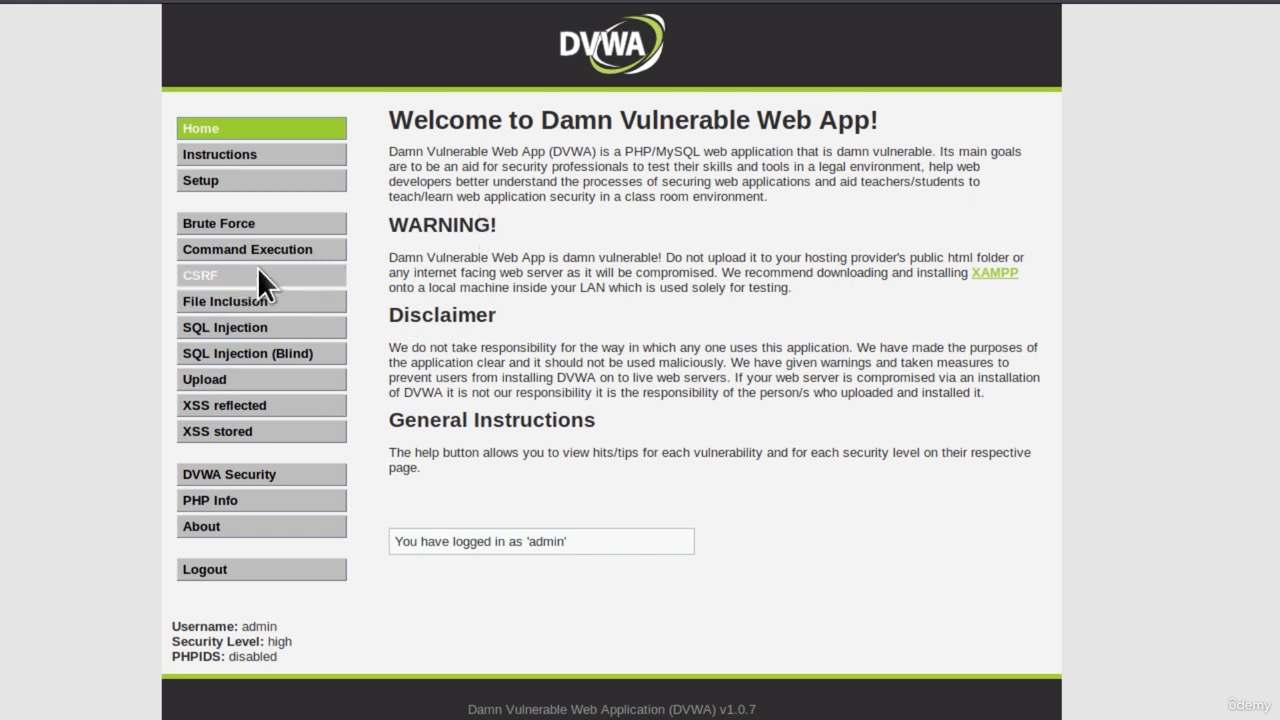
pyautogui.click(246, 248)
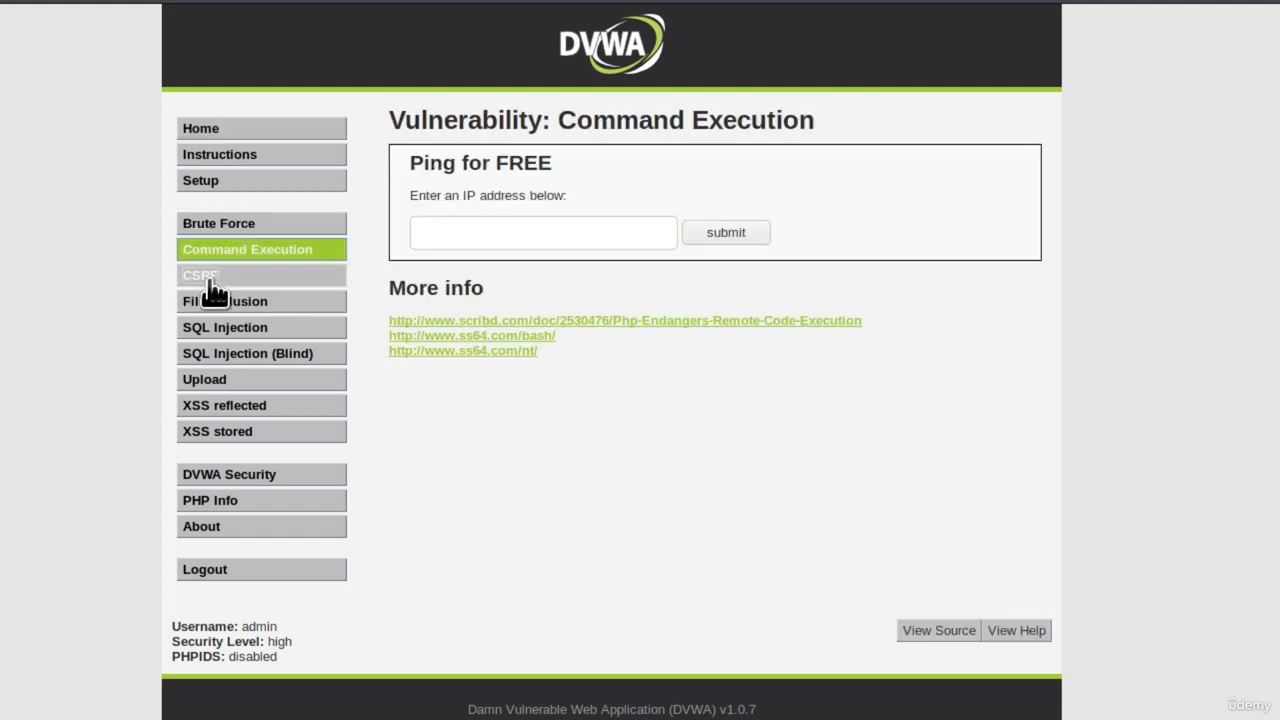
pyautogui.click(224, 328)
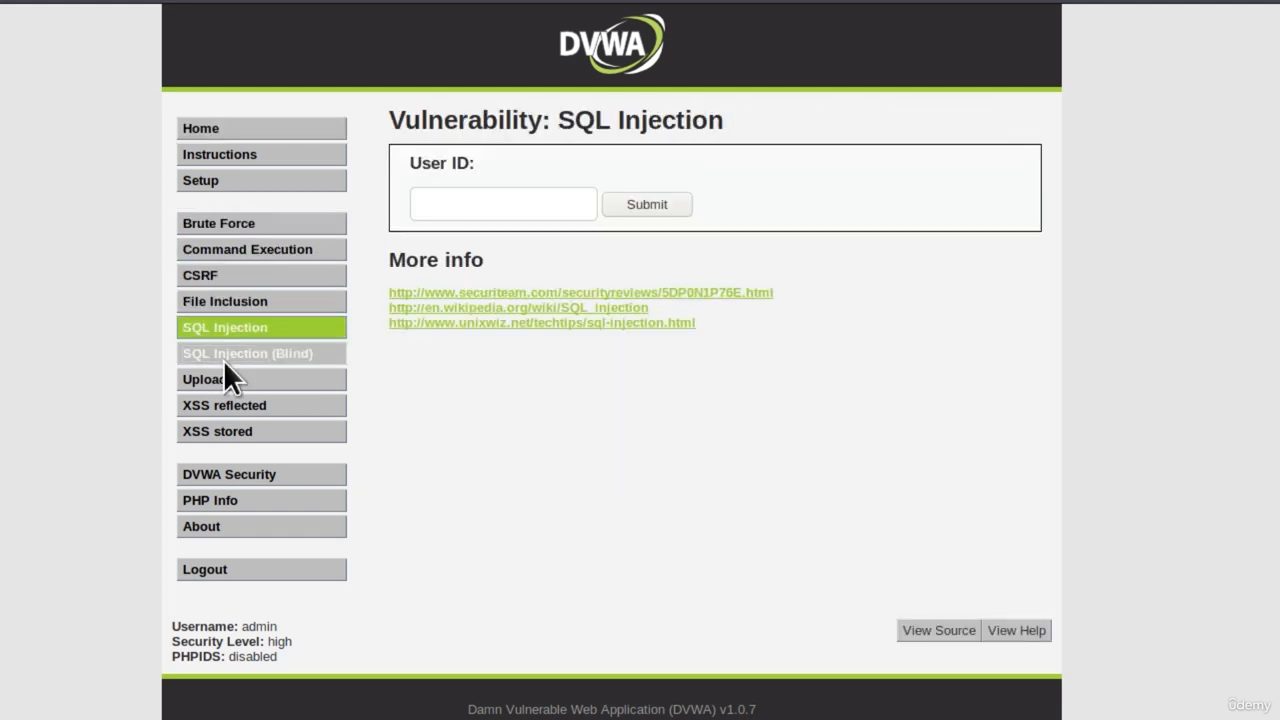
pyautogui.moveTo(208, 432)
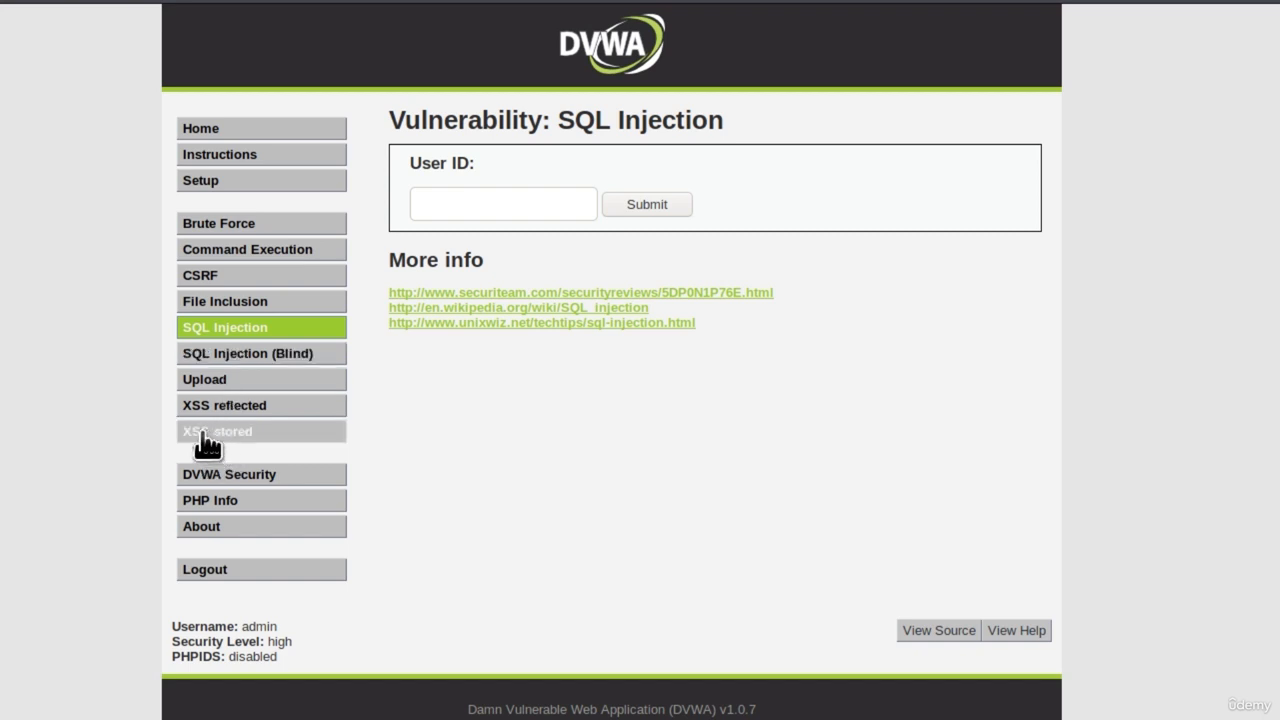
pyautogui.moveTo(232, 338)
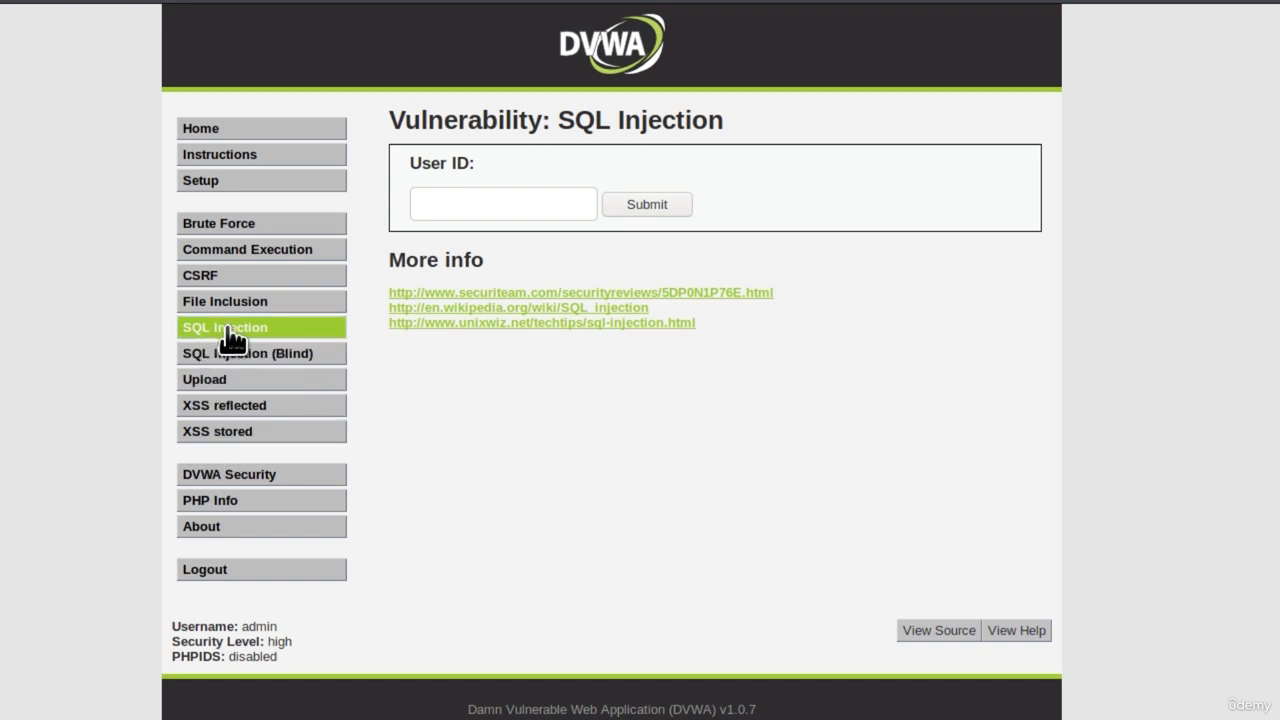
pyautogui.moveTo(282, 248)
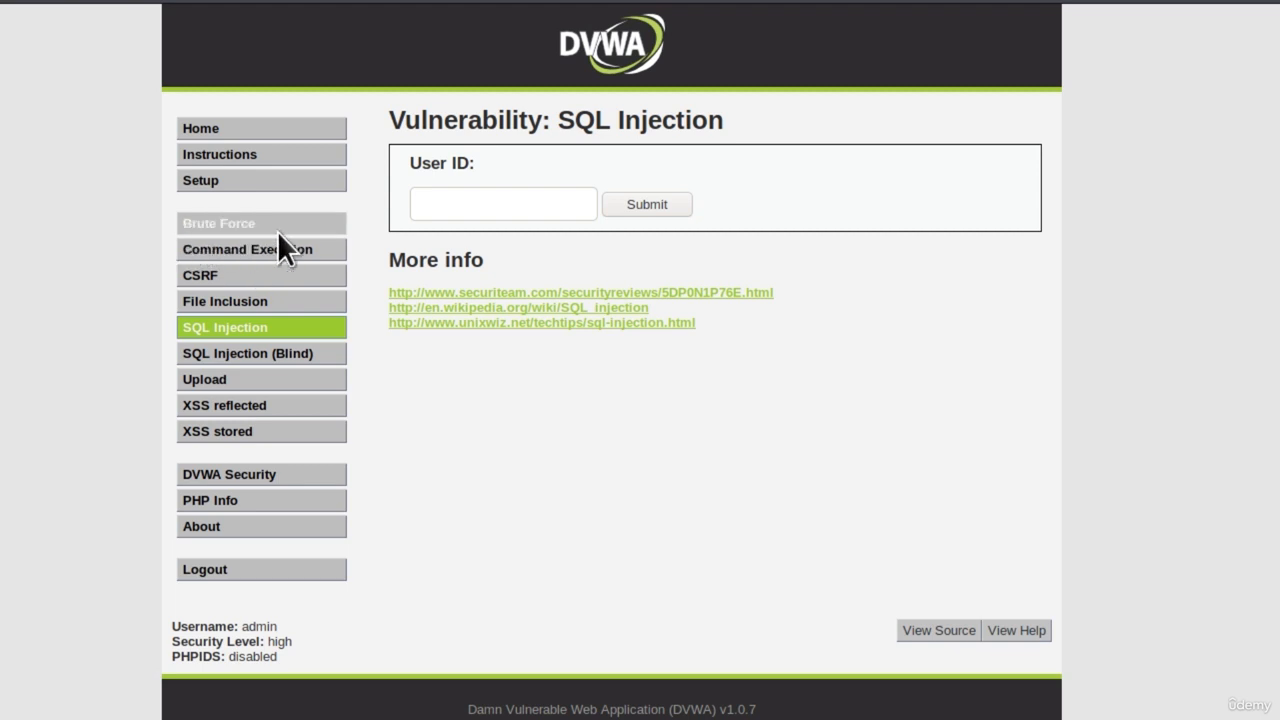
pyautogui.moveTo(300, 262)
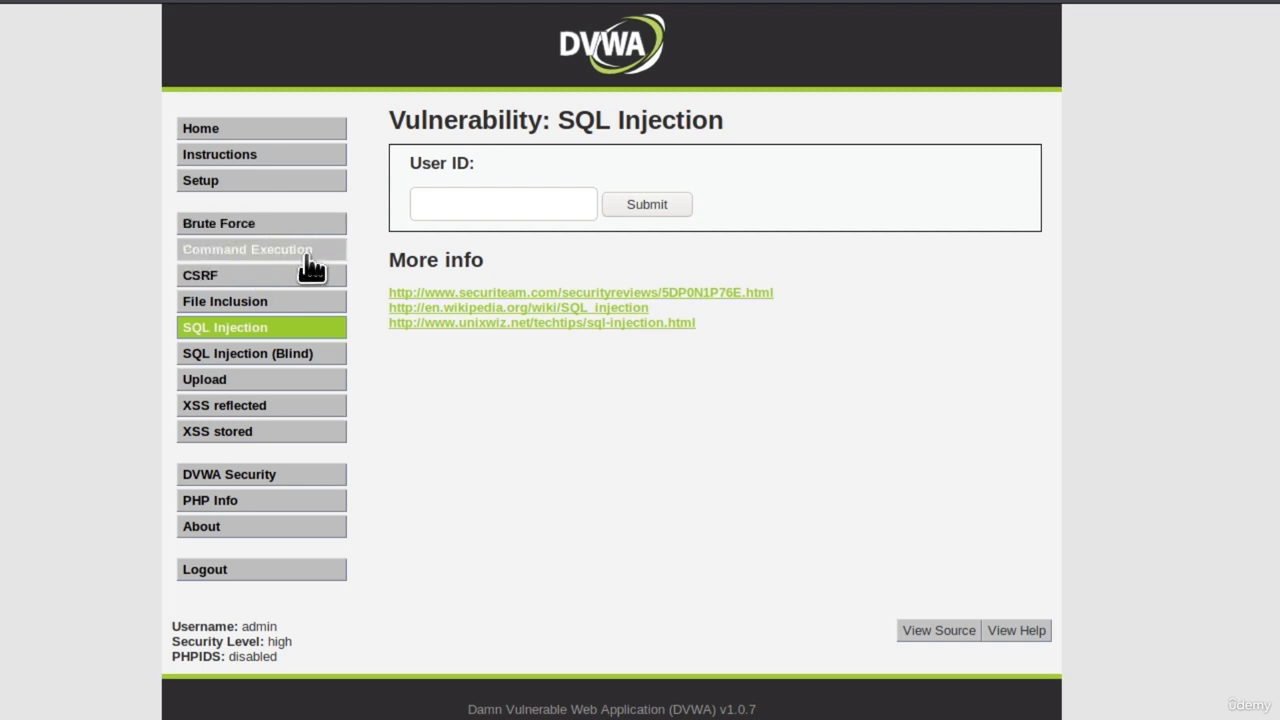
pyautogui.click(248, 248)
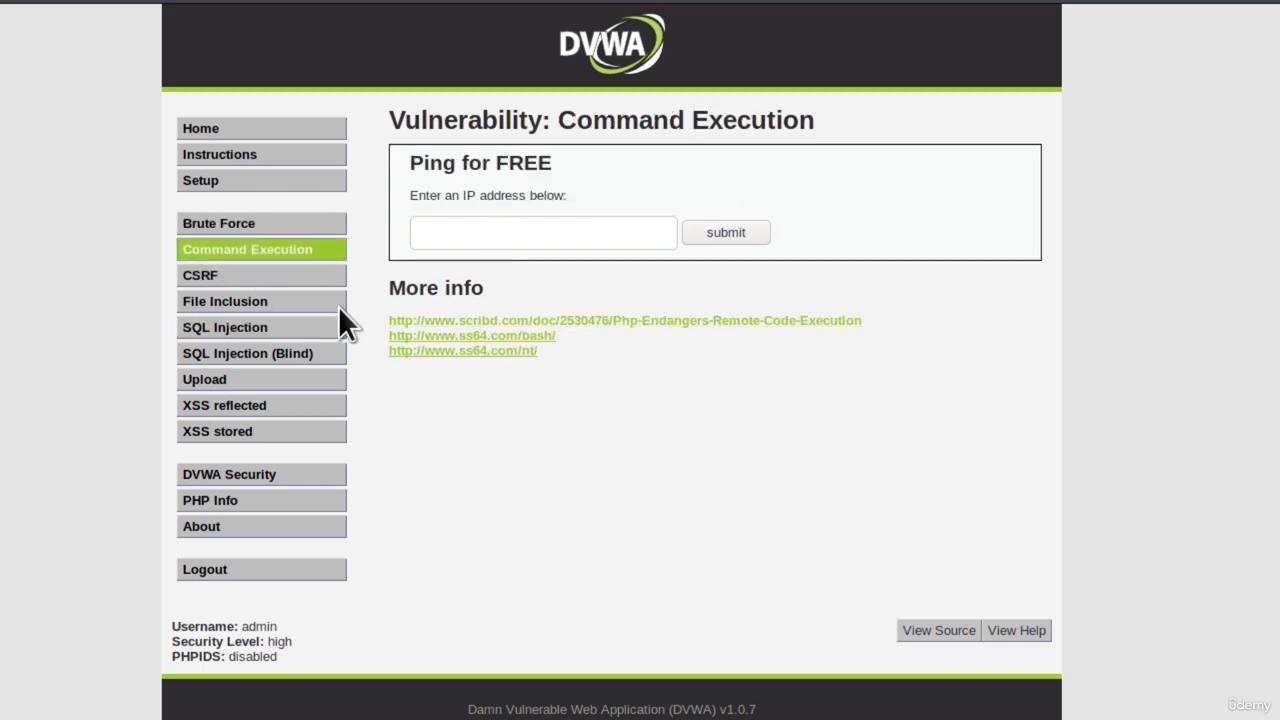
pyautogui.moveTo(458, 190)
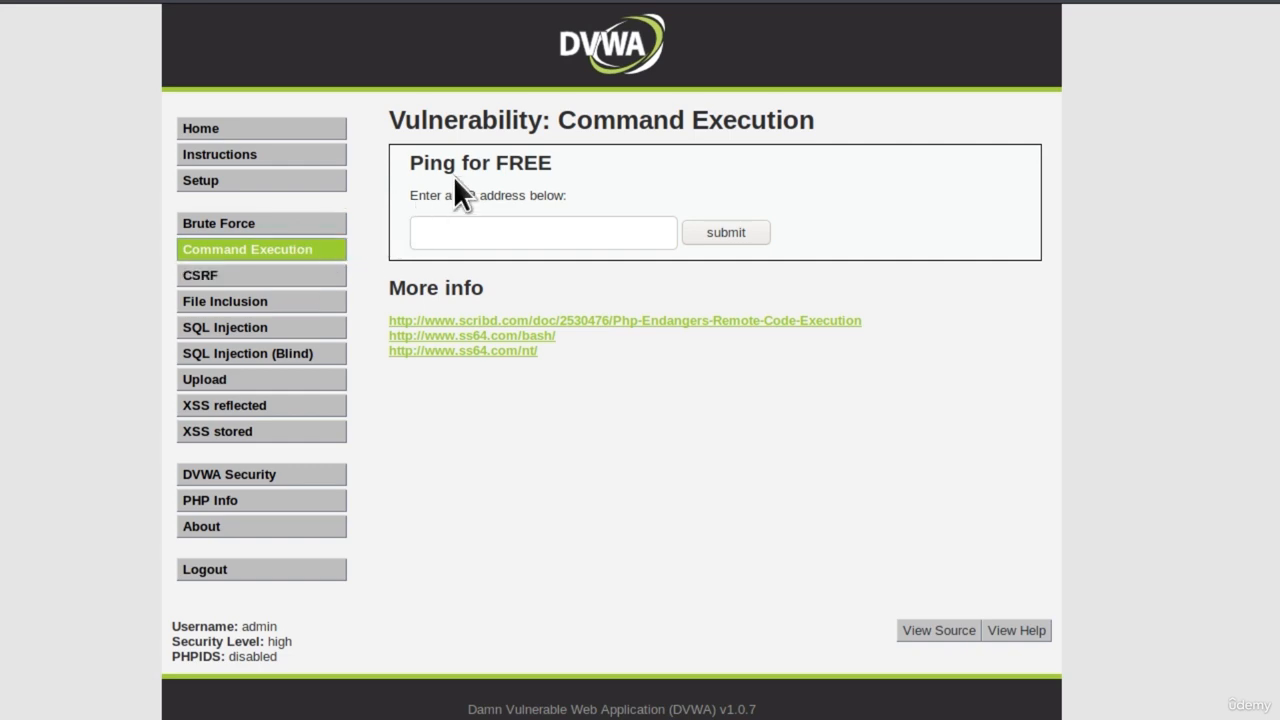
pyautogui.moveTo(408, 184)
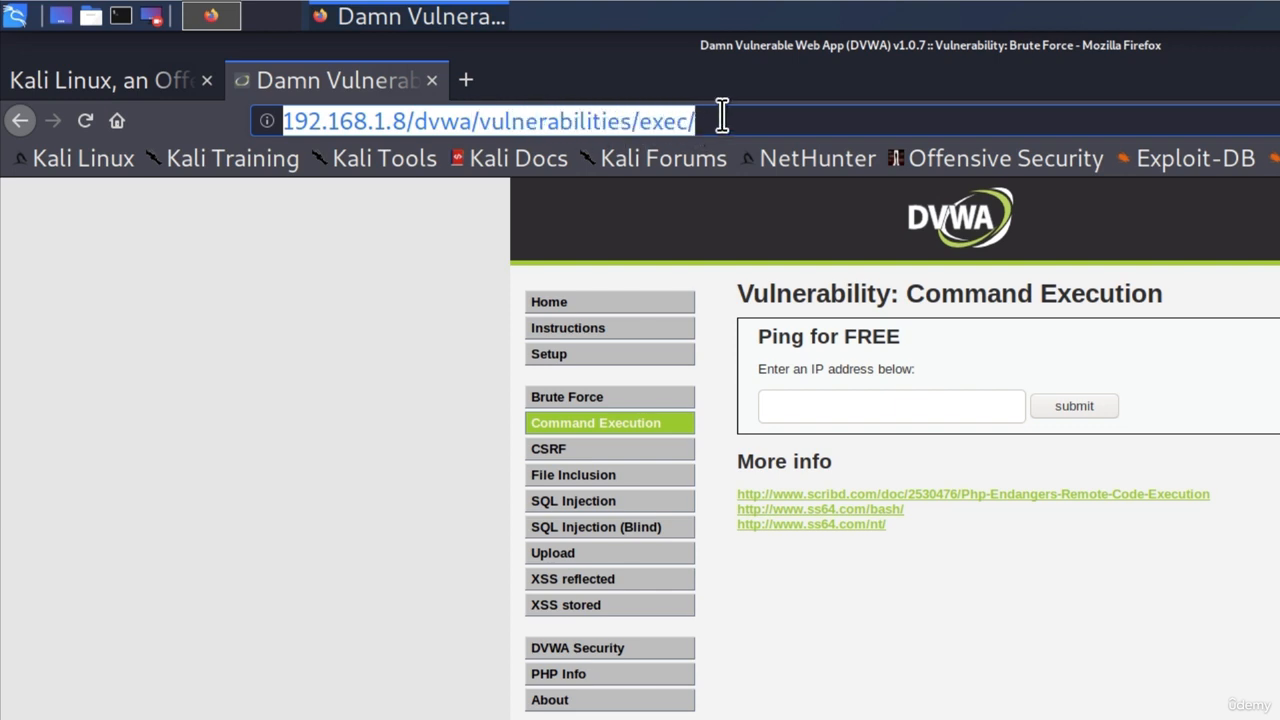
pyautogui.moveTo(430, 312)
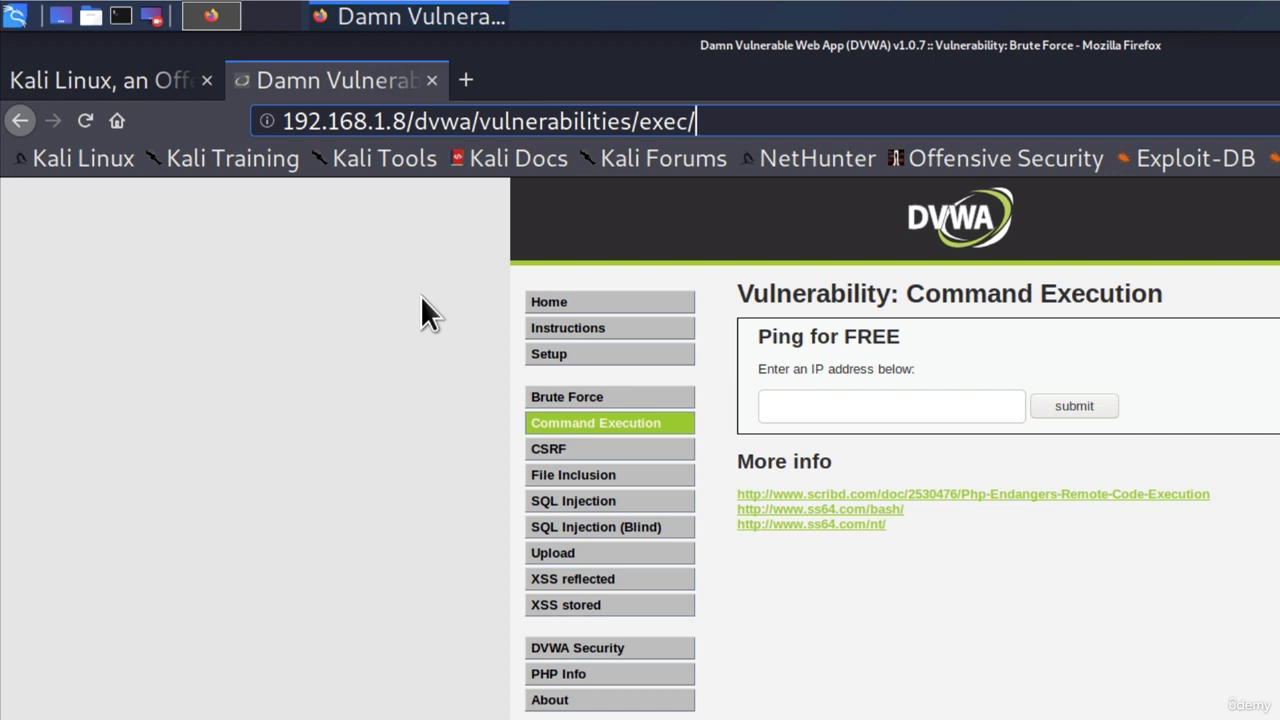
pyautogui.moveTo(490, 600)
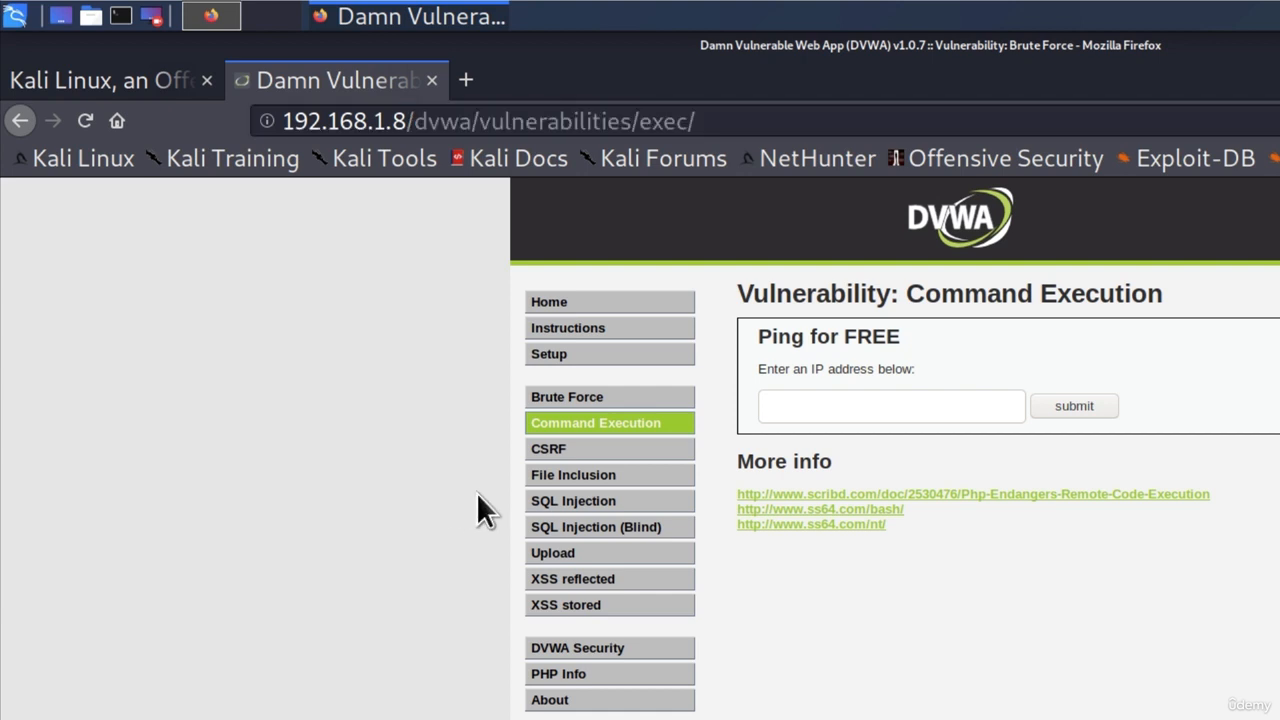
pyautogui.moveTo(676, 262)
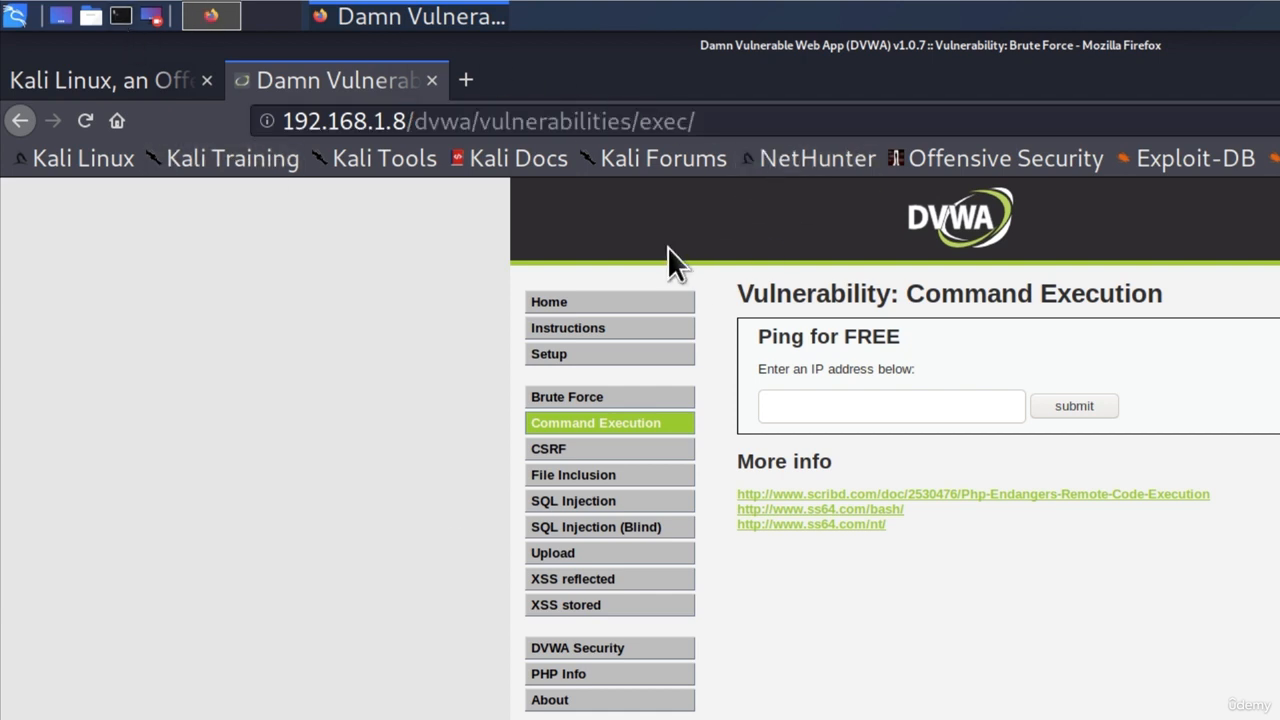
# Bring up an empty Kali terminal from the taskbar
pyautogui.click(210, 16)
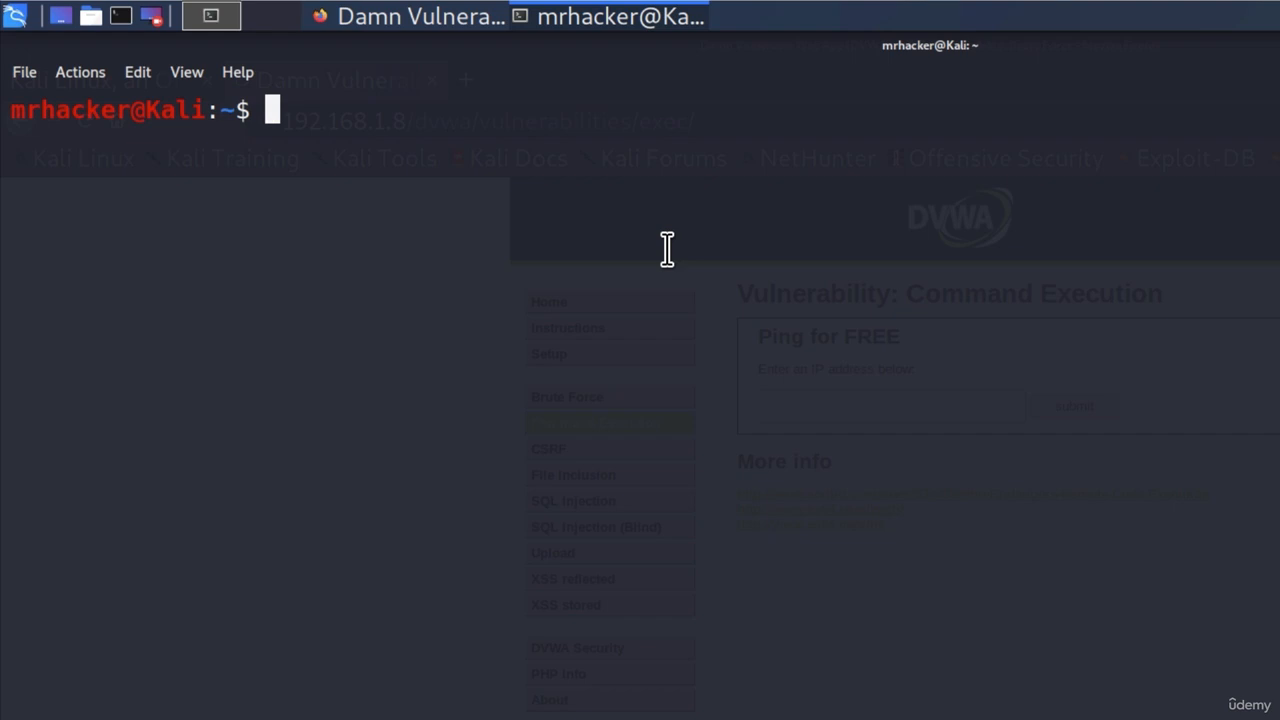
# Run dirb with no arguments and read its help, picking out the simple test example
pyautogui.press('Return')
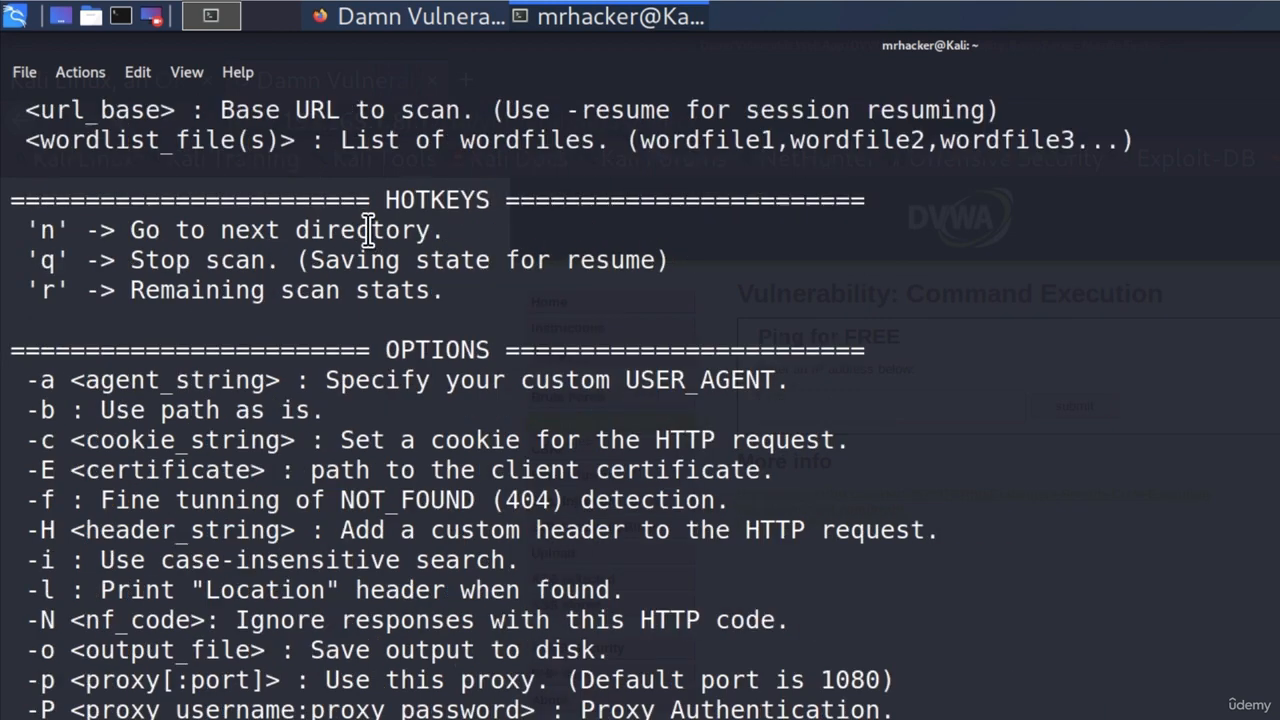
pyautogui.scroll(-3)
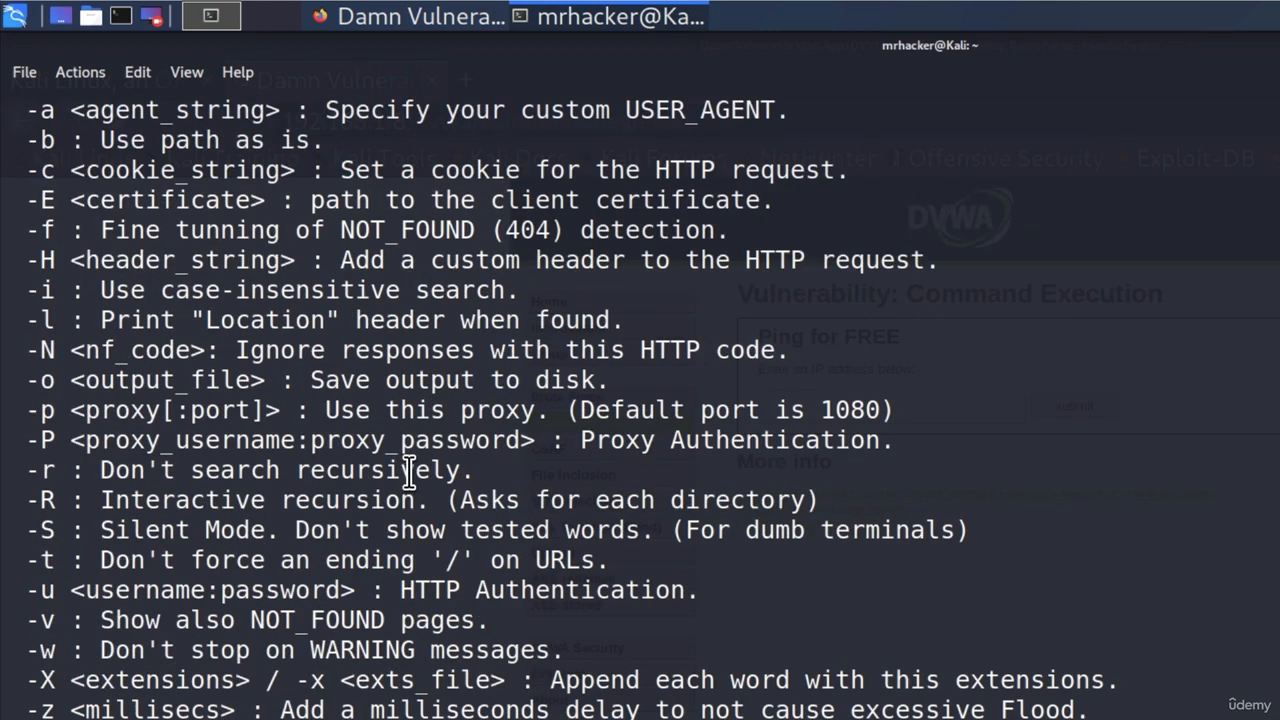
pyautogui.scroll(-3)
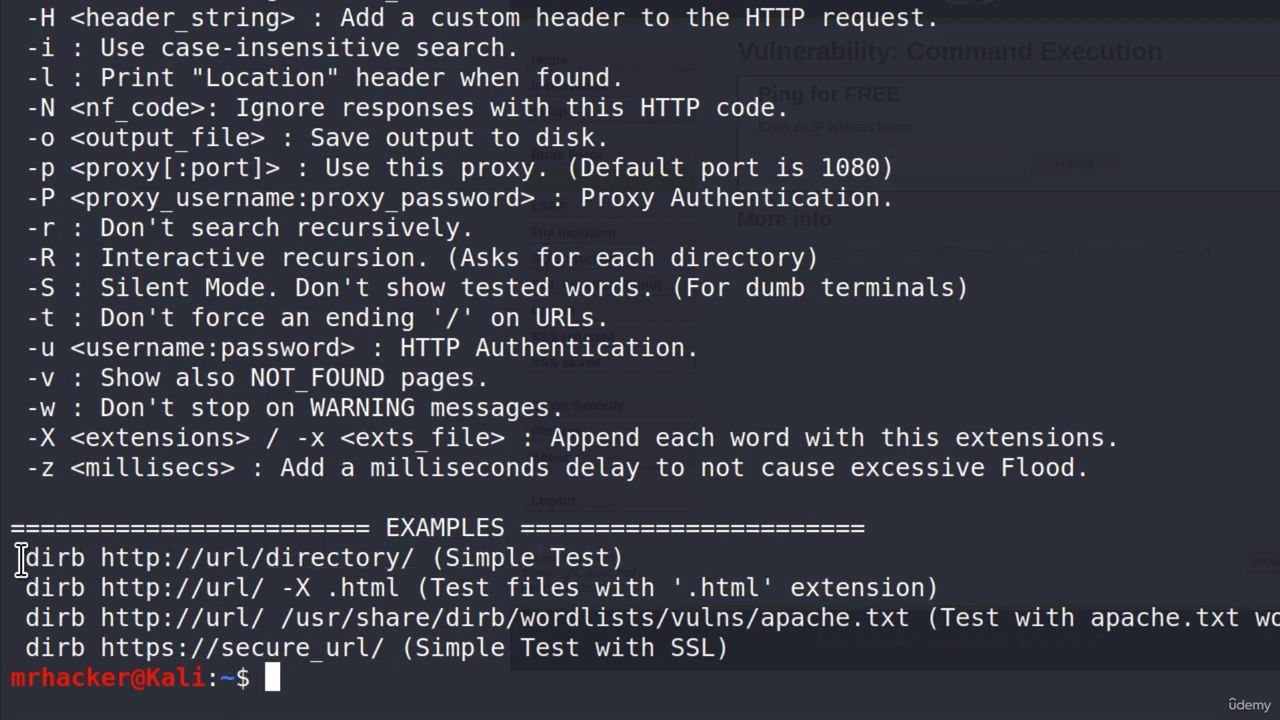
pyautogui.doubleClick(220, 556)
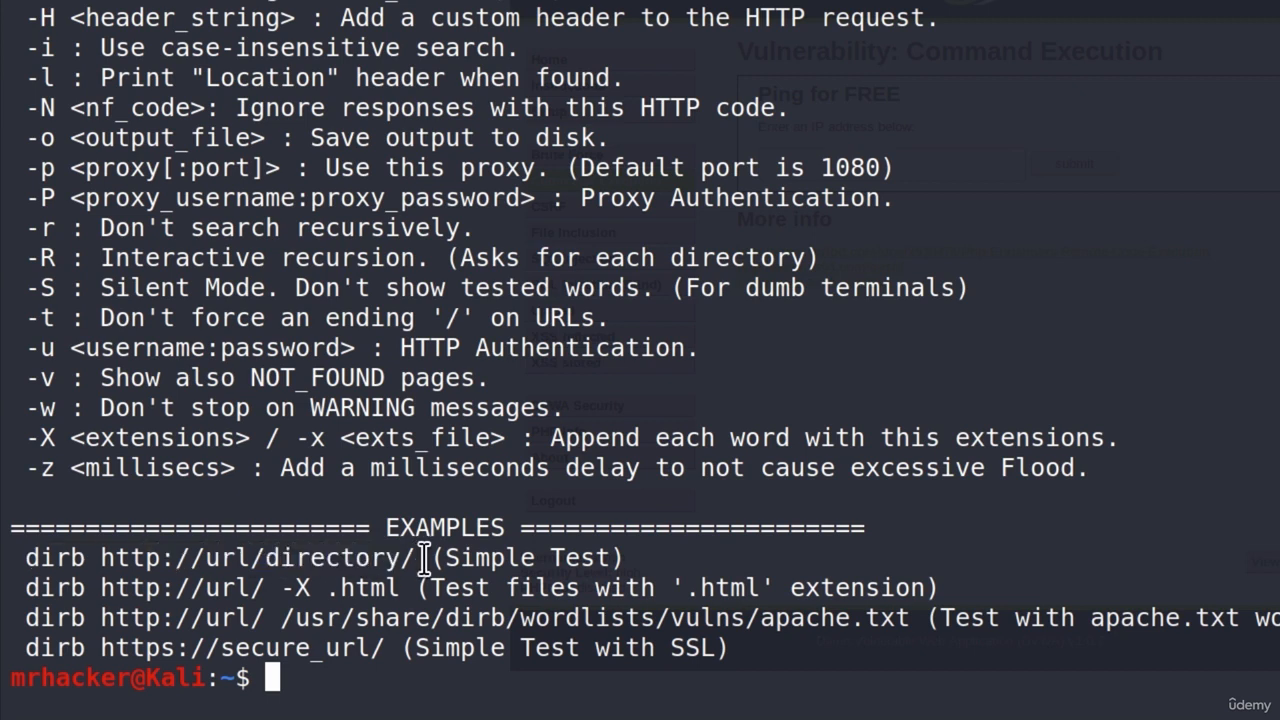
pyautogui.scroll(3)
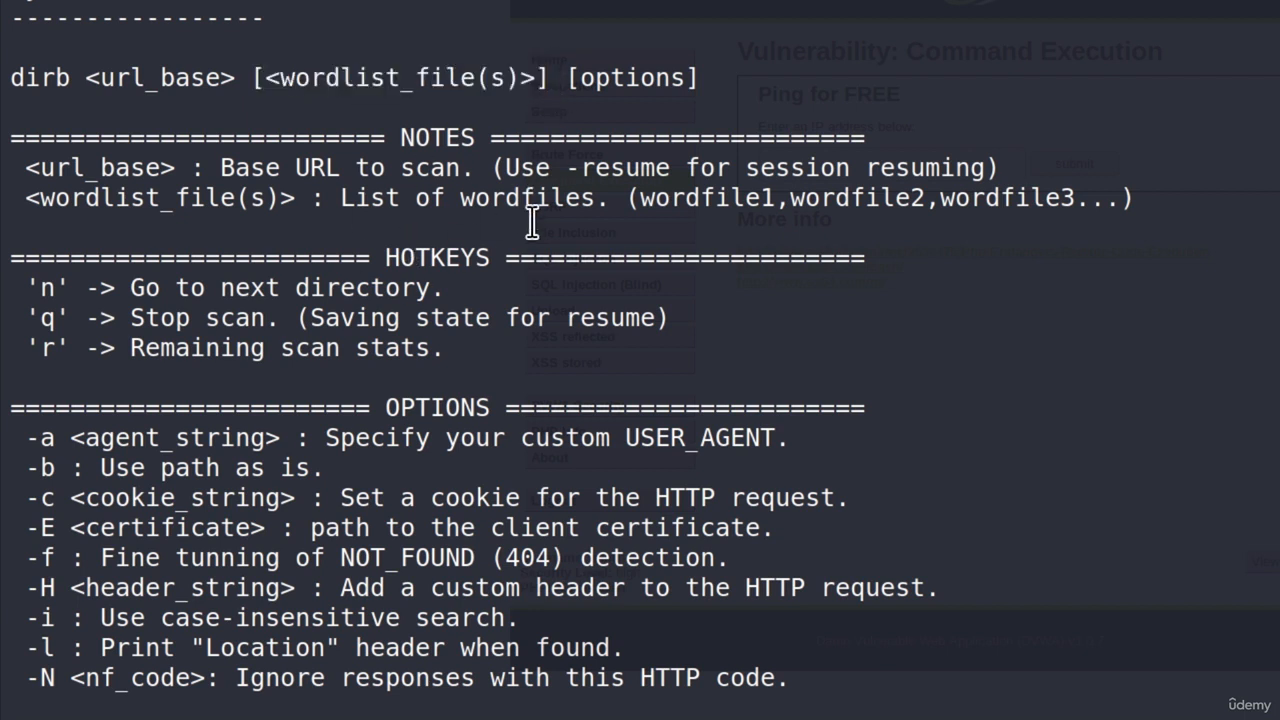
pyautogui.scroll(-3)
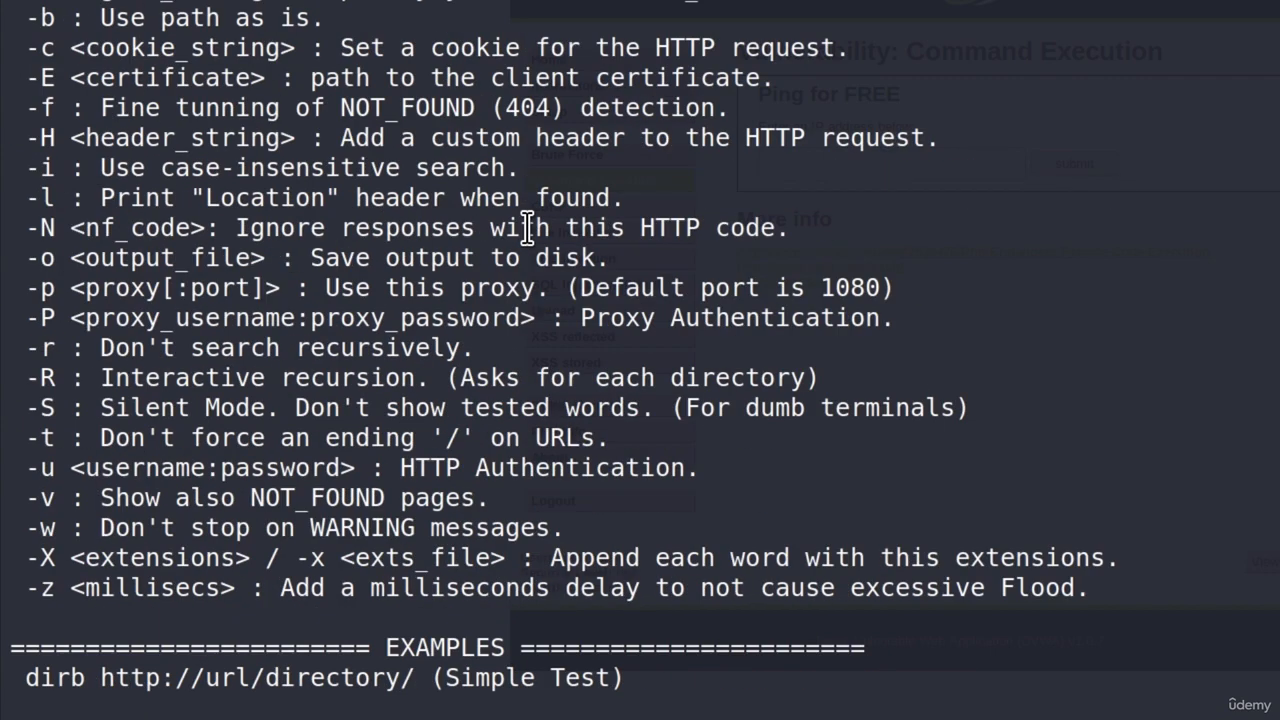
pyautogui.scroll(-3)
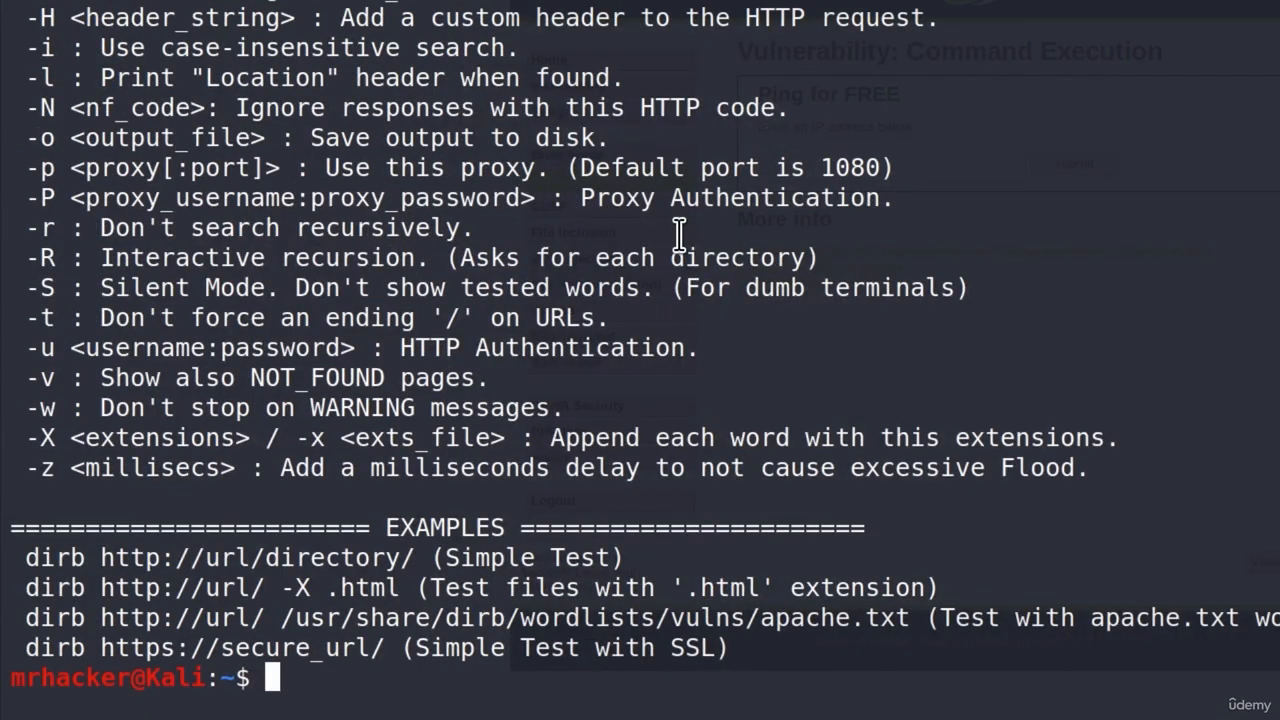
pyautogui.write('dirb')
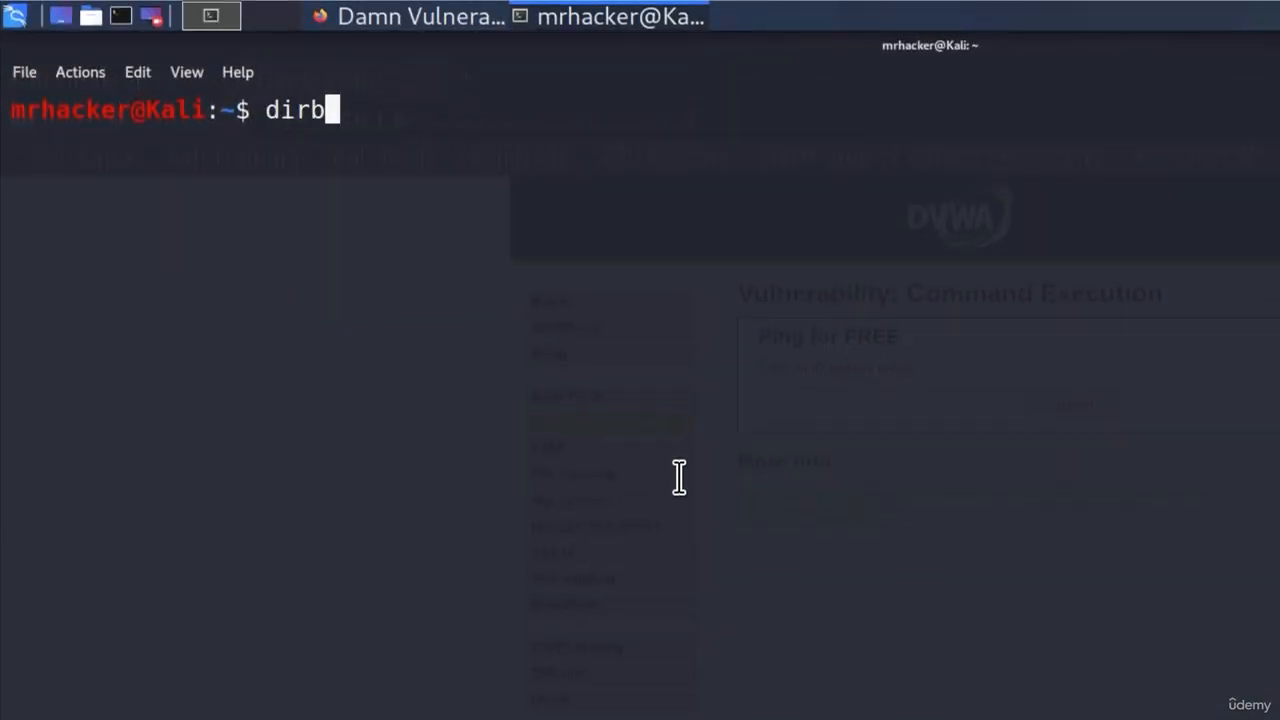
pyautogui.write('192.168')
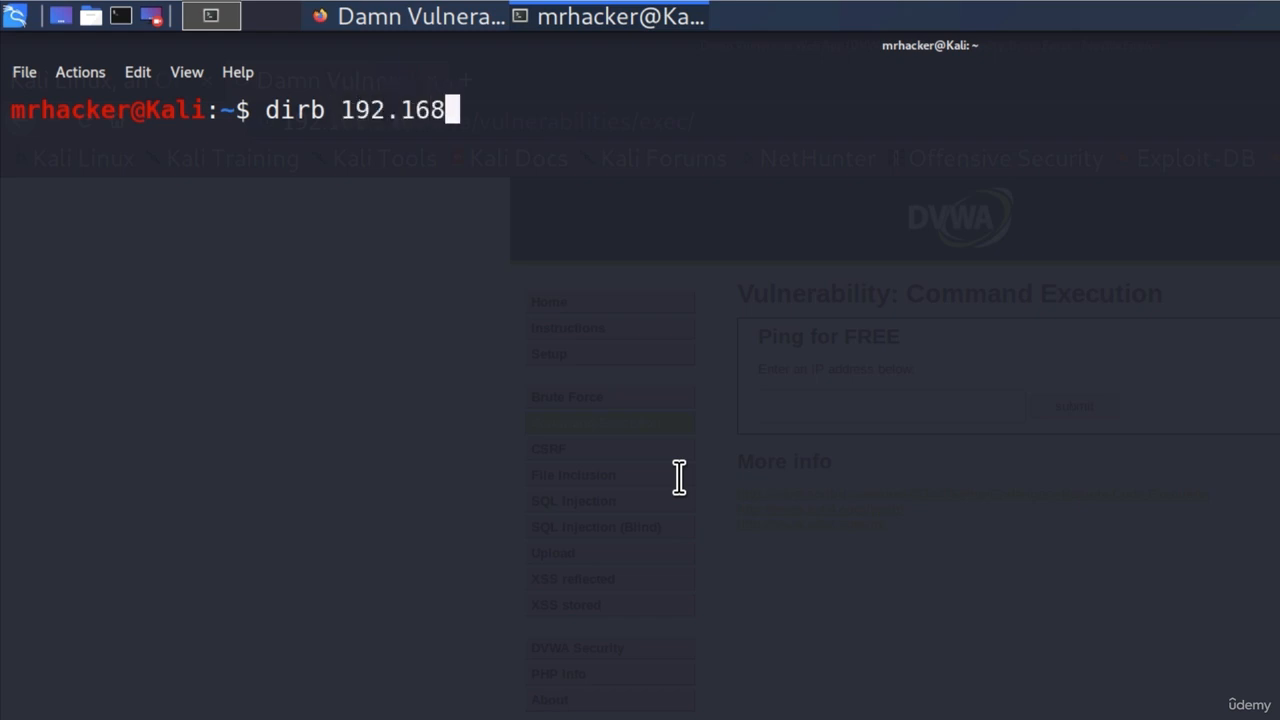
pyautogui.press('Return')
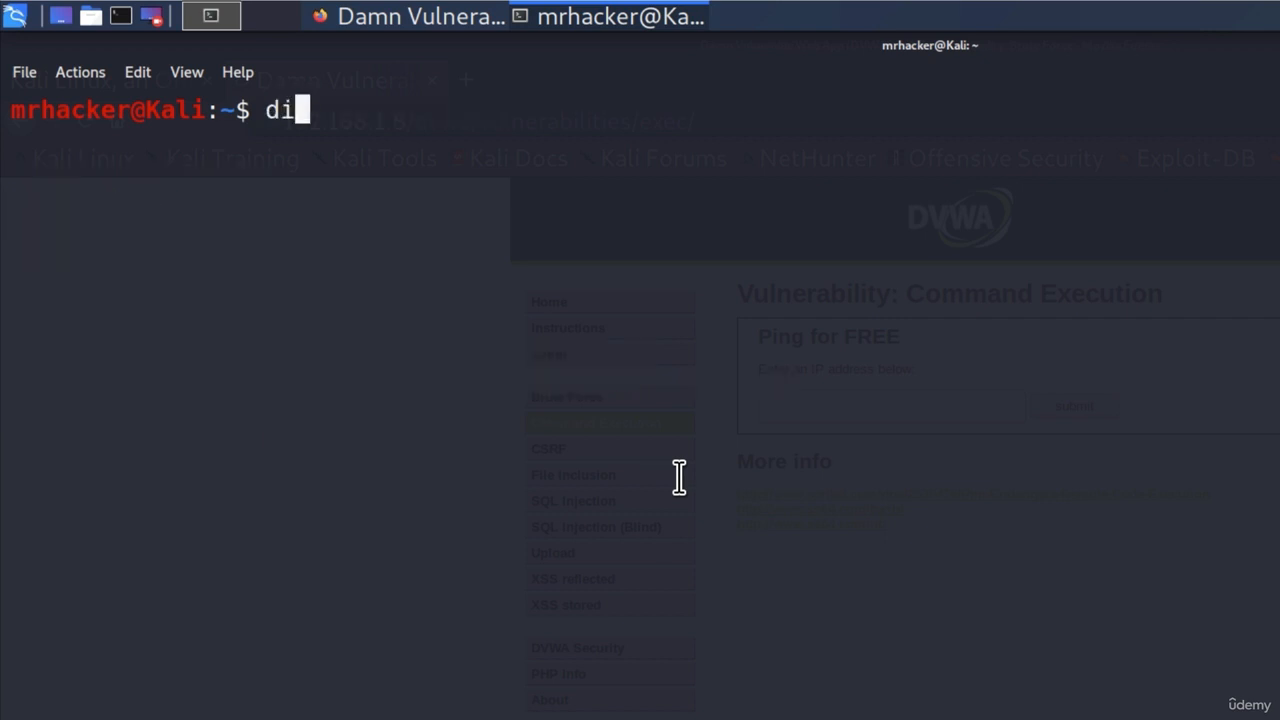
pyautogui.write('rb httpL')
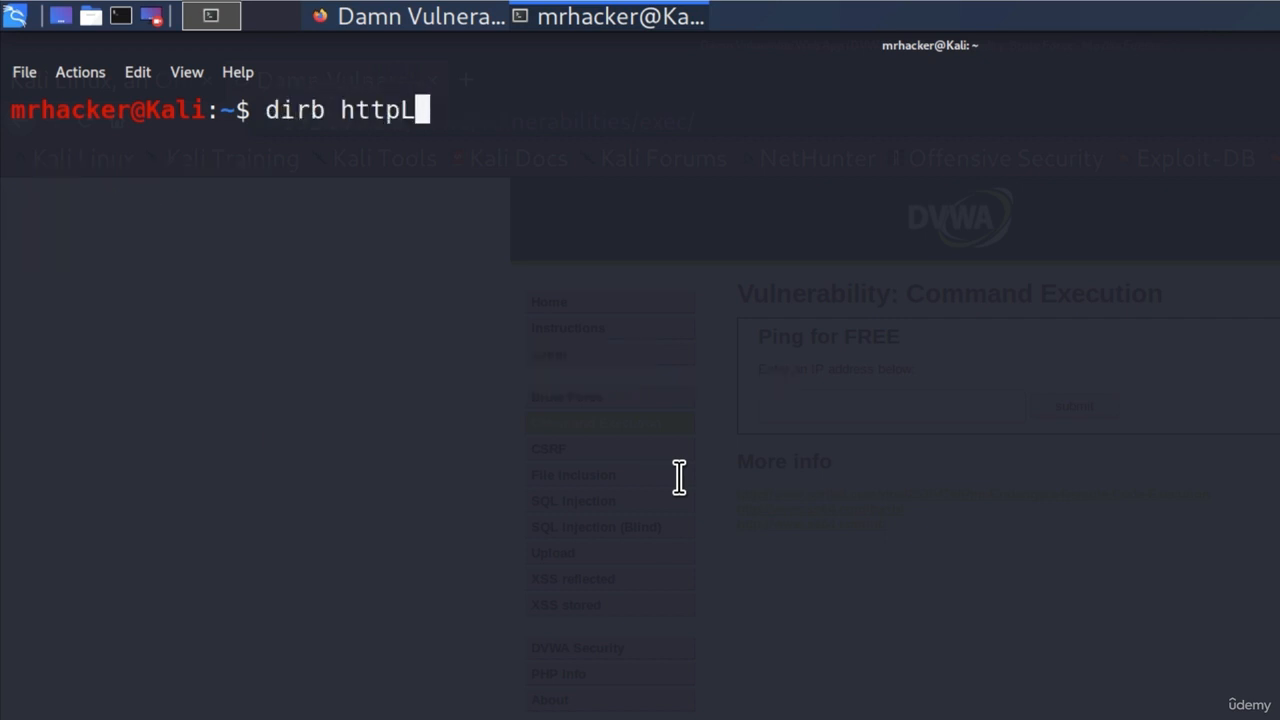
pyautogui.write('://192.1')
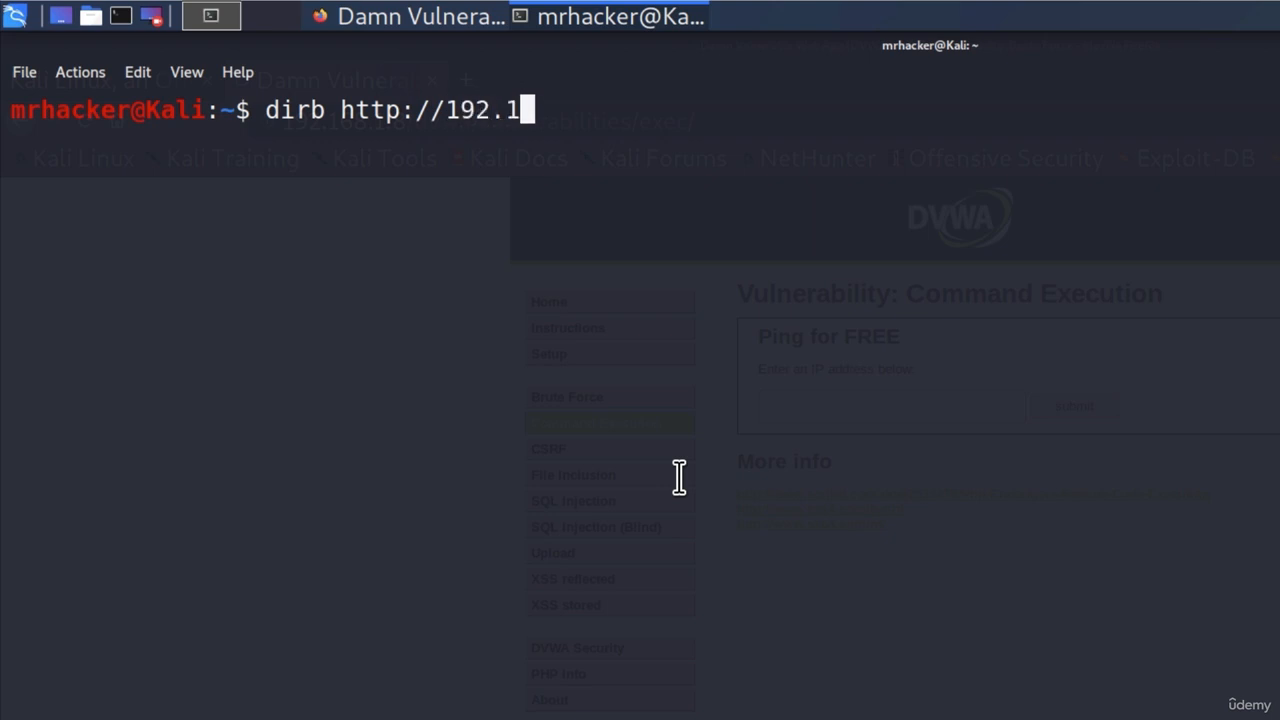
pyautogui.write('68.1.8')
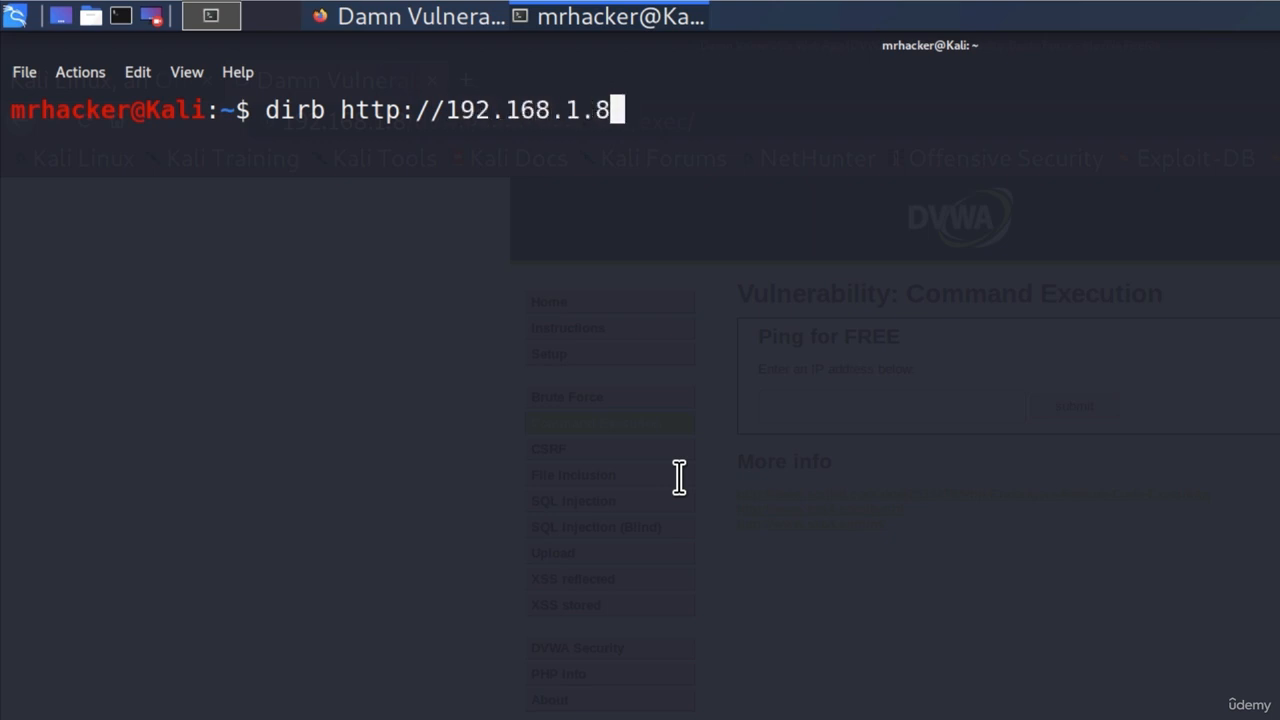
pyautogui.press('Return')
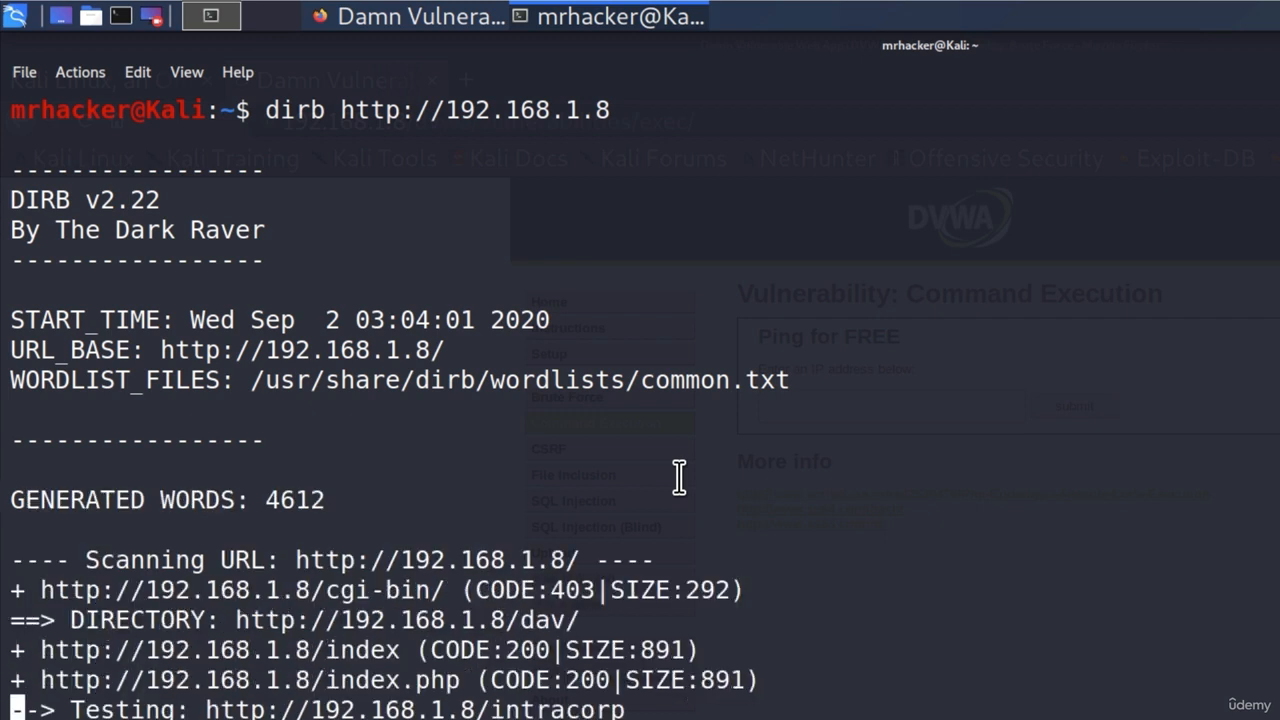
# Go through the dirb results and copy the phpMyAdmin/robots.txt address
pyautogui.scroll(-3)
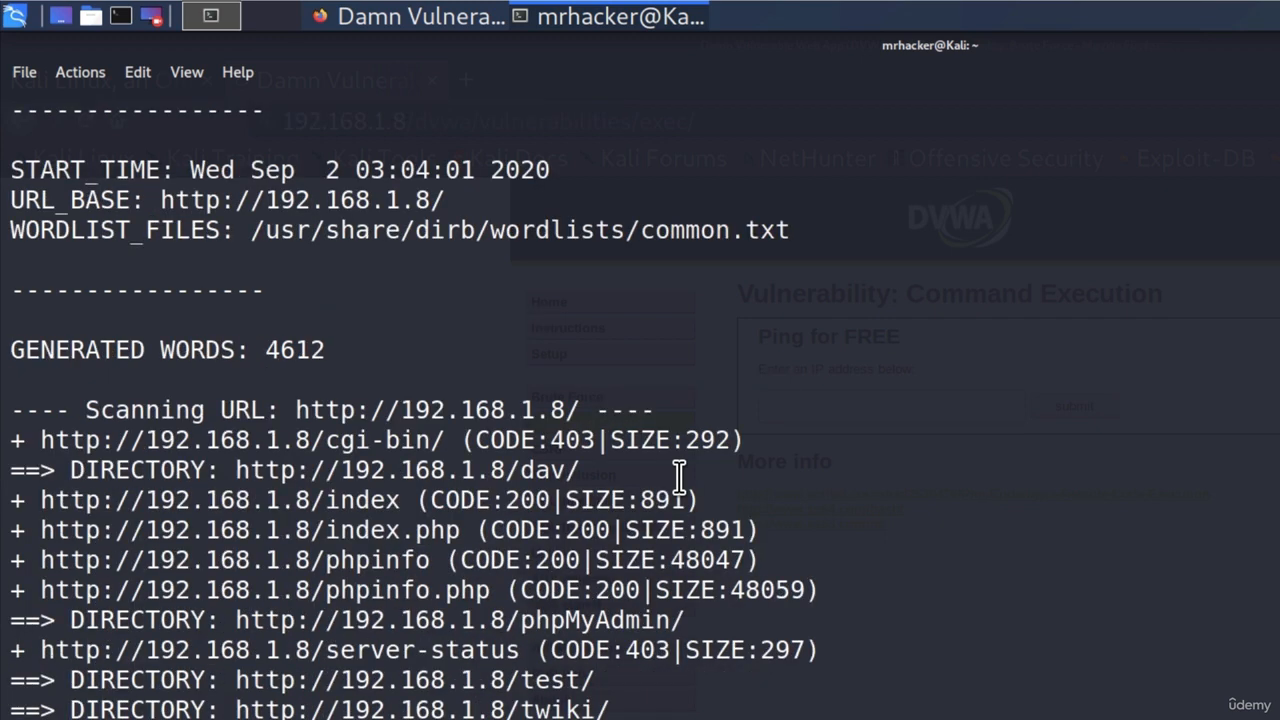
pyautogui.scroll(-3)
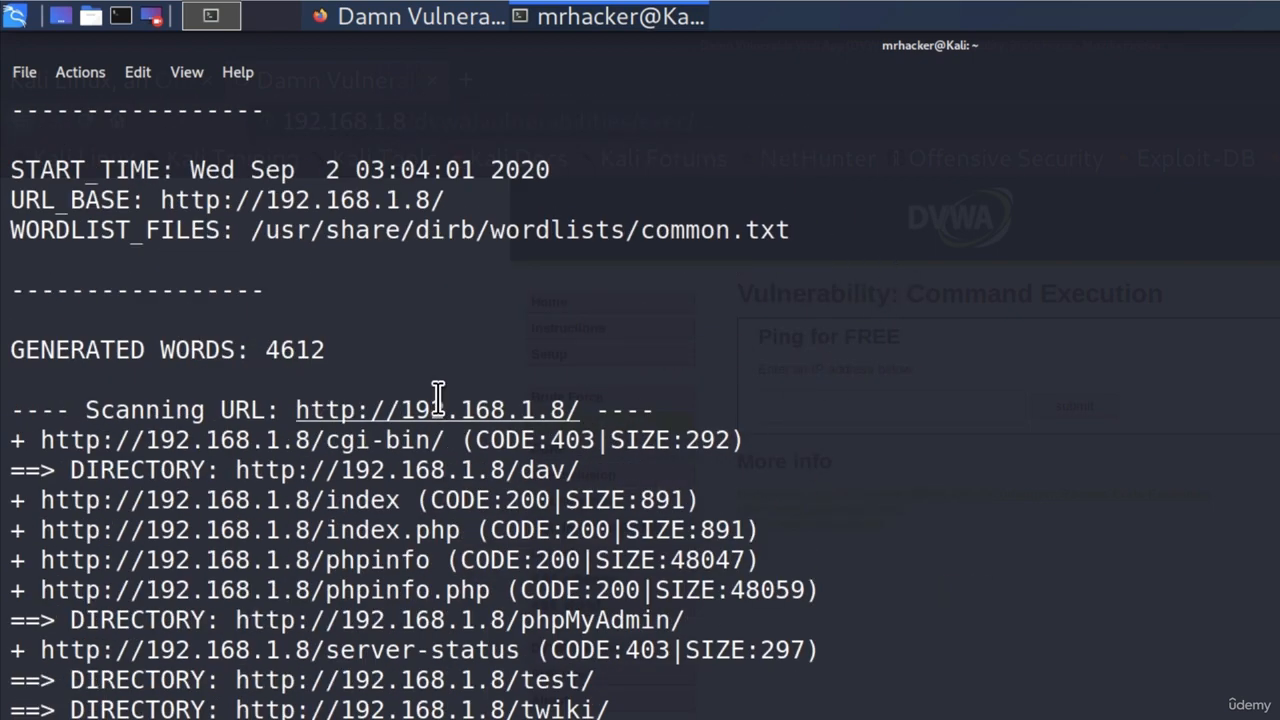
pyautogui.moveTo(916, 448)
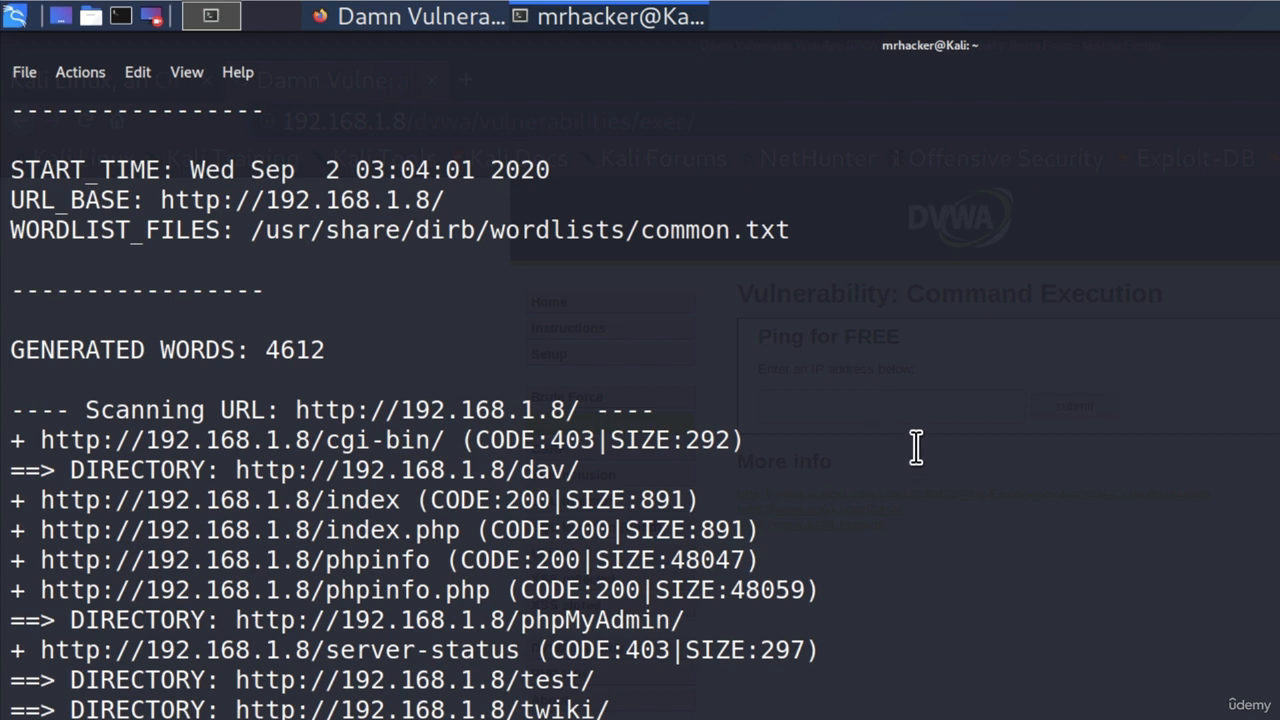
pyautogui.moveTo(324, 530)
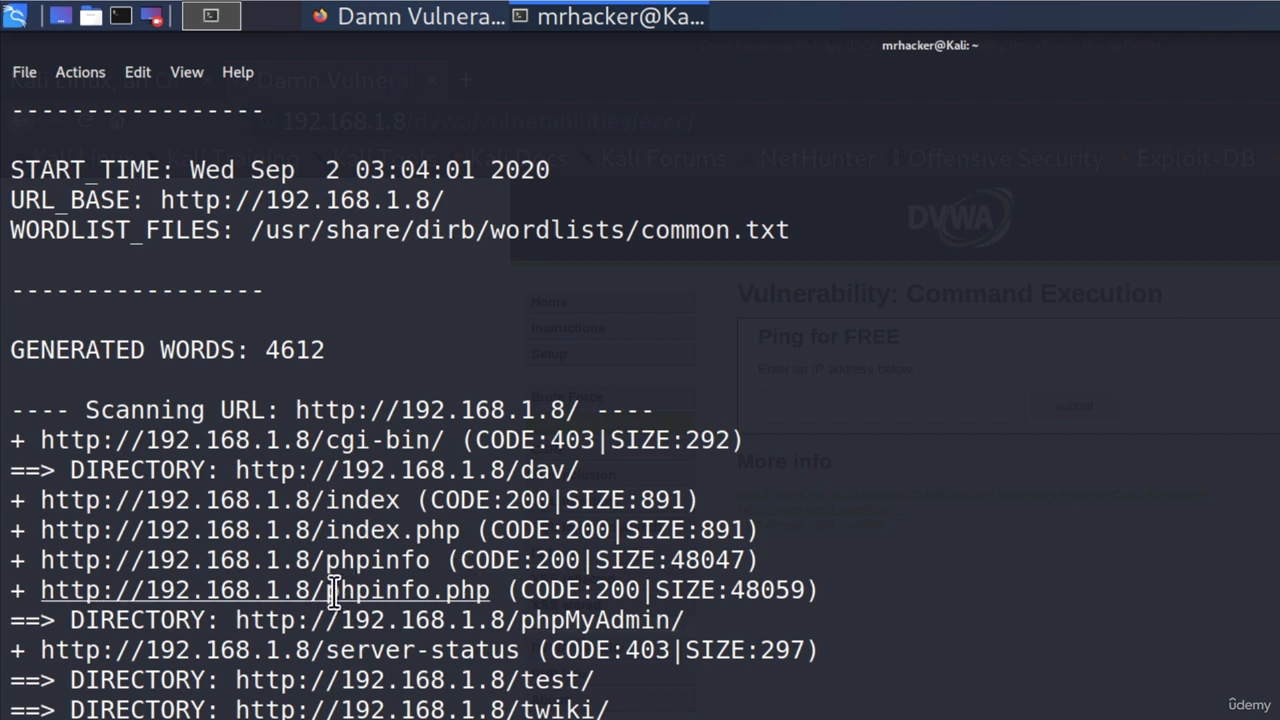
pyautogui.moveTo(556, 680)
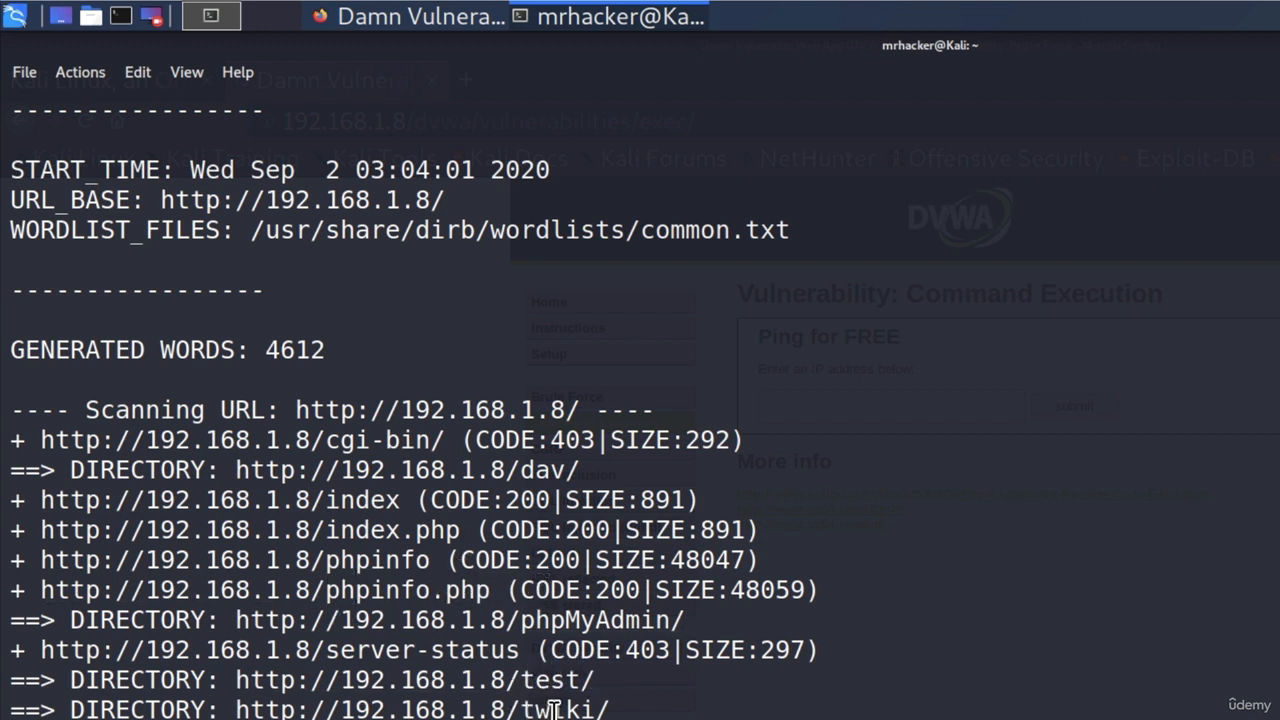
pyautogui.scroll(-3)
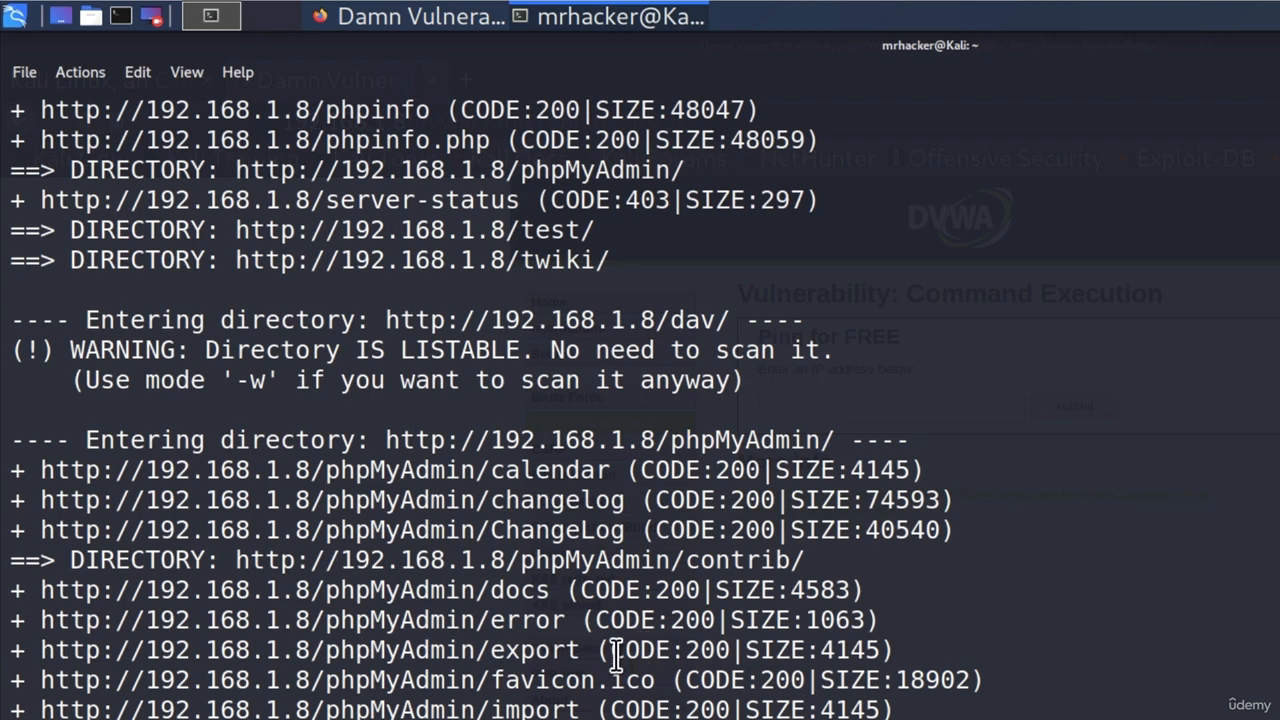
pyautogui.scroll(-3)
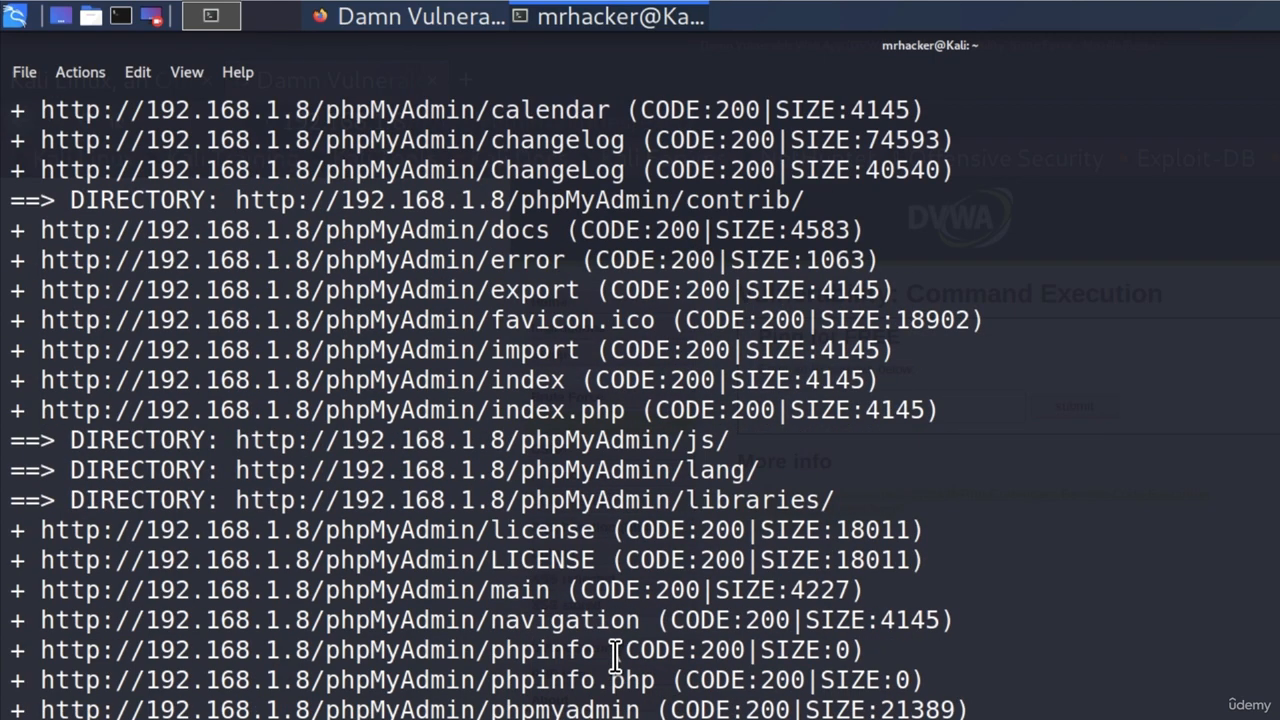
pyautogui.scroll(-3)
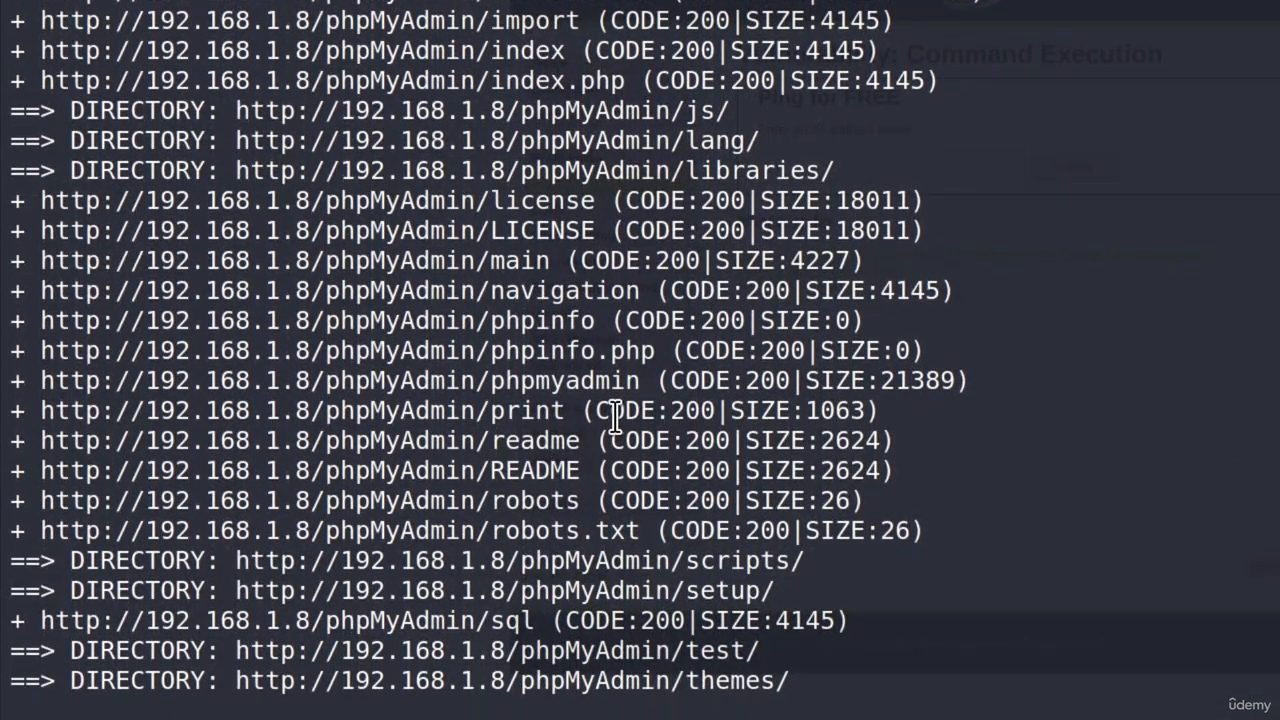
pyautogui.moveTo(644, 530)
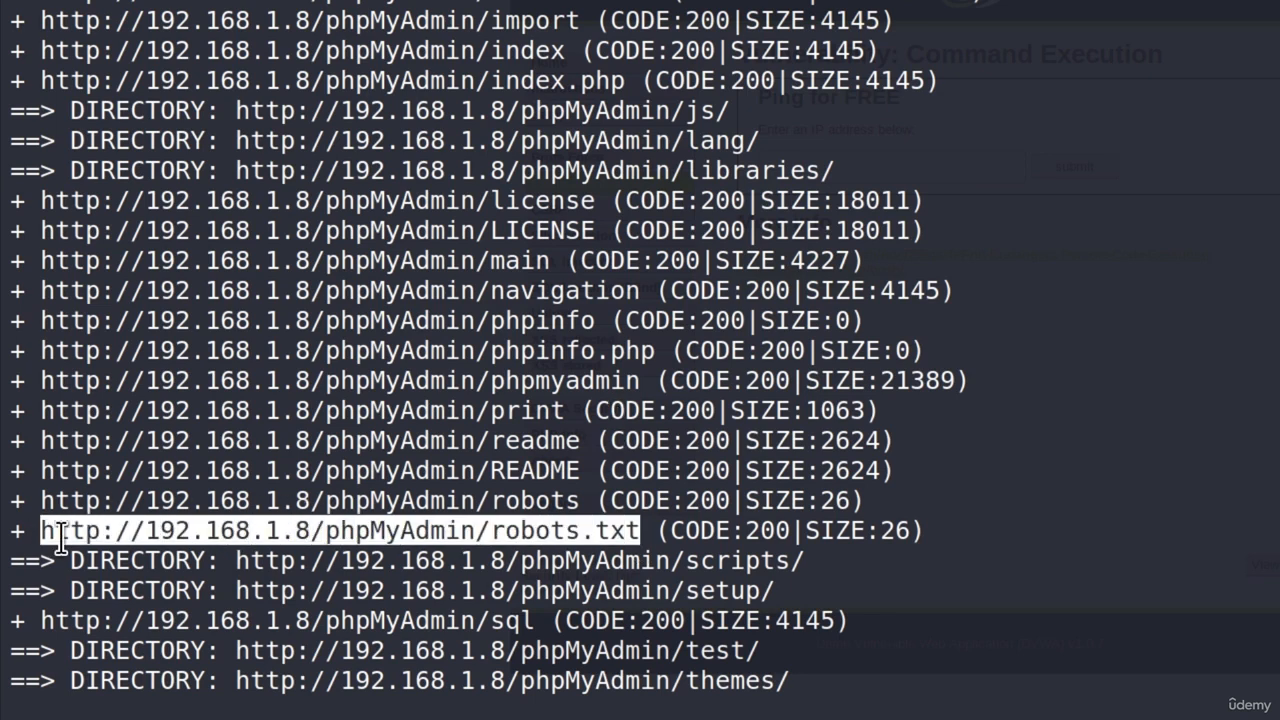
pyautogui.rightClick(60, 536)
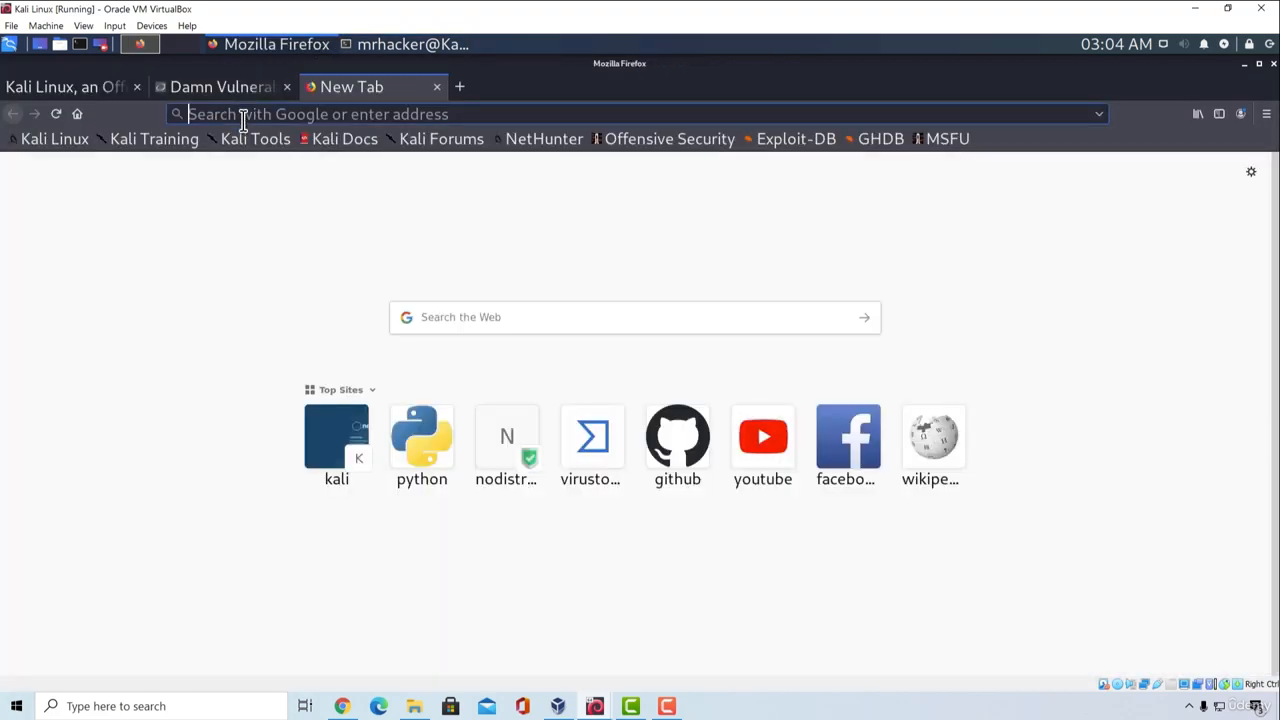
# Load 192.168.1.8/phpMyAdmin/robots.txt, showing User-agent: * and Disallow: /
pyautogui.write('192.168.1.8/phpMyAdmin/robots.txt')
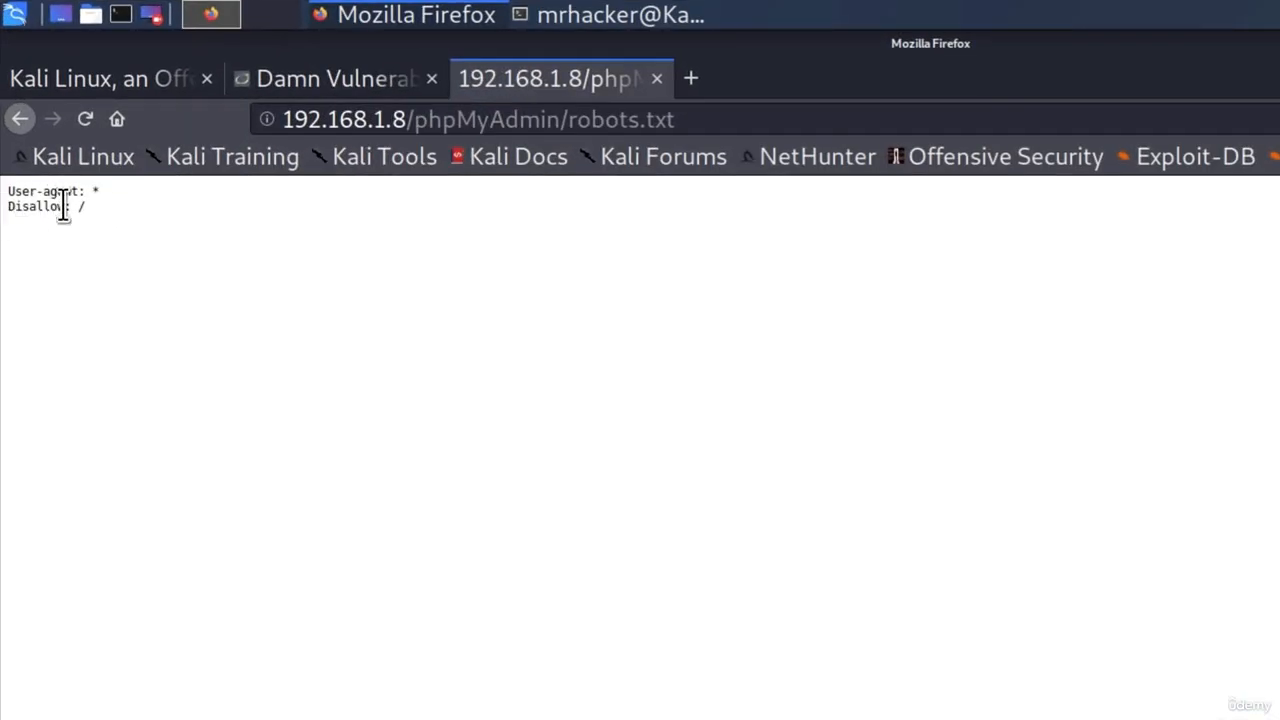
pyautogui.moveTo(98, 190)
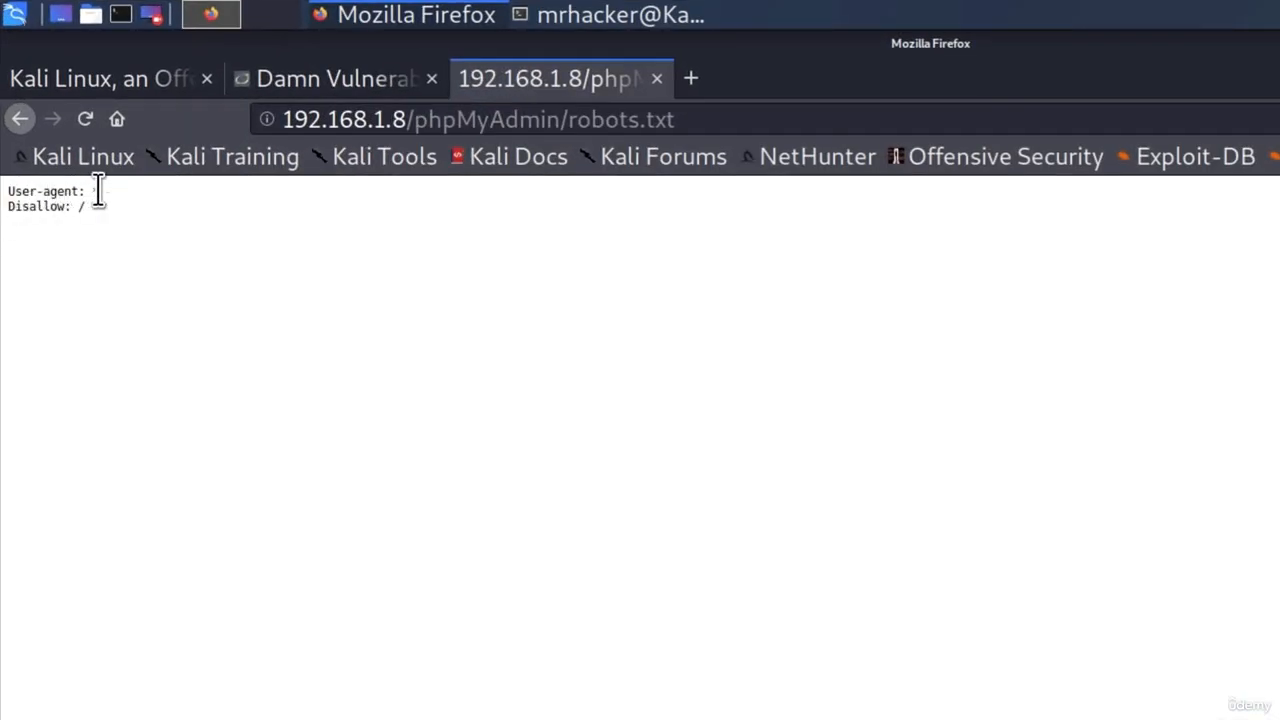
pyautogui.moveTo(120, 224)
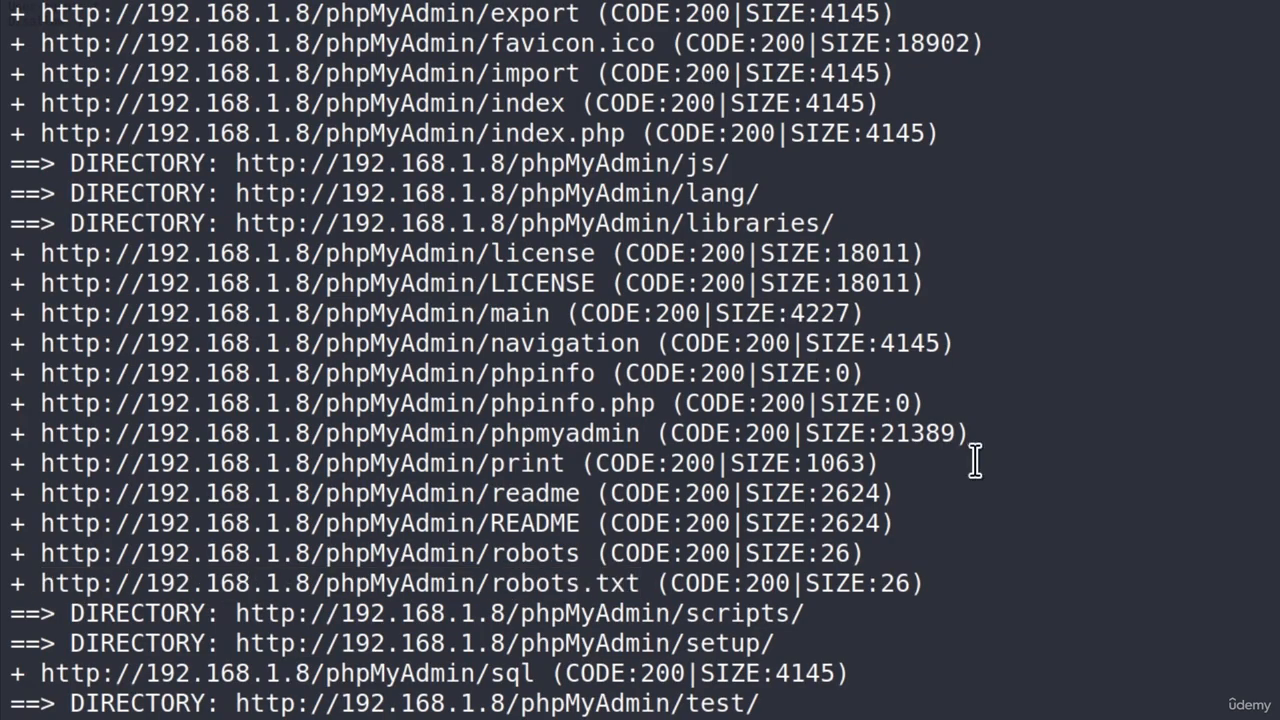
# Review further phpMyAdmin entries such as themes, TODO and webapp in the dirb output
pyautogui.scroll(-3)
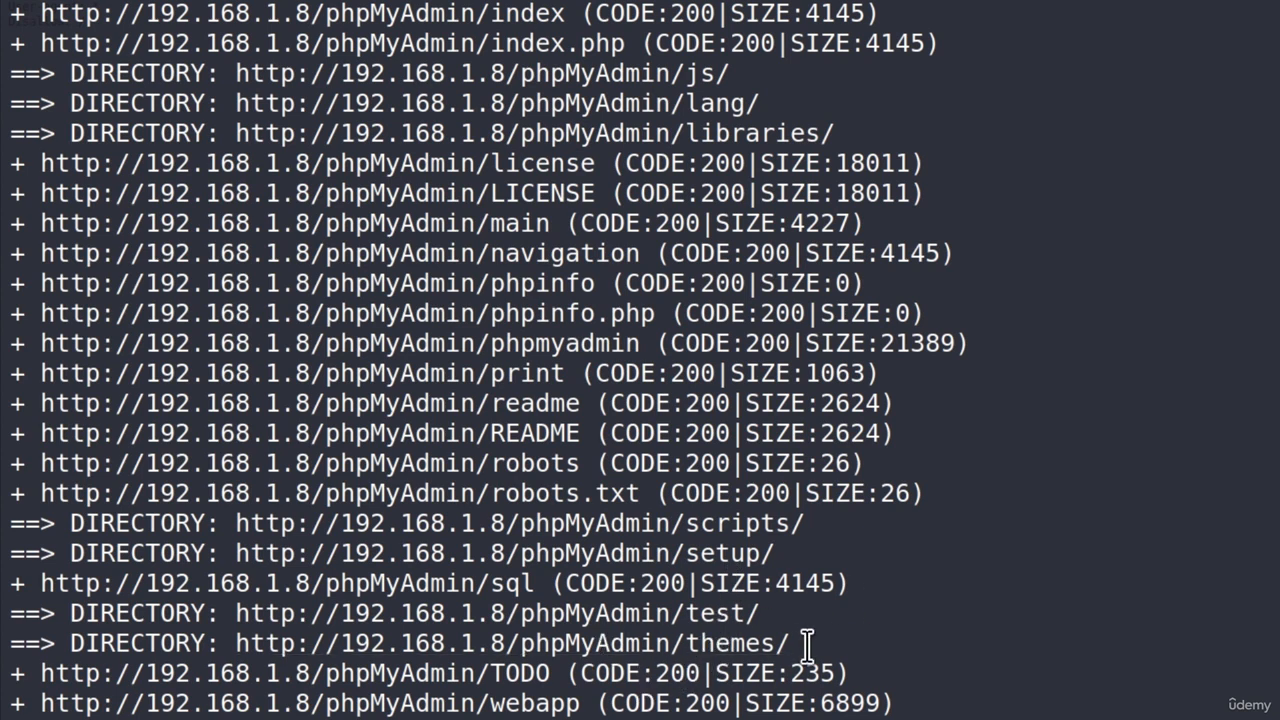
pyautogui.moveTo(620, 344)
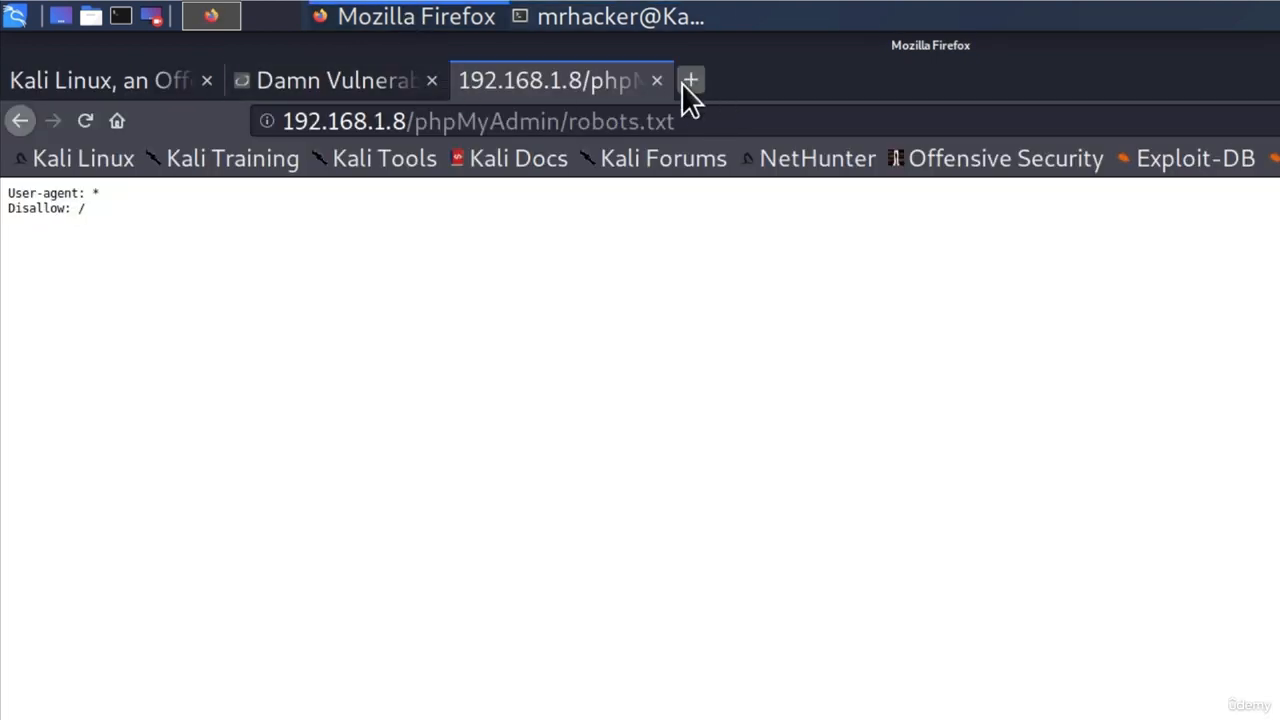
# Paste & Go to 192.168.1.8/phpMyAdmin/phpmyadmin and look through its raw stylesheet text
pyautogui.rightClick(470, 122)
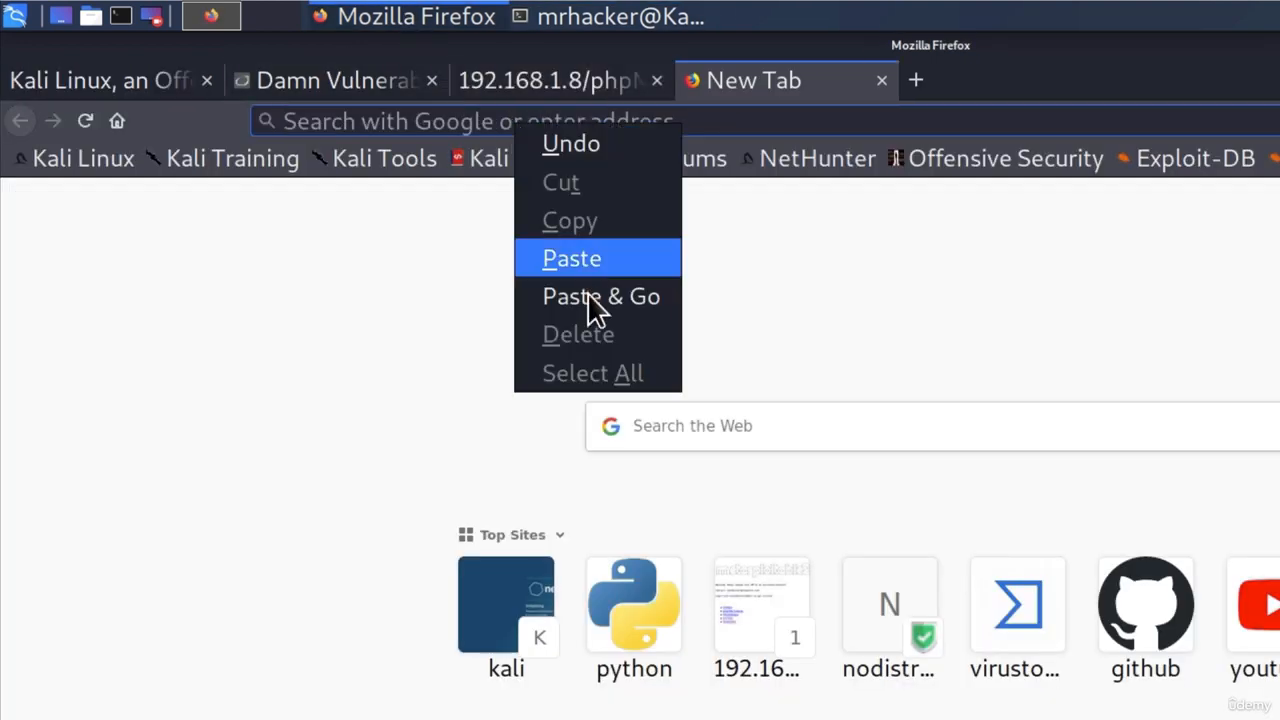
pyautogui.click(600, 296)
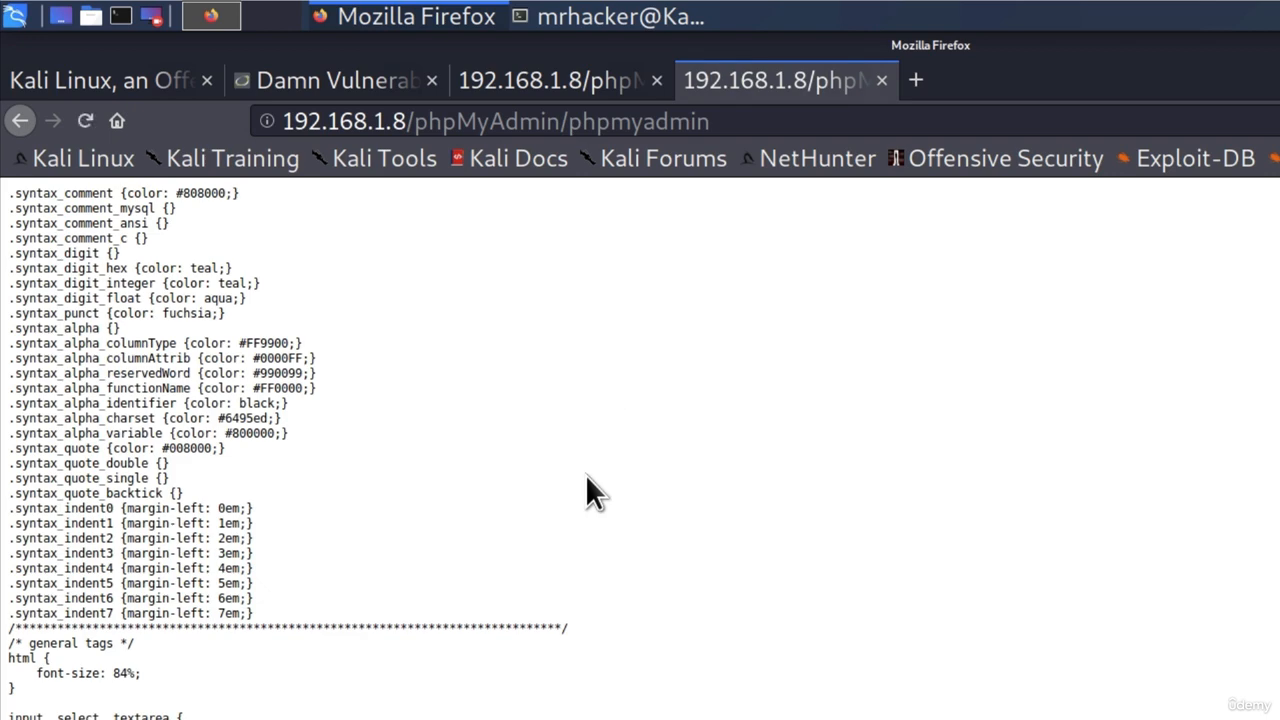
pyautogui.scroll(-3)
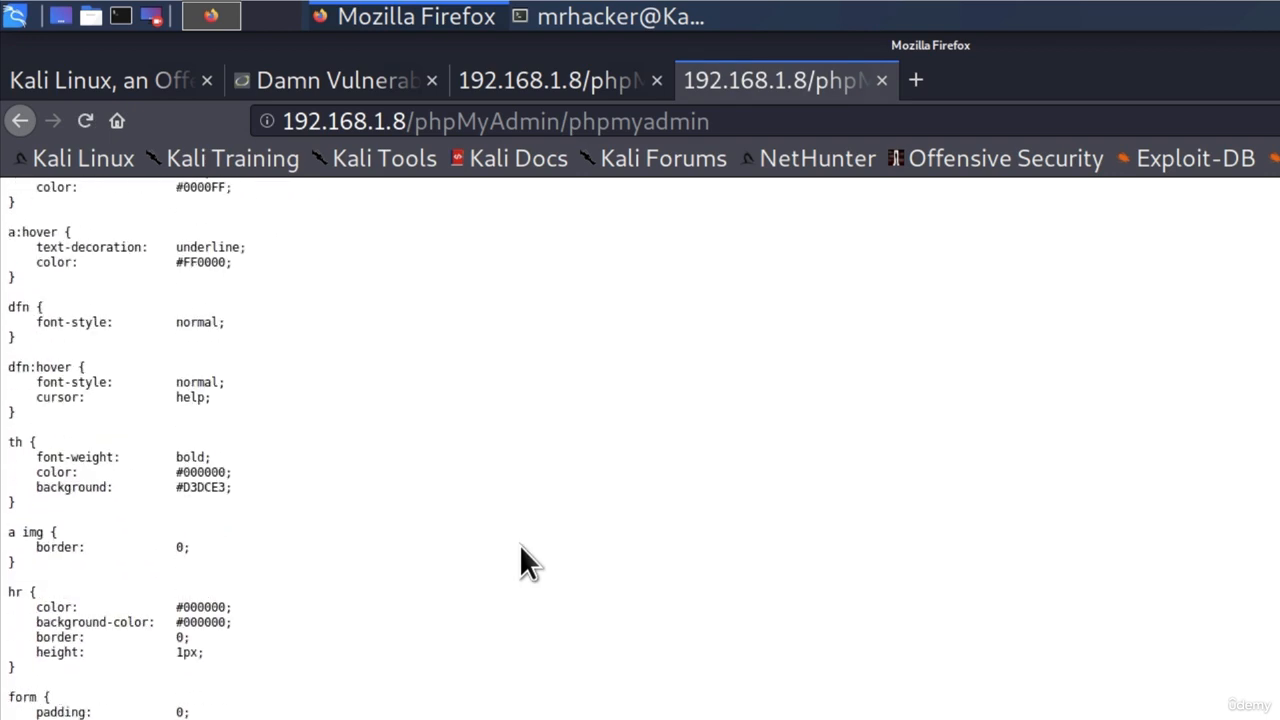
pyautogui.scroll(-3)
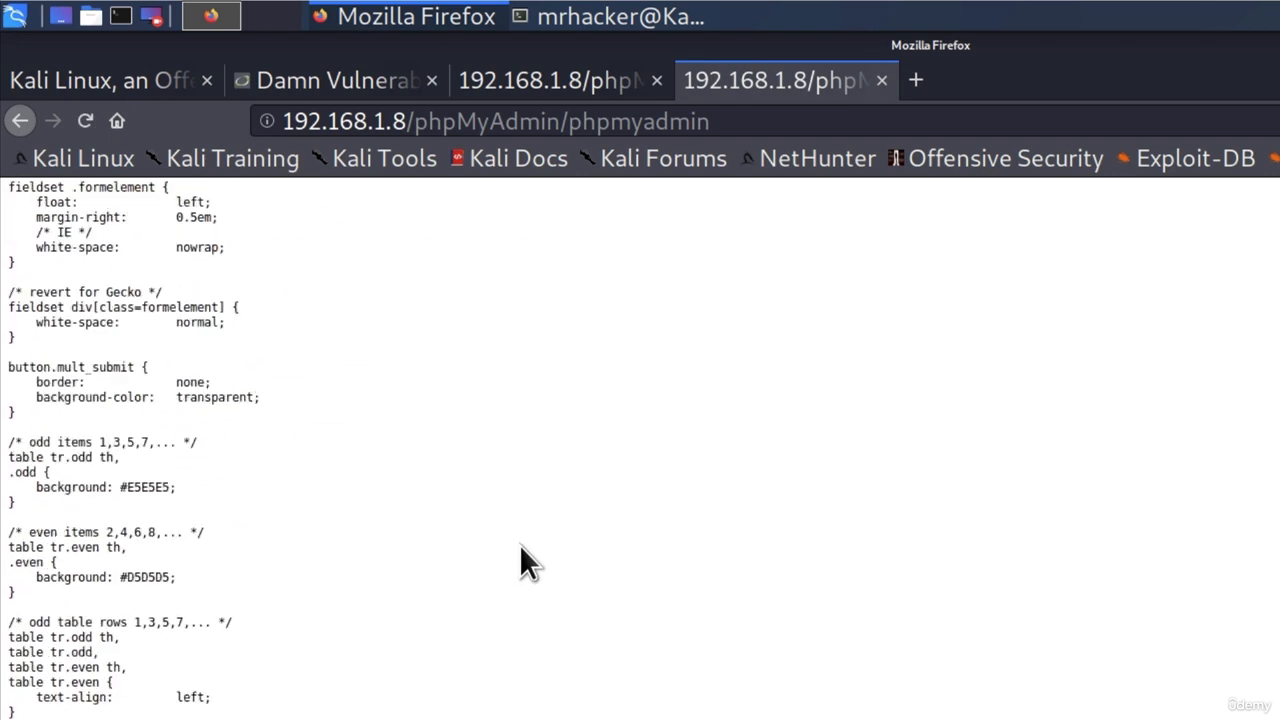
pyautogui.scroll(-3)
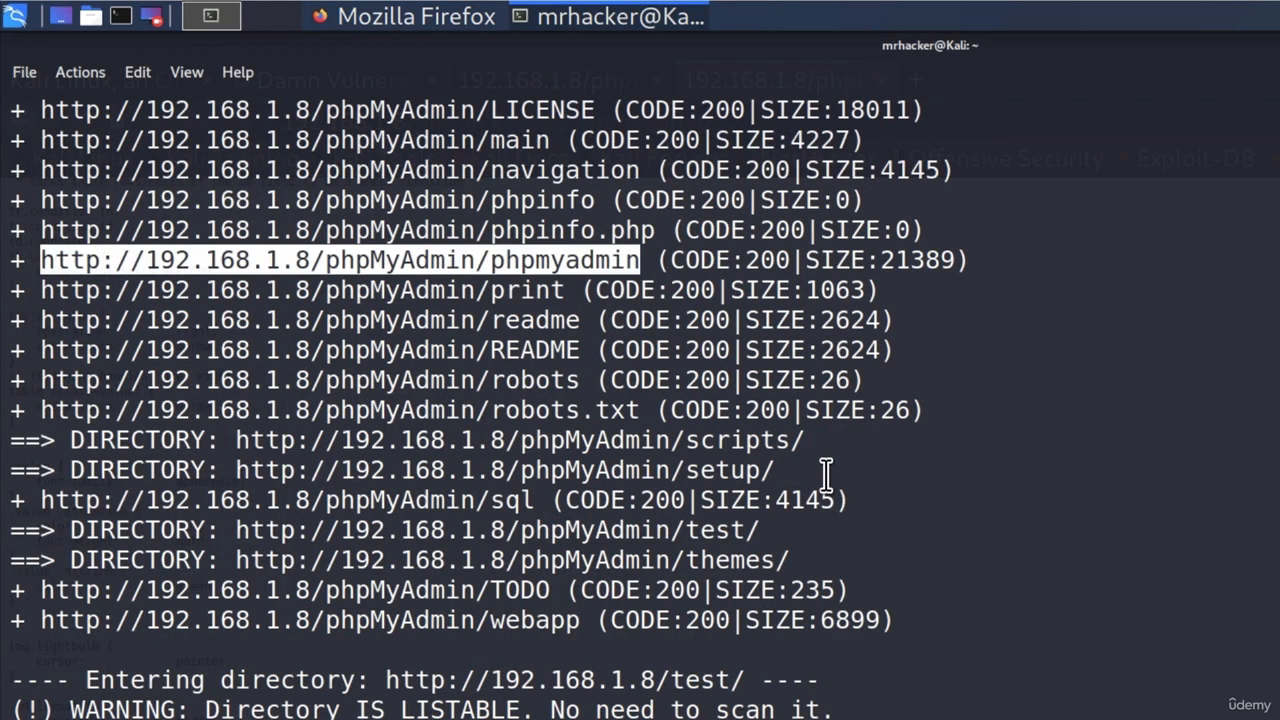
# Reach the twiki/bin entries like attach, edit, search and view in the dirb output
pyautogui.scroll(-3)
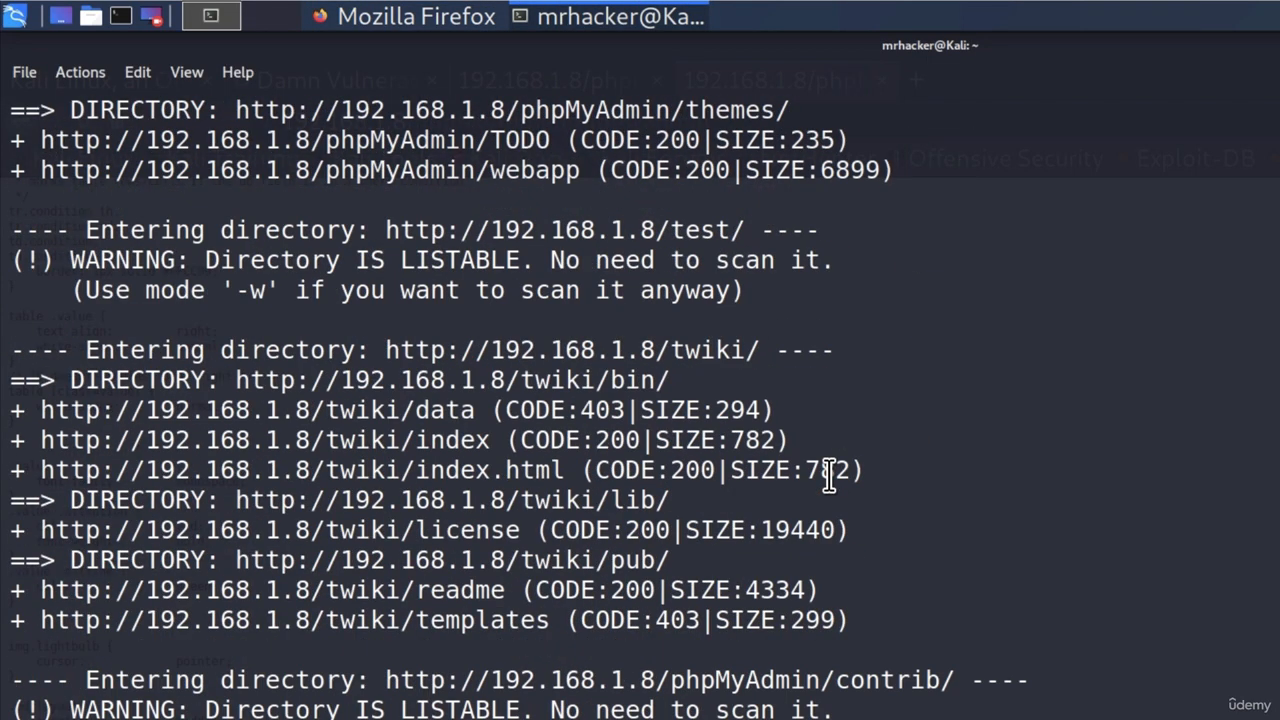
pyautogui.scroll(-3)
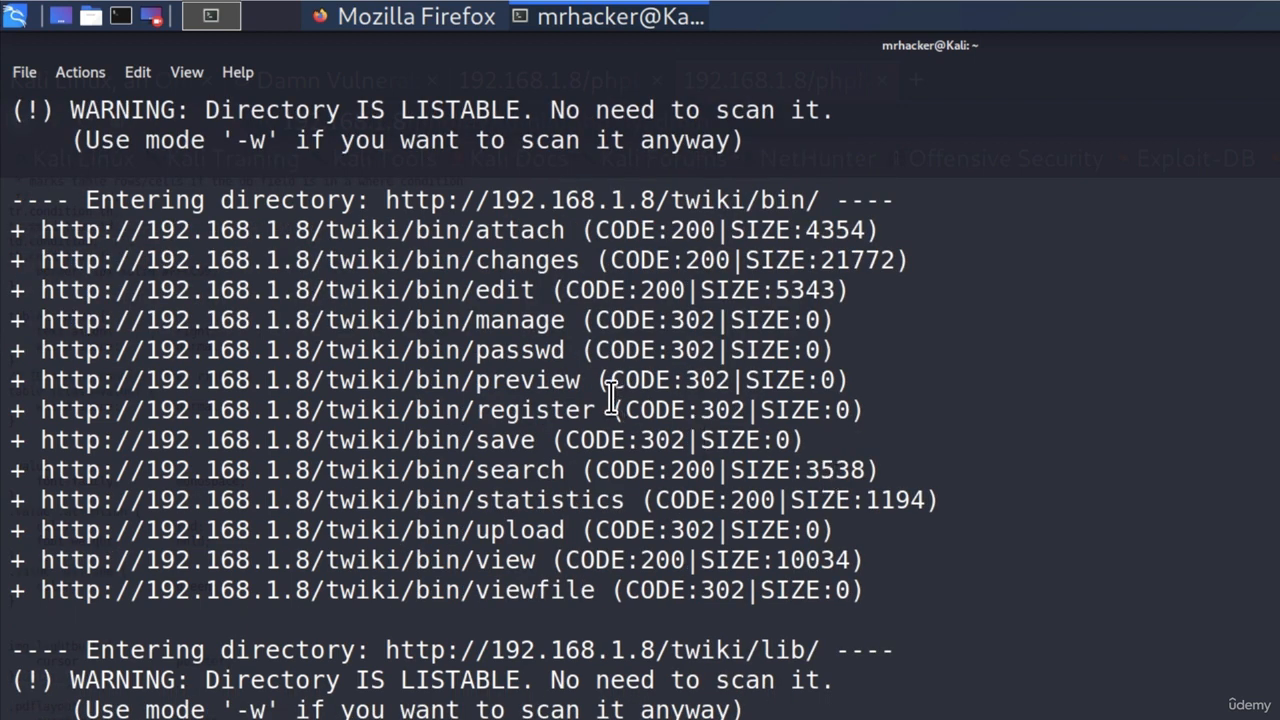
pyautogui.moveTo(564, 348)
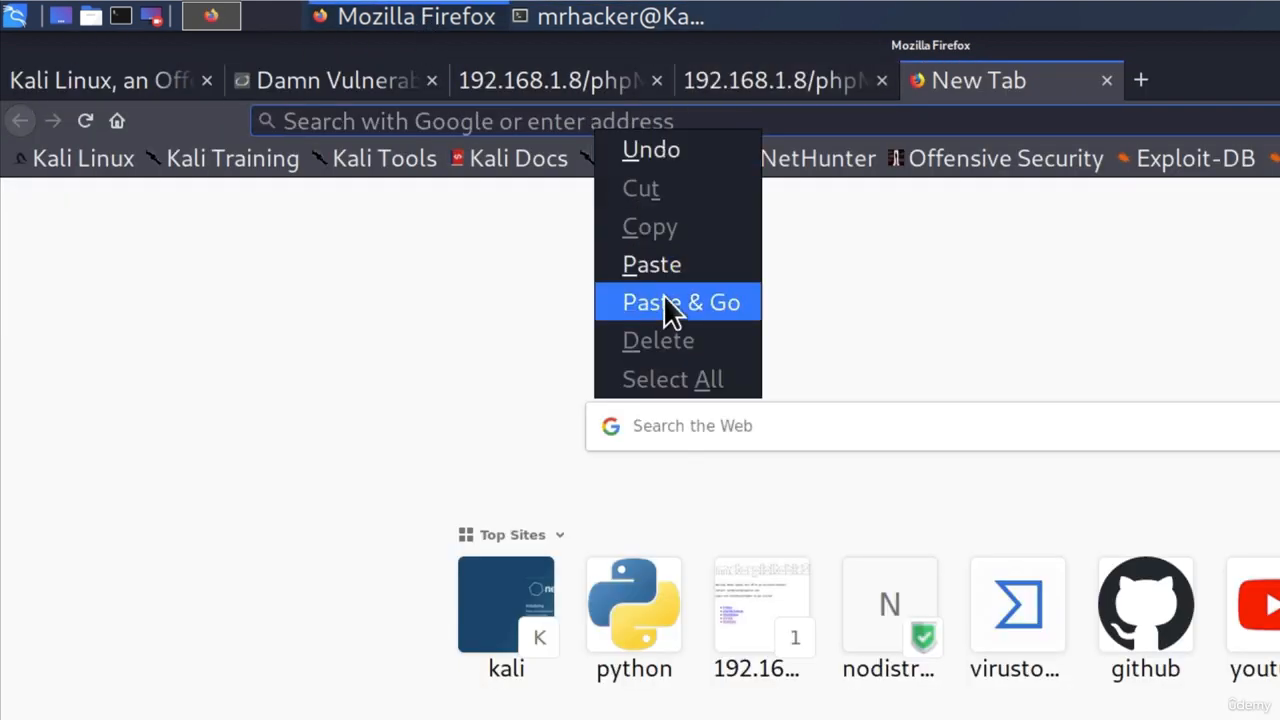
# Load the TWiki oops/Main/WebHome page in a new tab, showing 'Missing Fields'
pyautogui.click(680, 302)
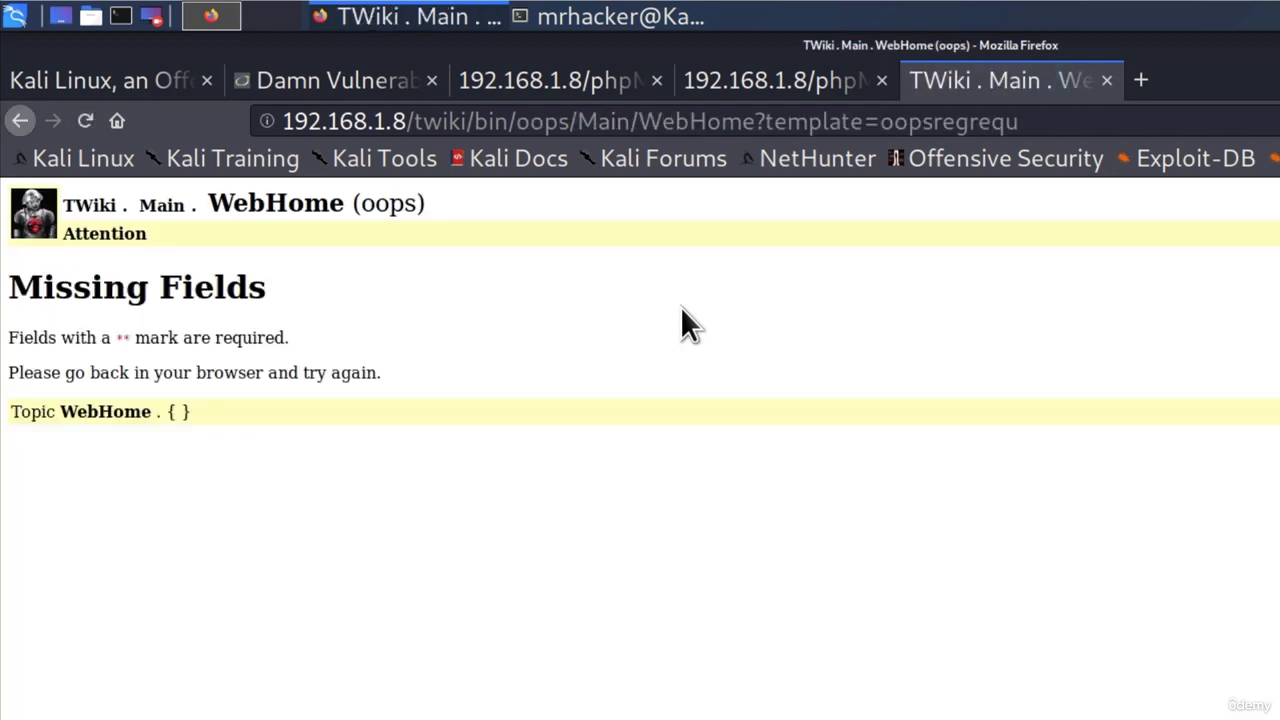
pyautogui.moveTo(304, 350)
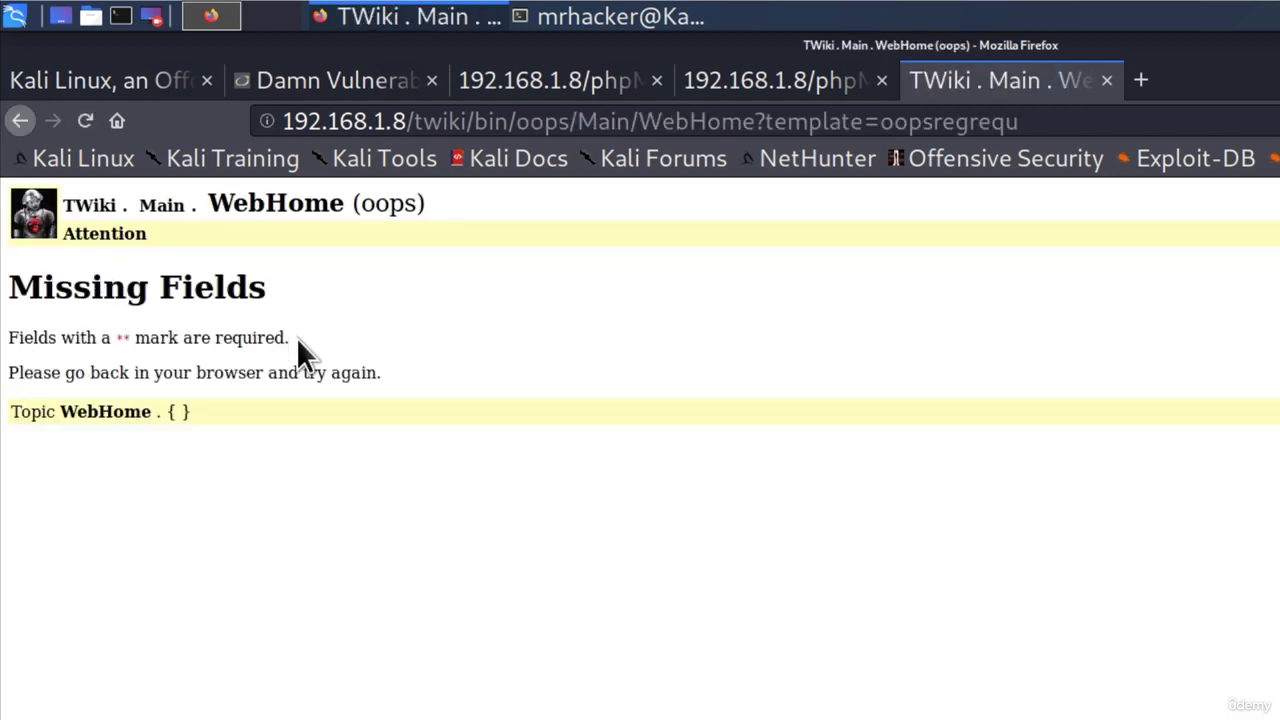
pyautogui.moveTo(316, 384)
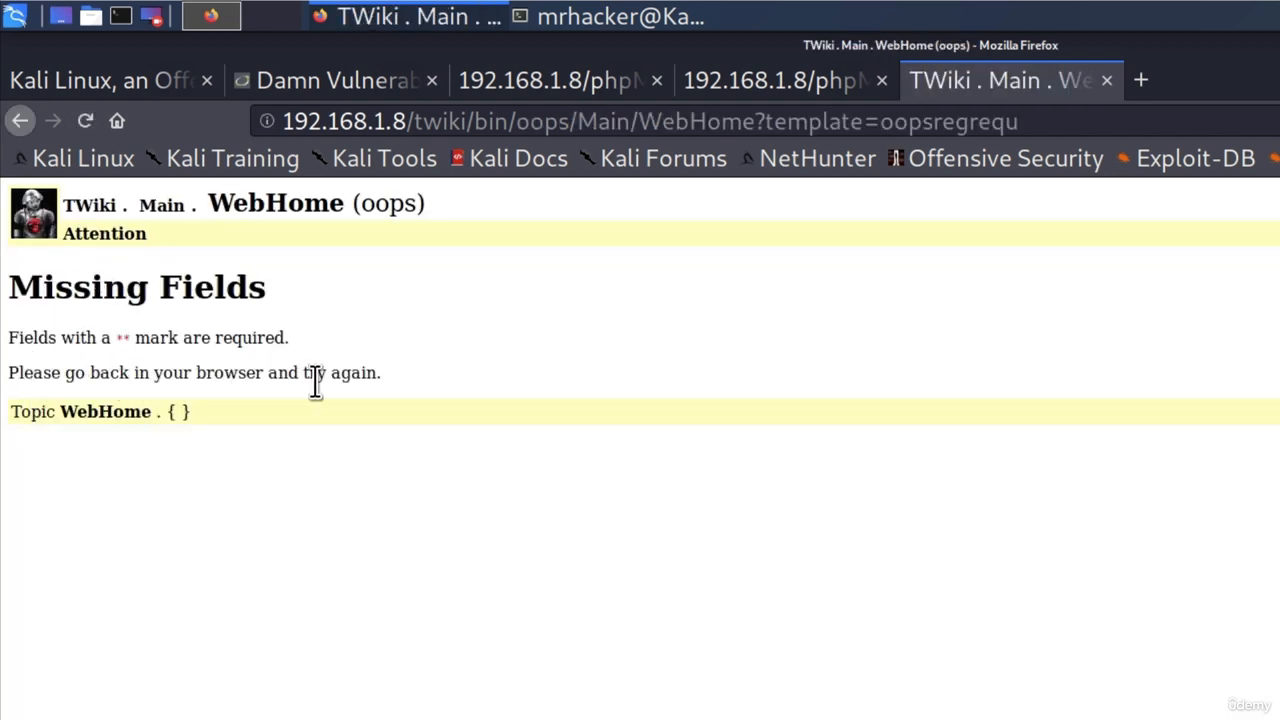
pyautogui.moveTo(70, 280)
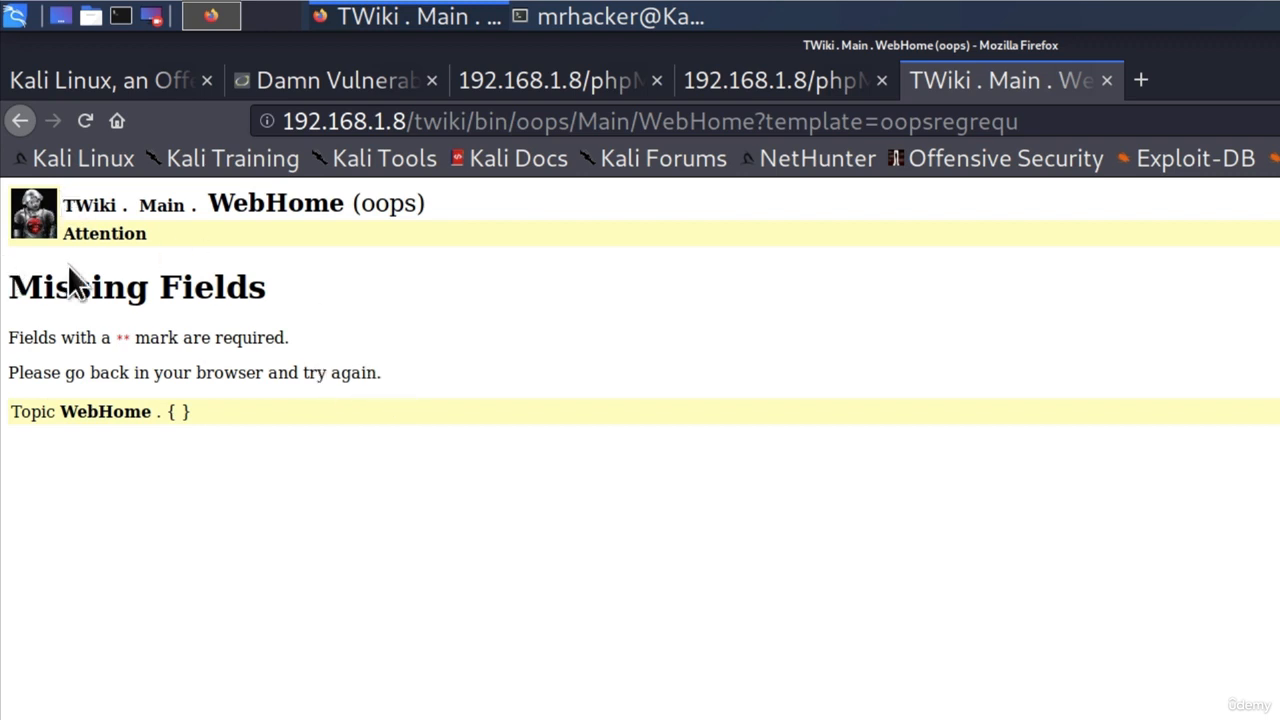
pyautogui.moveTo(72, 290)
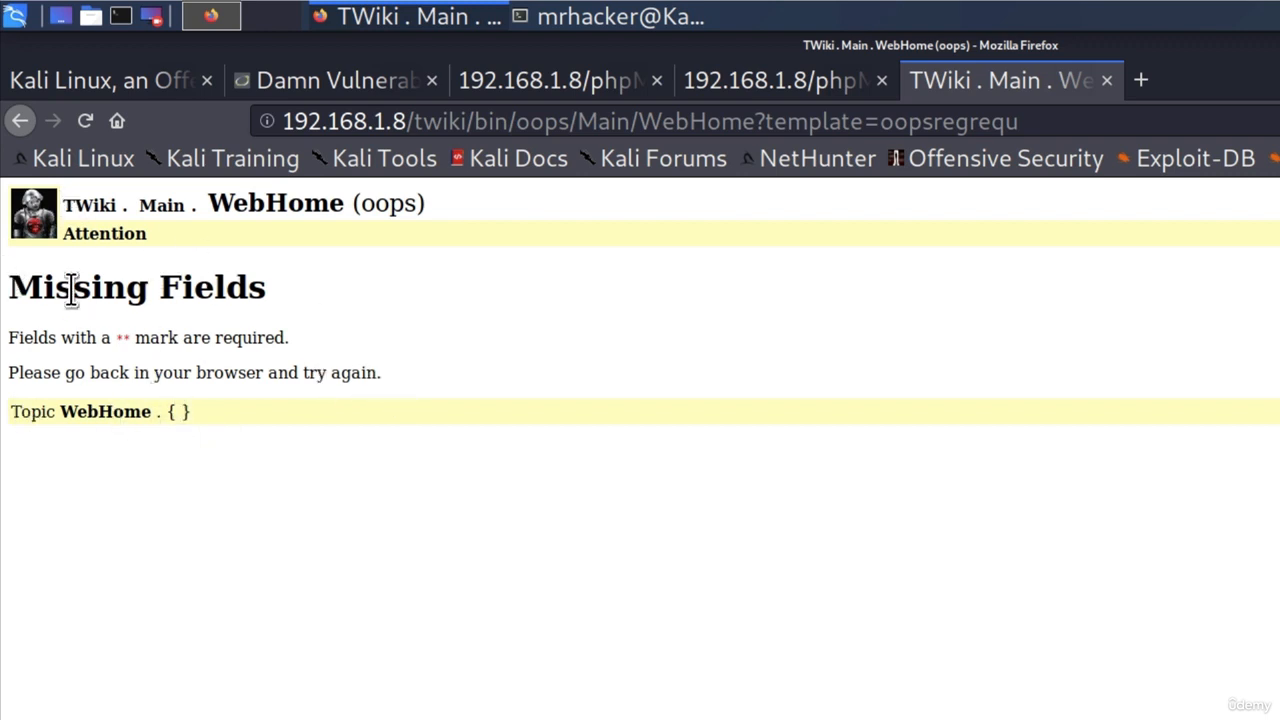
pyautogui.moveTo(384, 278)
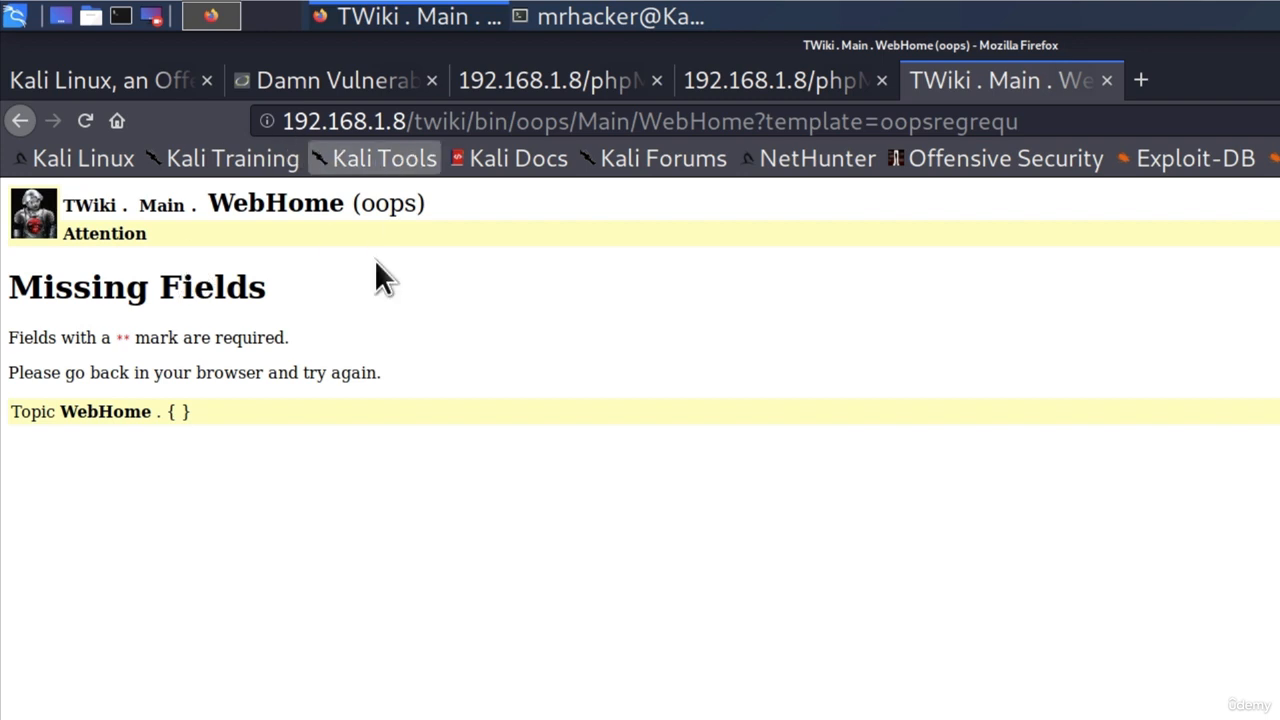
pyautogui.moveTo(216, 244)
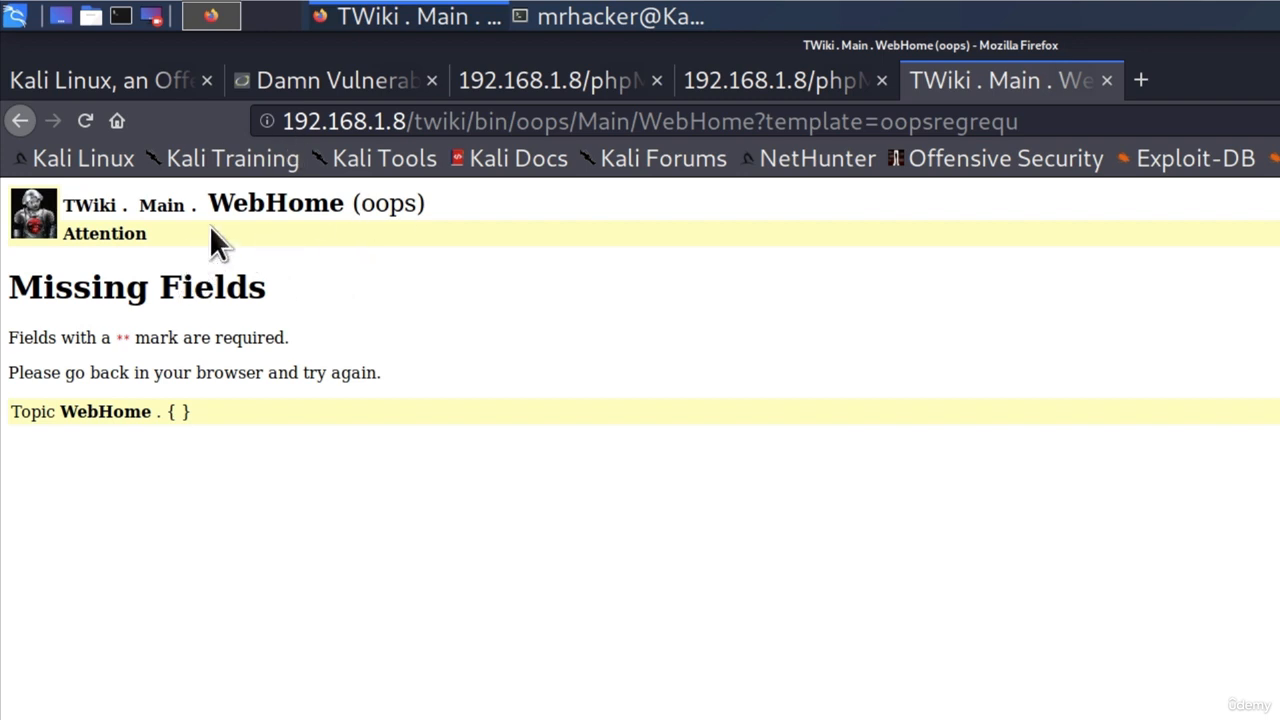
pyautogui.moveTo(560, 284)
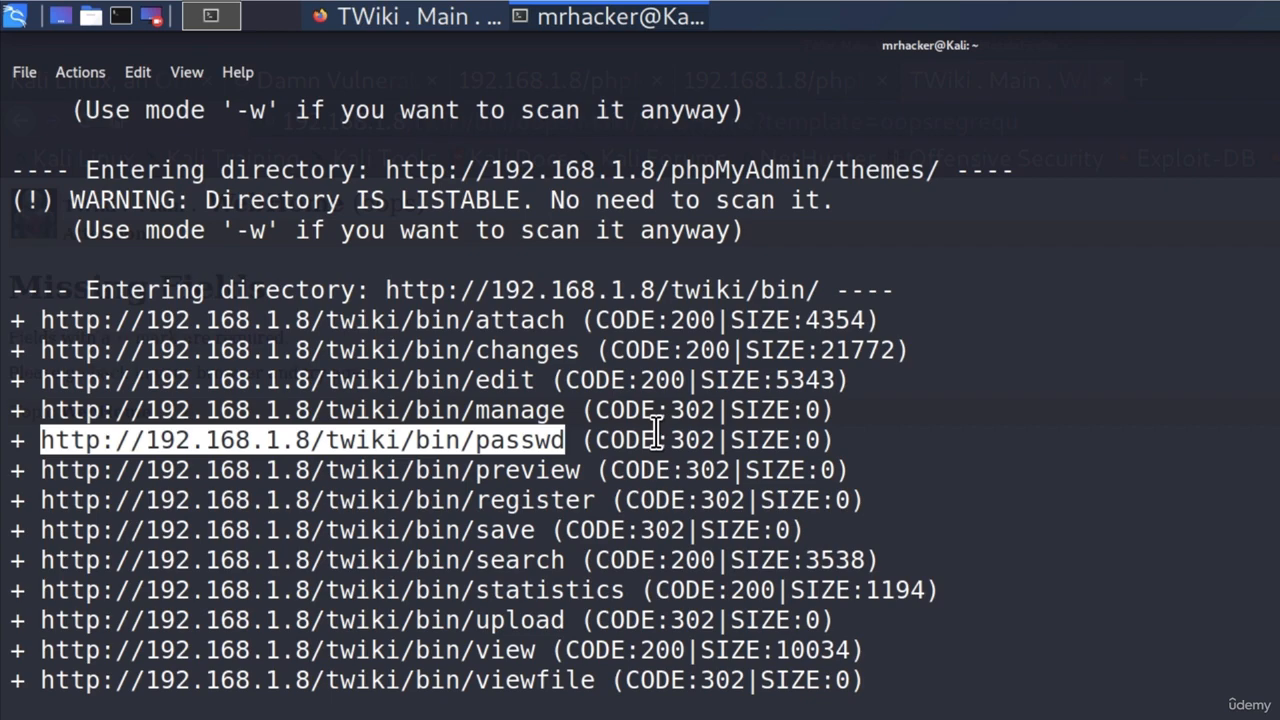
pyautogui.scroll(3)
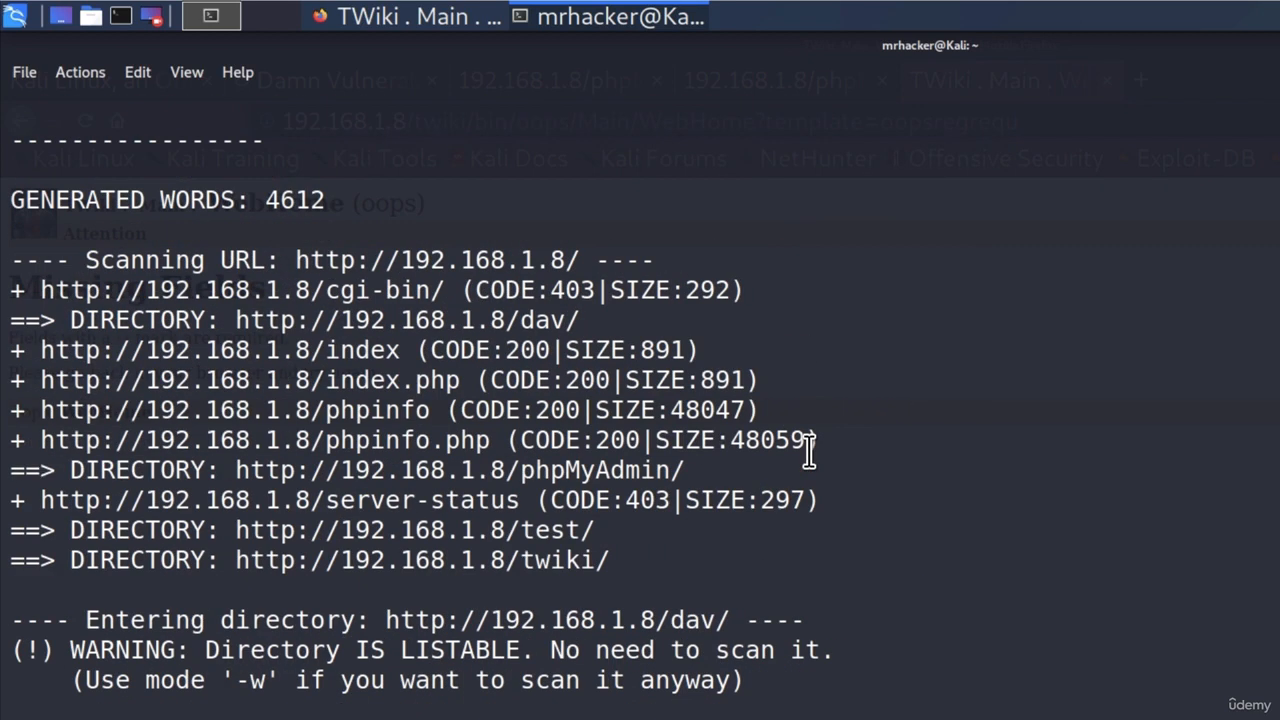
pyautogui.moveTo(716, 388)
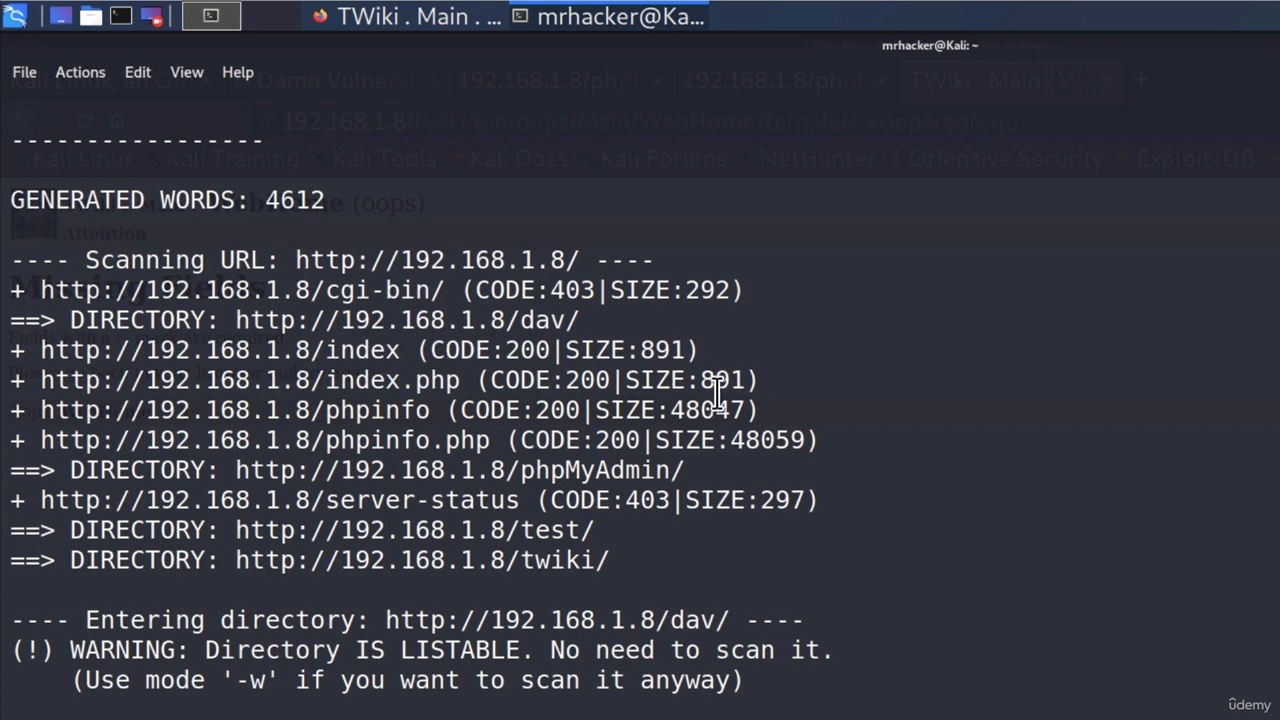
pyautogui.scroll(-3)
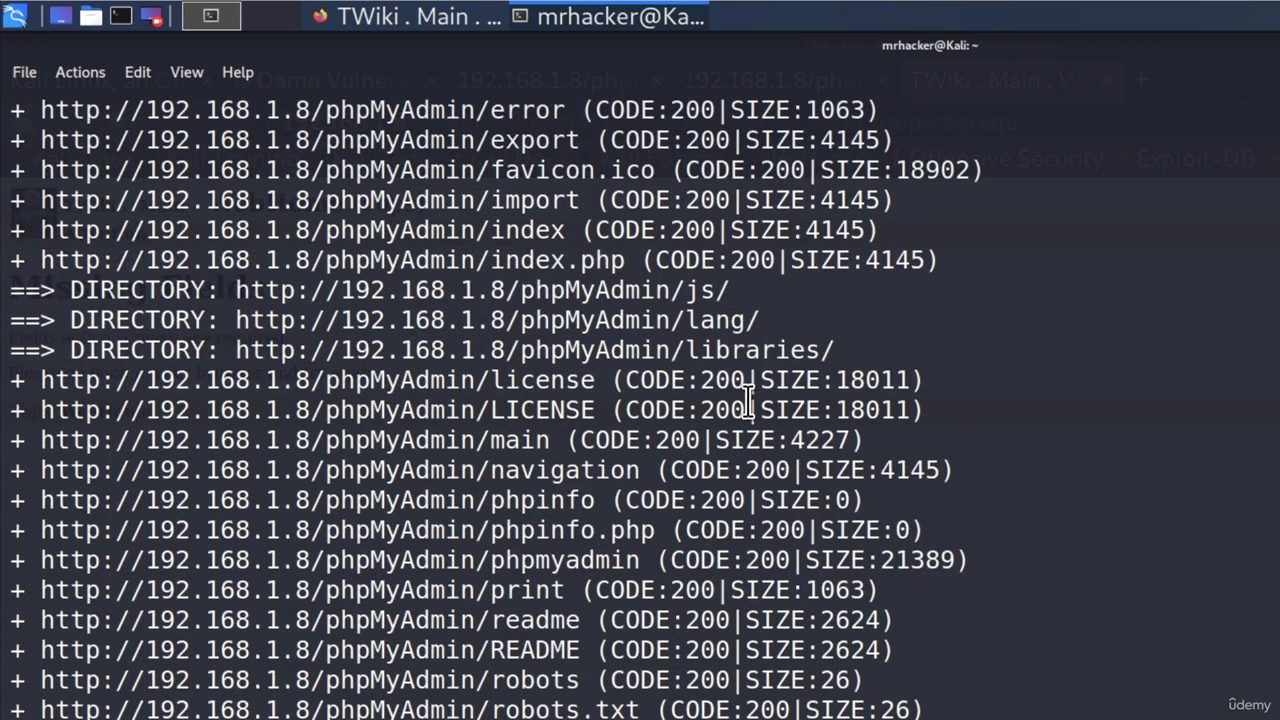
pyautogui.scroll(-3)
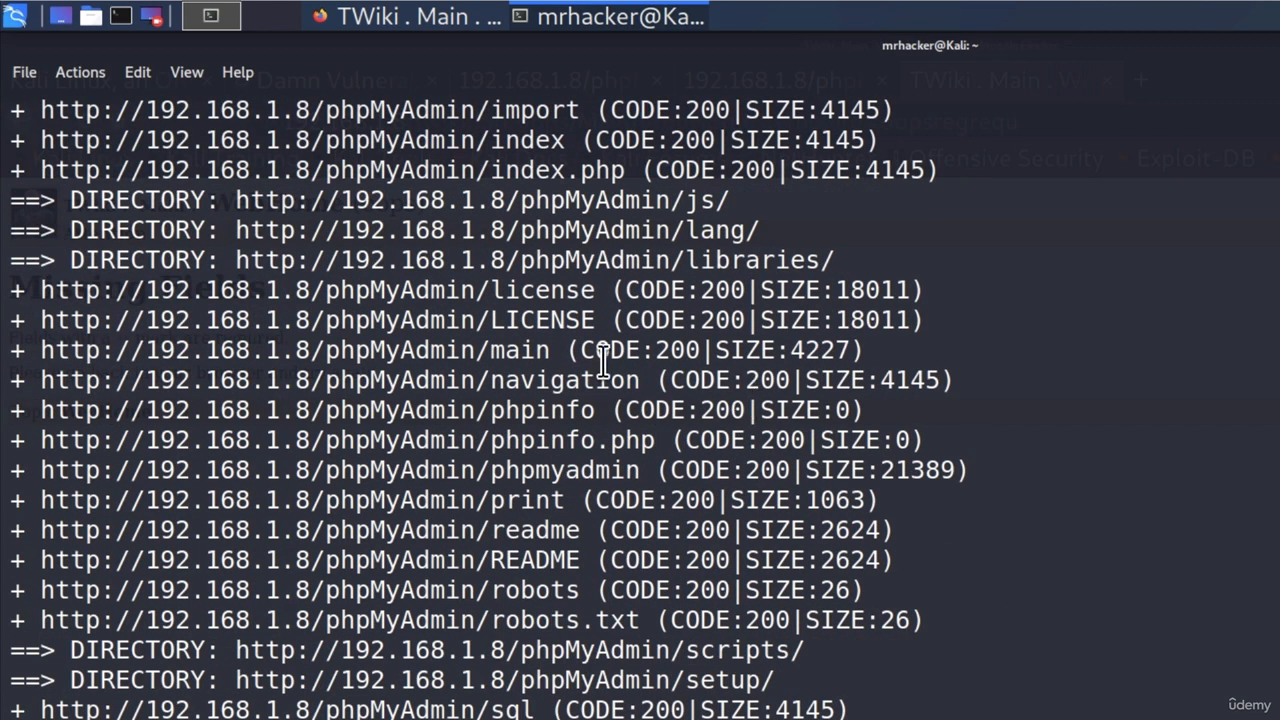
pyautogui.doubleClick(640, 350)
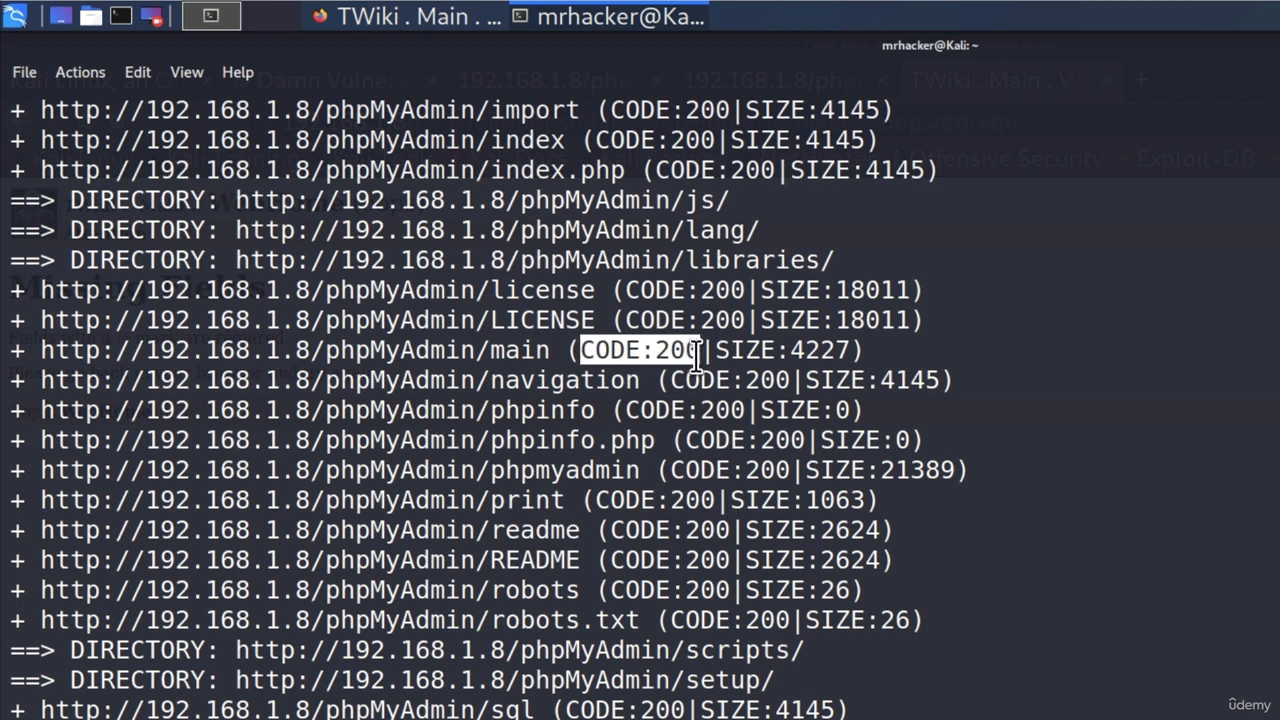
pyautogui.moveTo(596, 350)
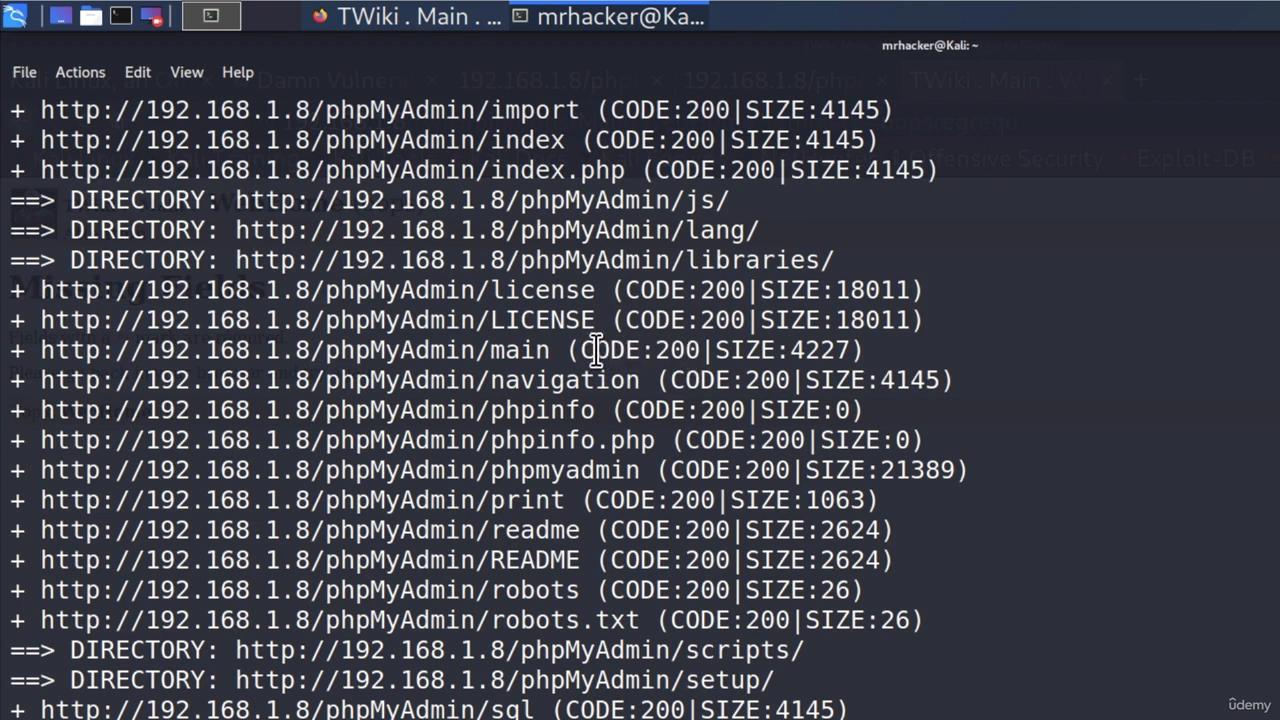
pyautogui.moveTo(836, 648)
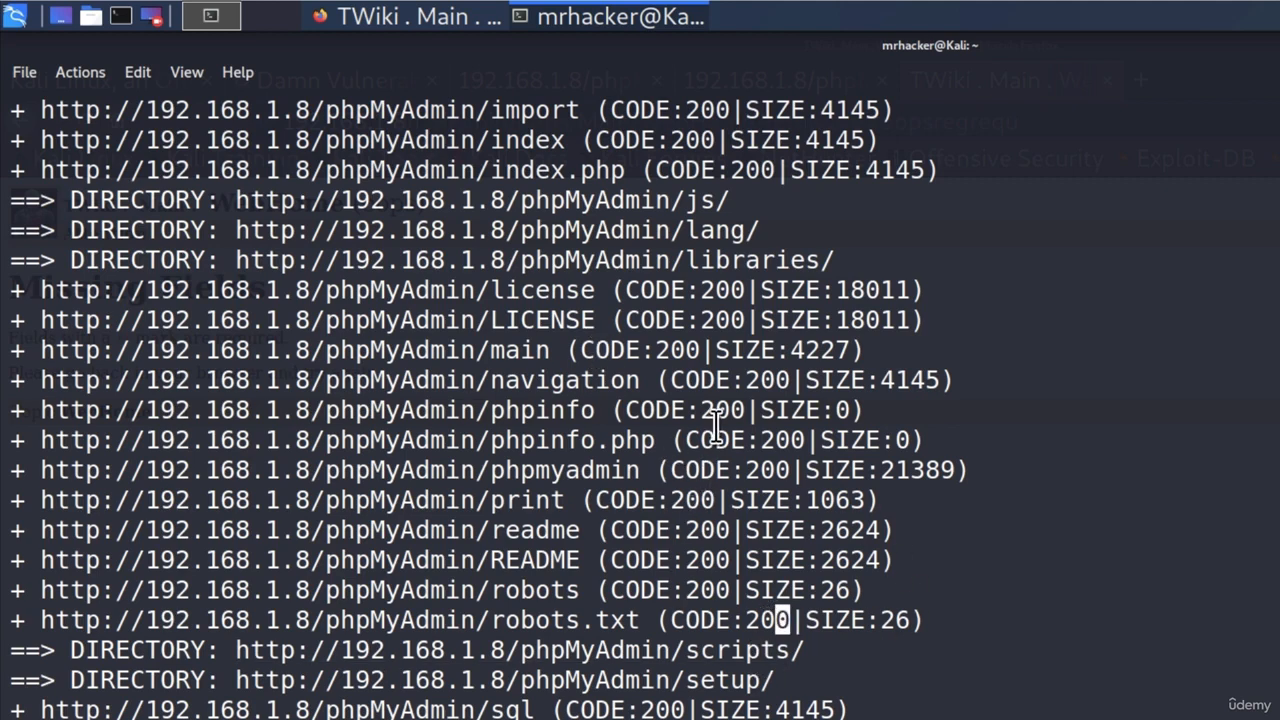
pyautogui.scroll(-3)
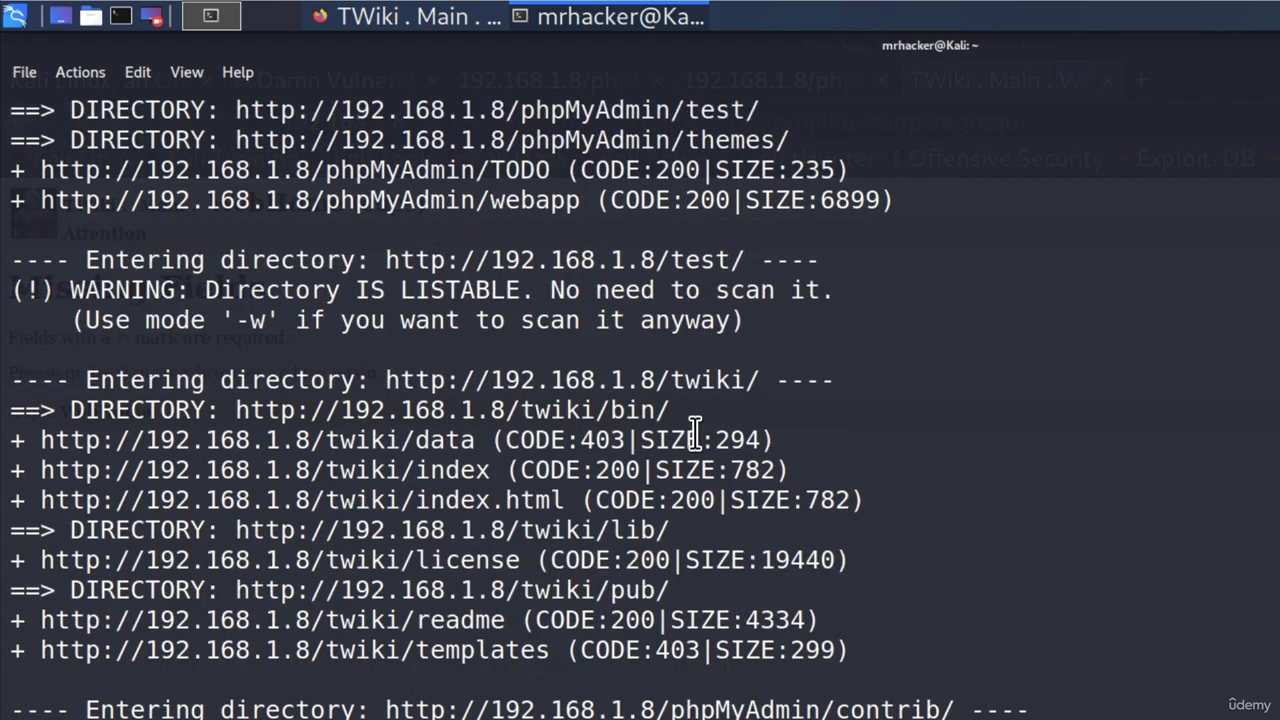
pyautogui.moveTo(720, 432)
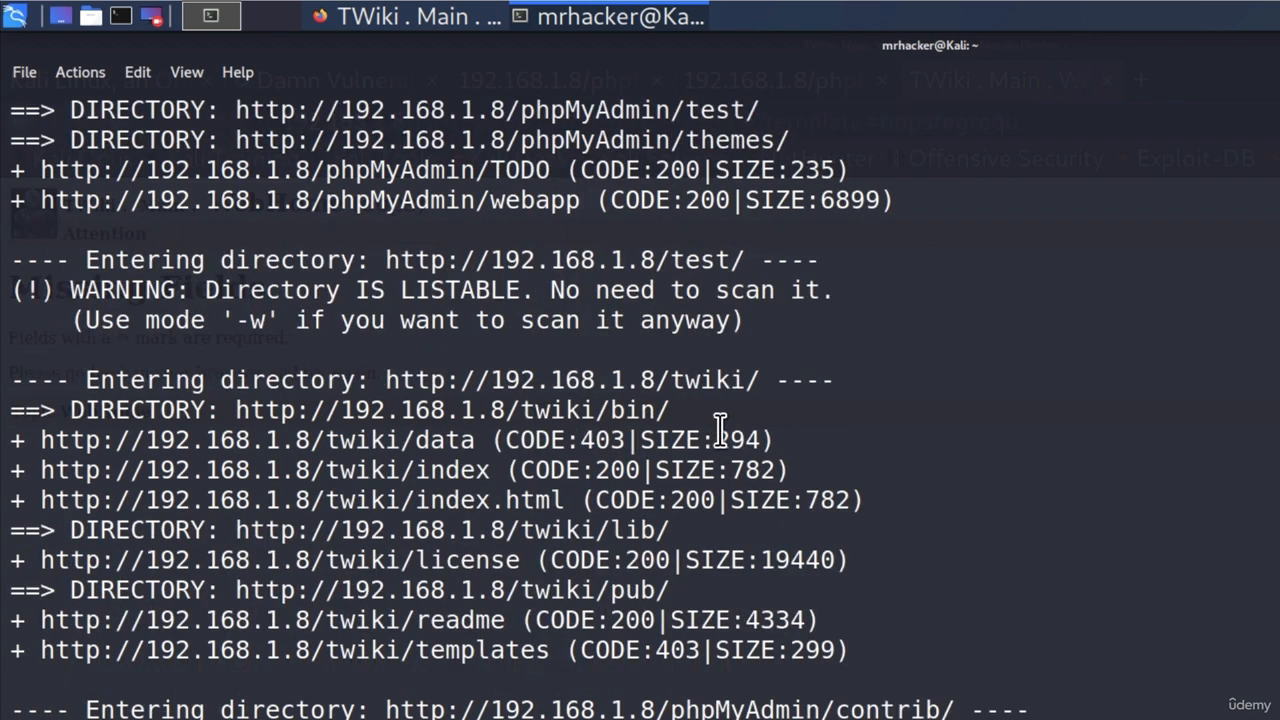
pyautogui.scroll(-3)
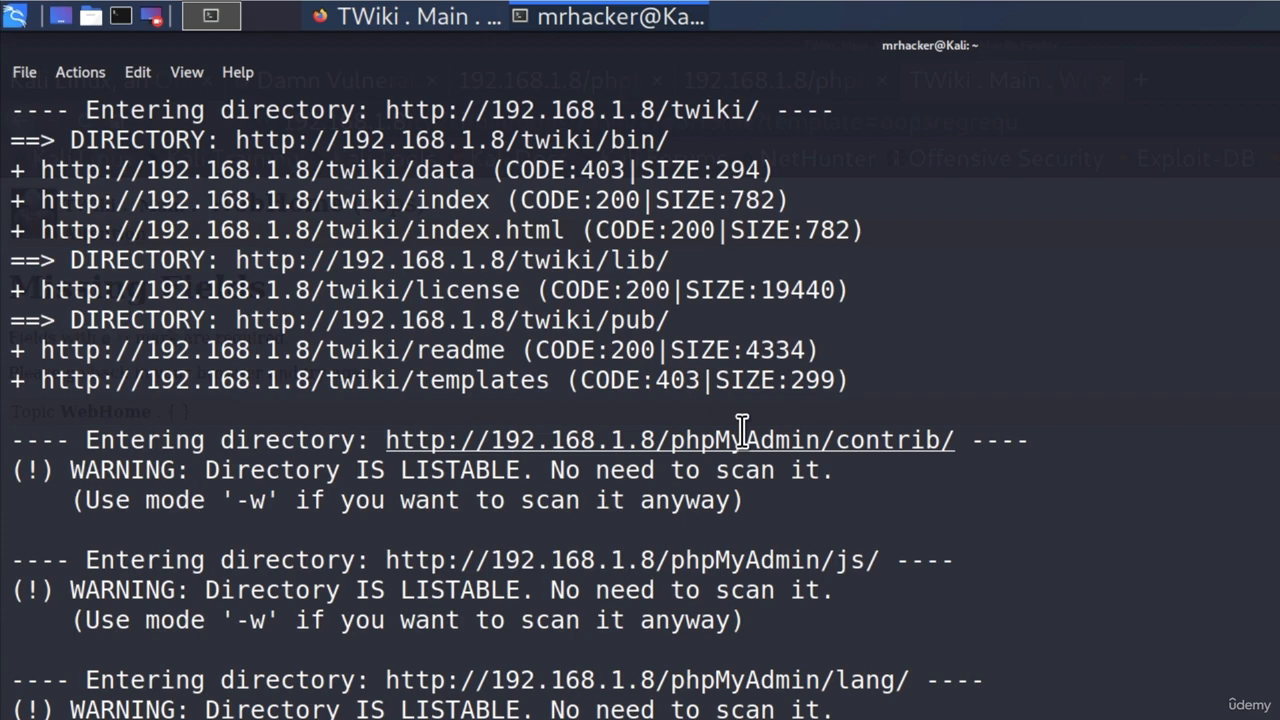
pyautogui.moveTo(716, 356)
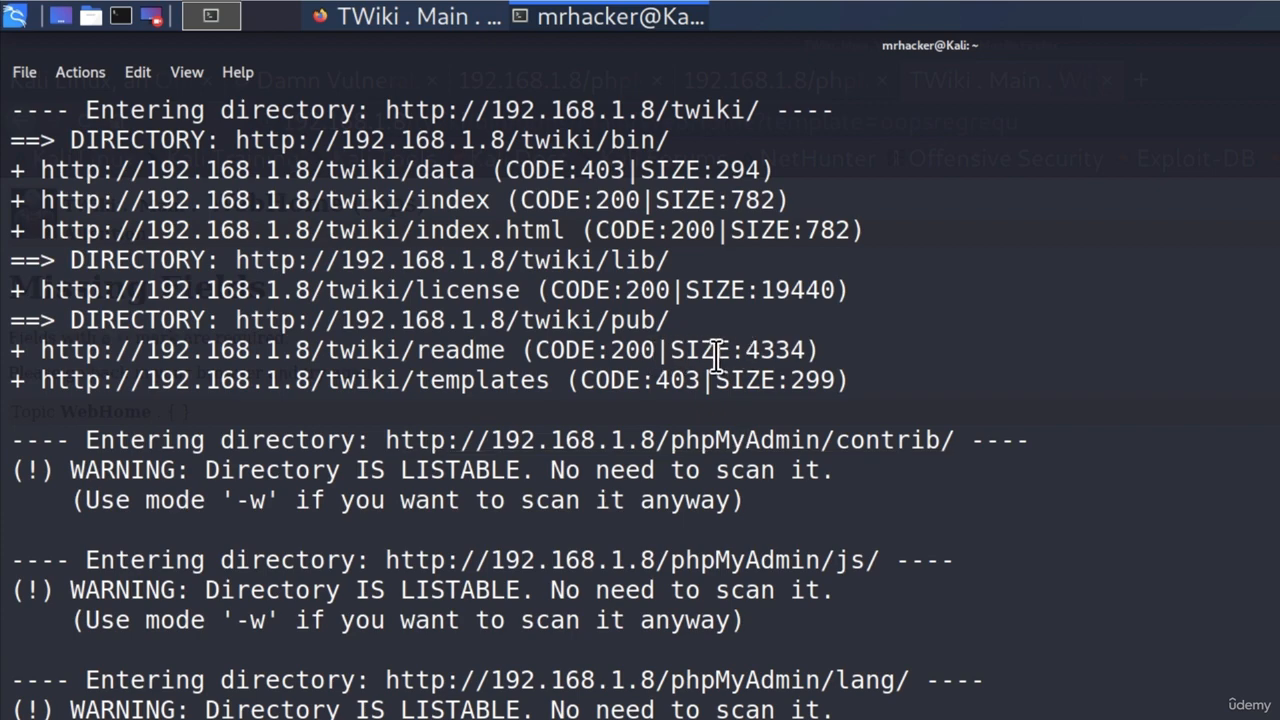
pyautogui.scroll(-3)
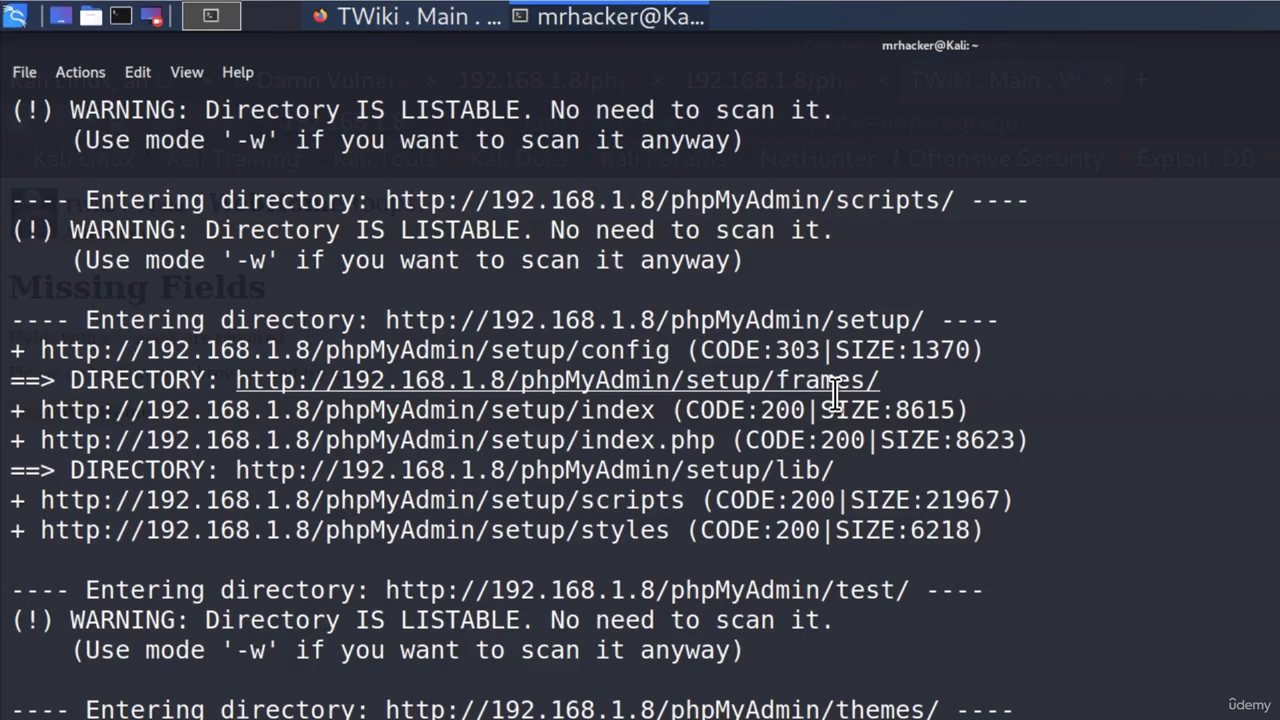
pyautogui.scroll(-3)
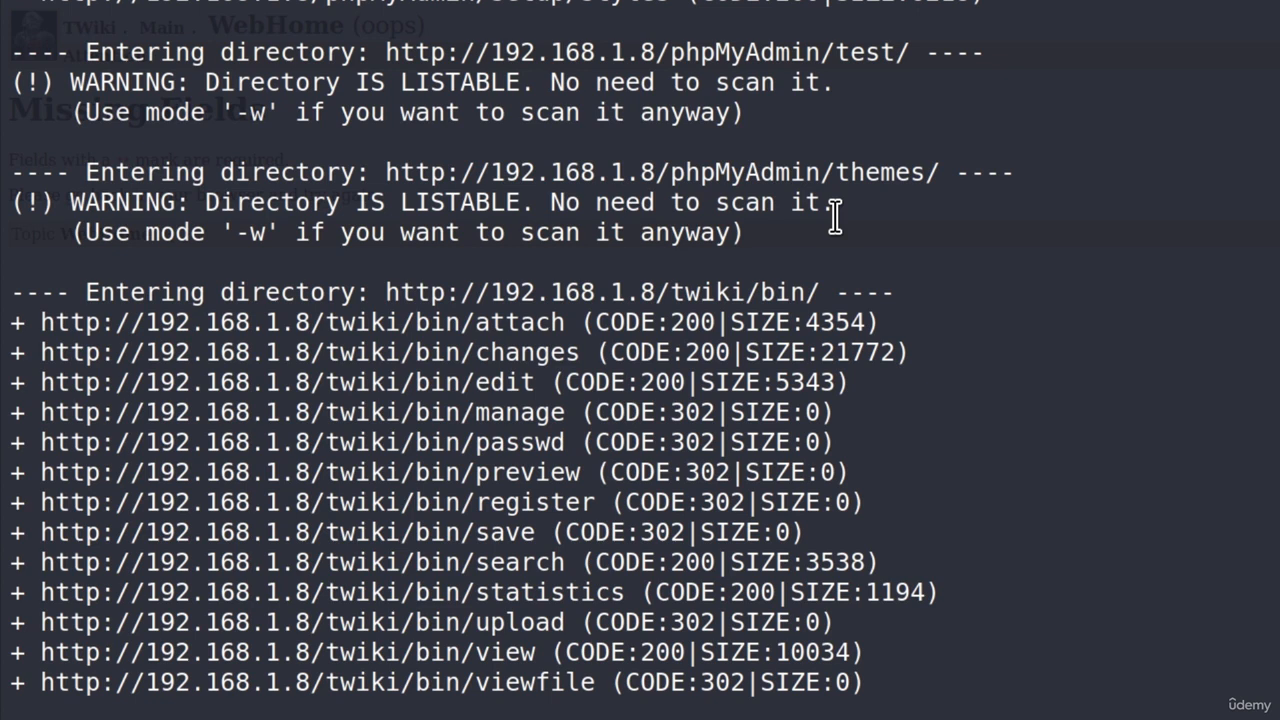
pyautogui.moveTo(504, 322)
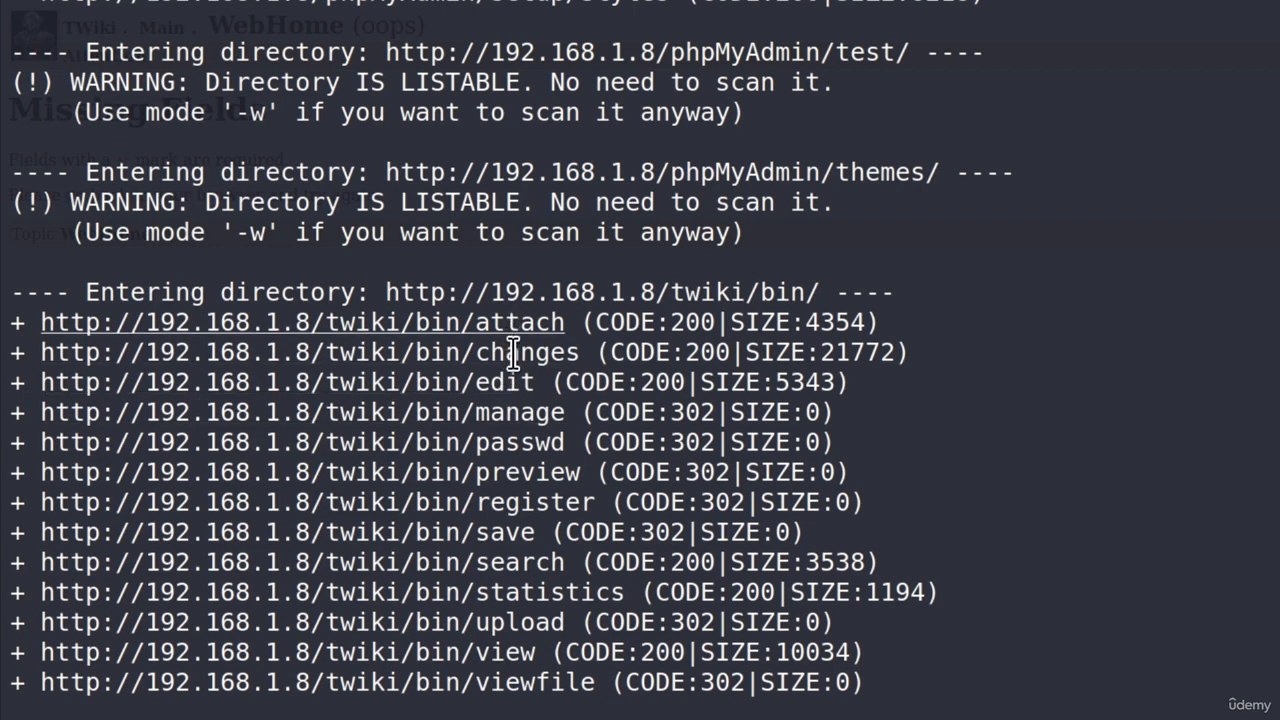
pyautogui.scroll(-3)
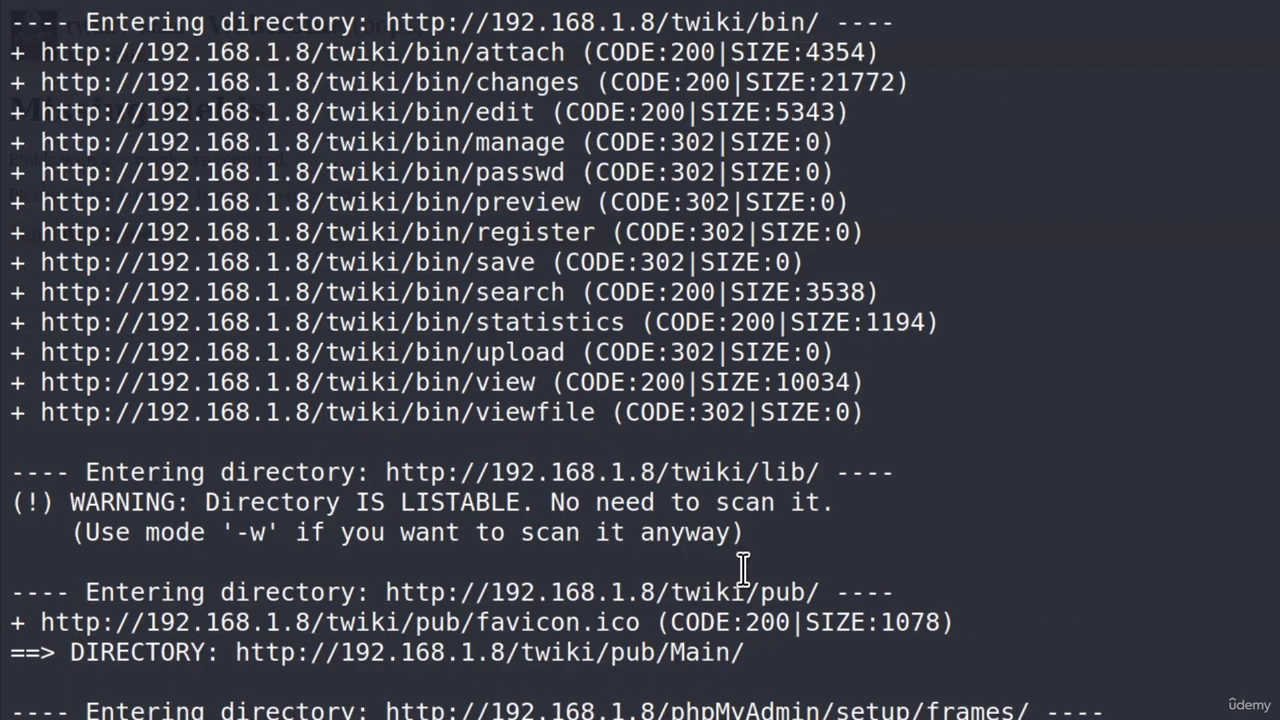
pyautogui.scroll(-3)
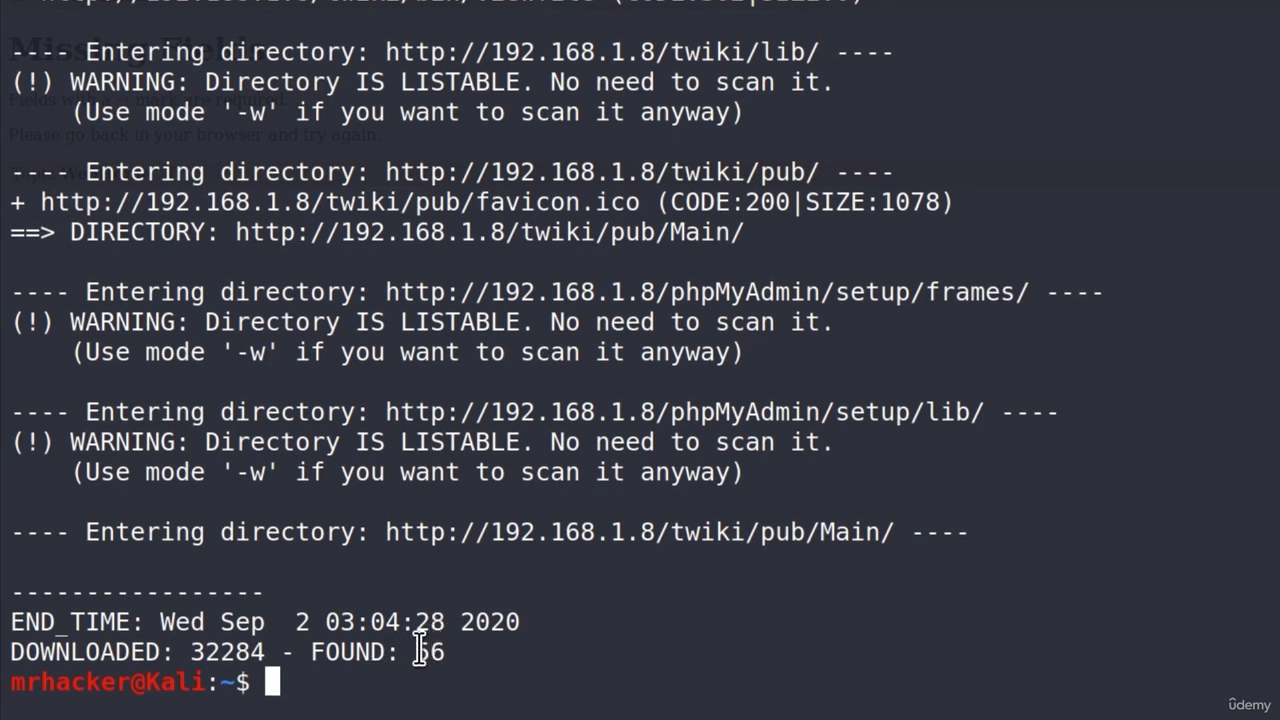
pyautogui.moveTo(478, 648)
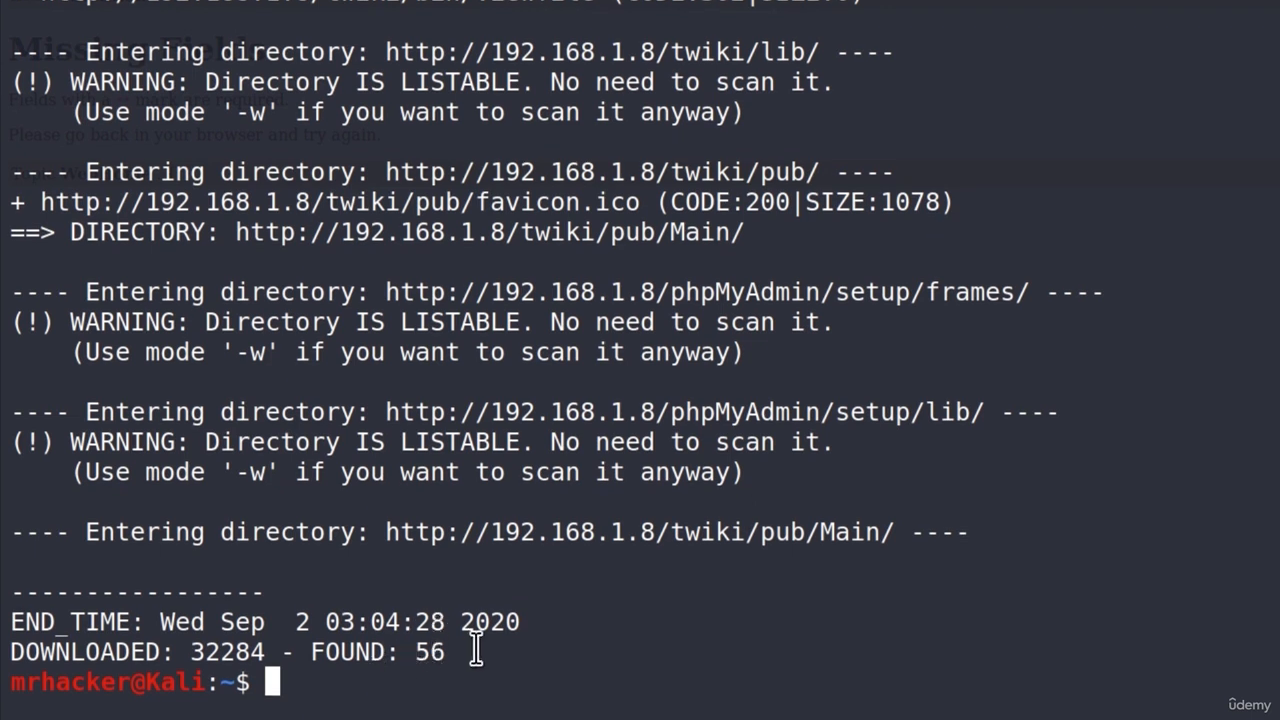
pyautogui.moveTo(460, 620)
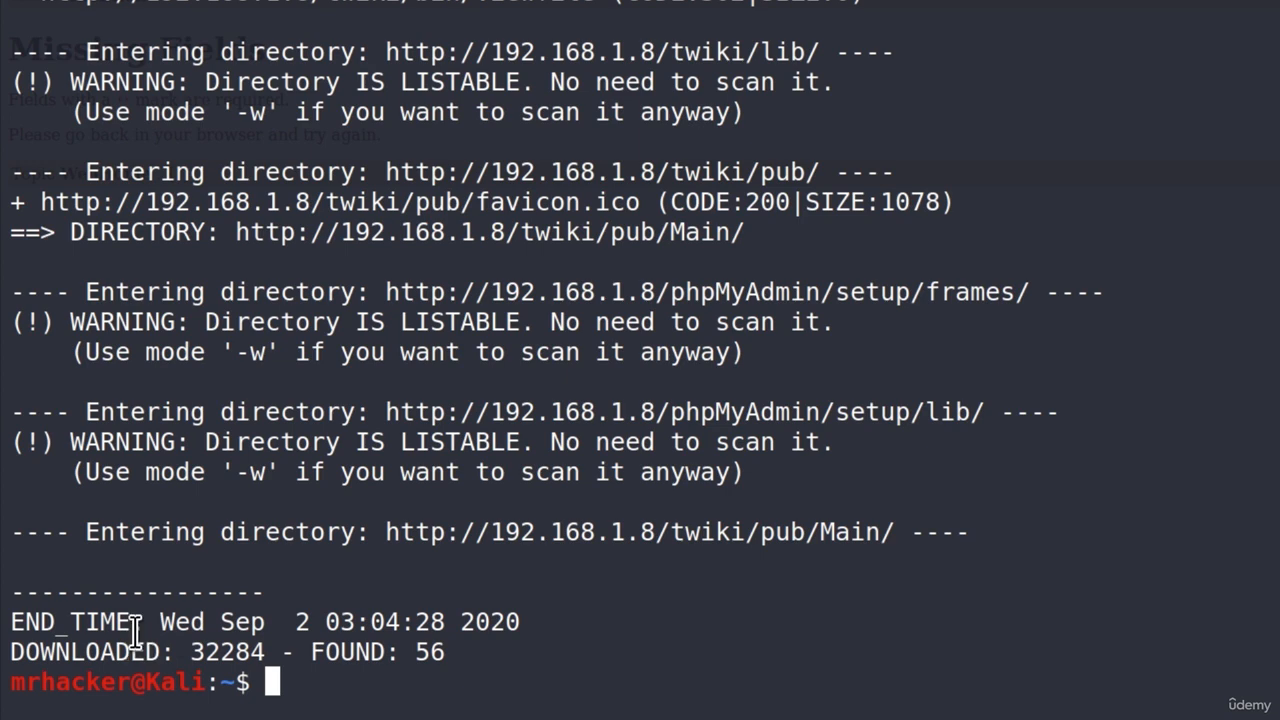
pyautogui.moveTo(200, 616)
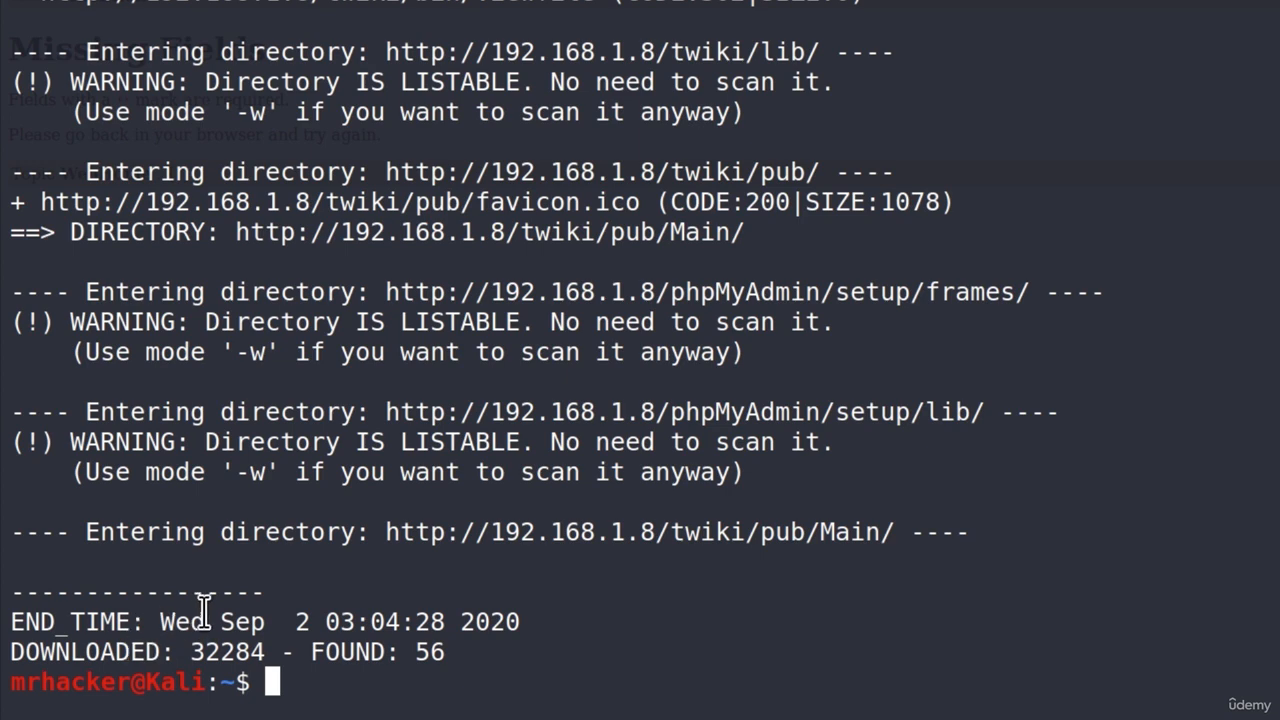
pyautogui.scroll(3)
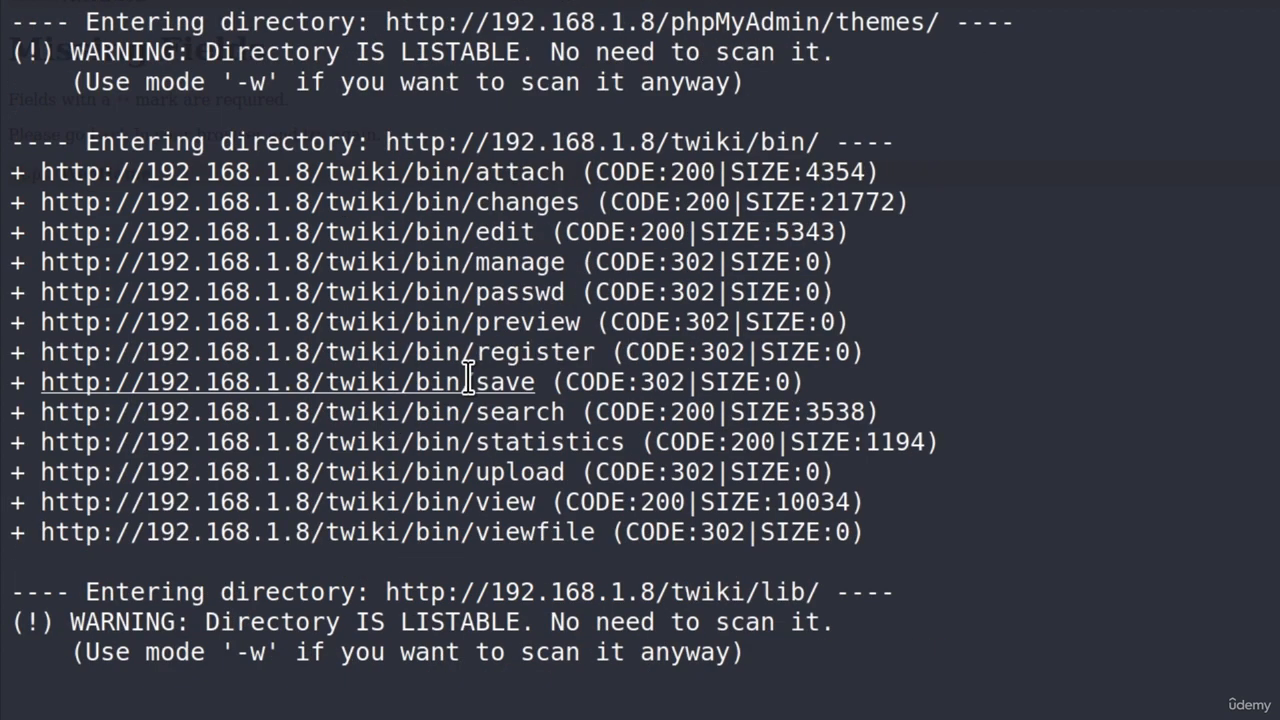
pyautogui.scroll(-3)
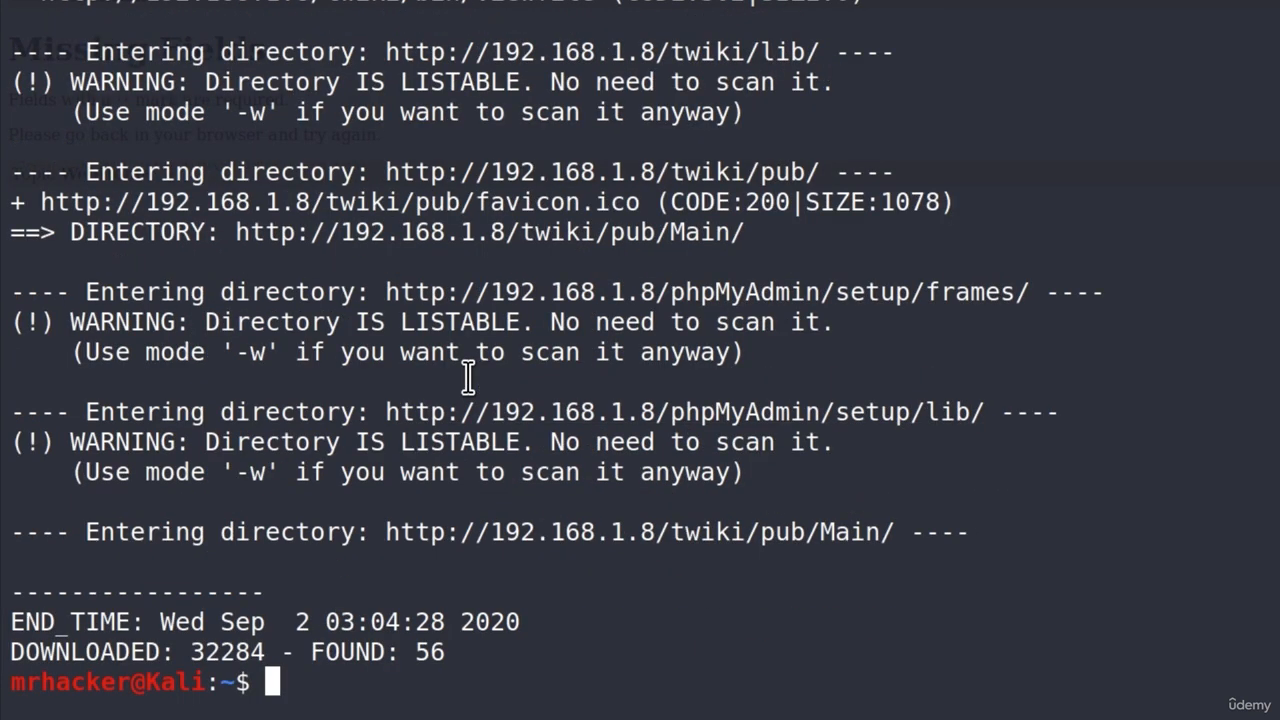